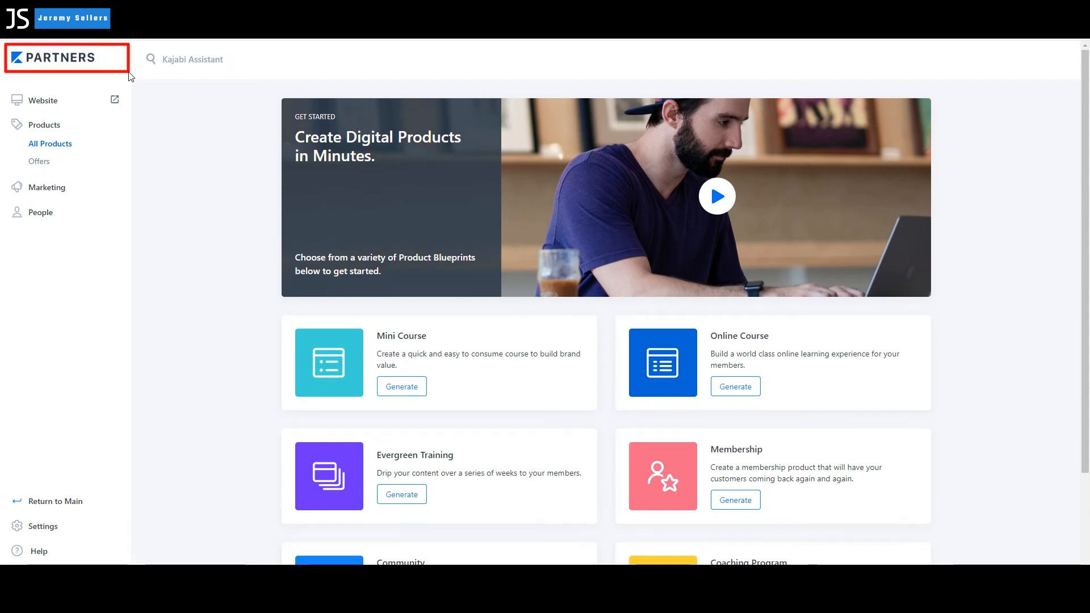
pyautogui.moveTo(157, 95)
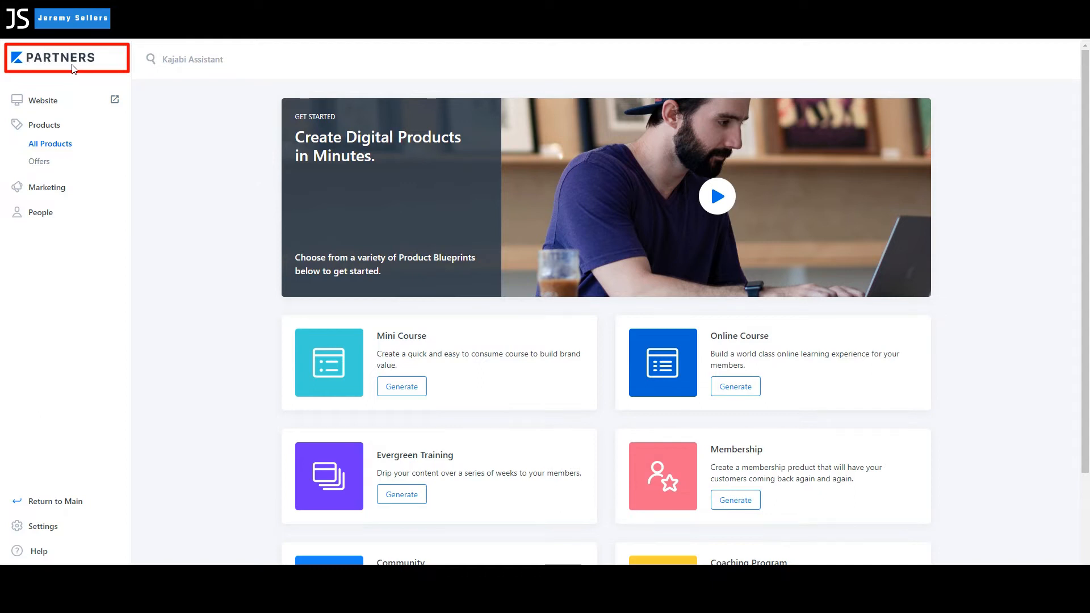
pyautogui.moveTo(38, 87)
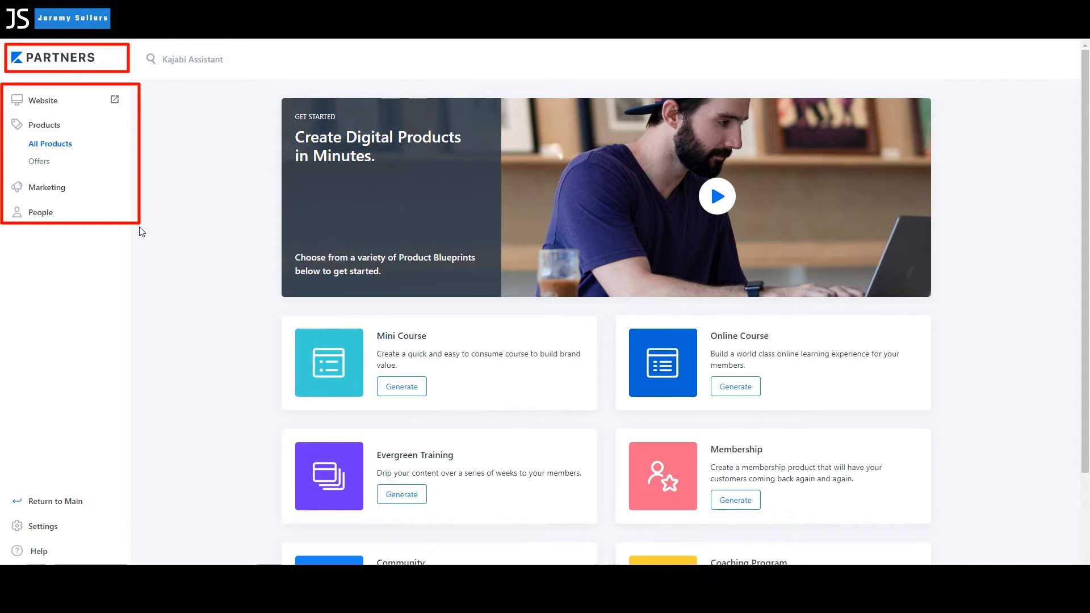
pyautogui.moveTo(151, 290)
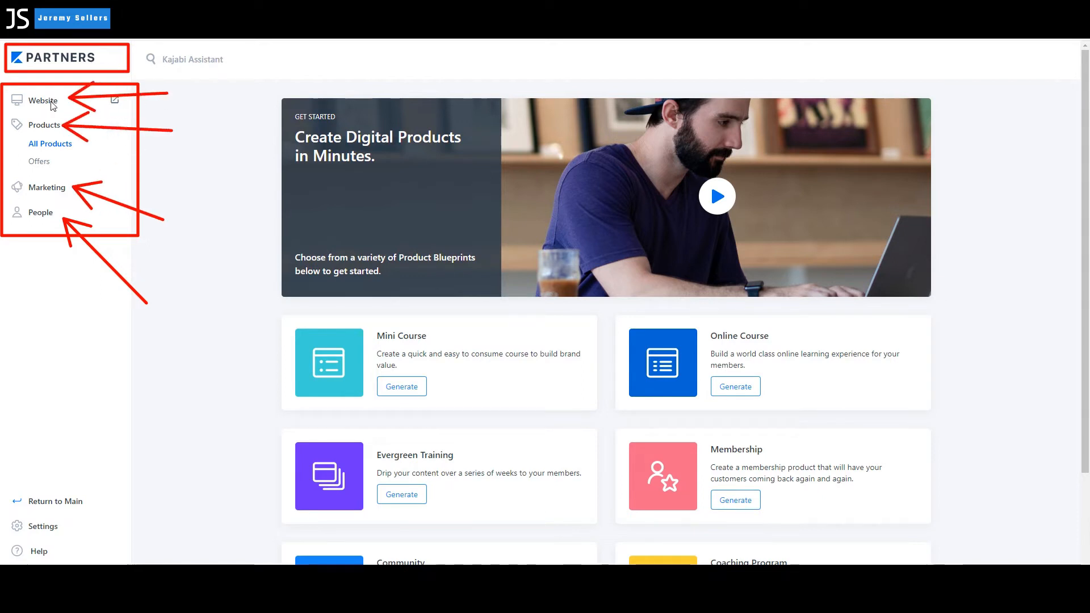
pyautogui.moveTo(55, 168)
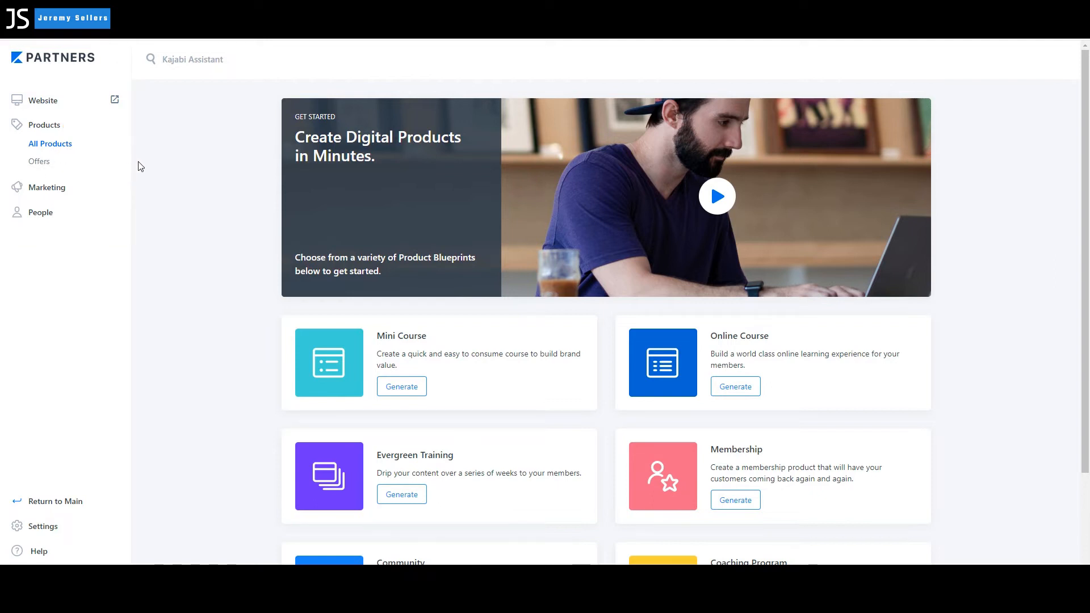
pyautogui.moveTo(194, 164)
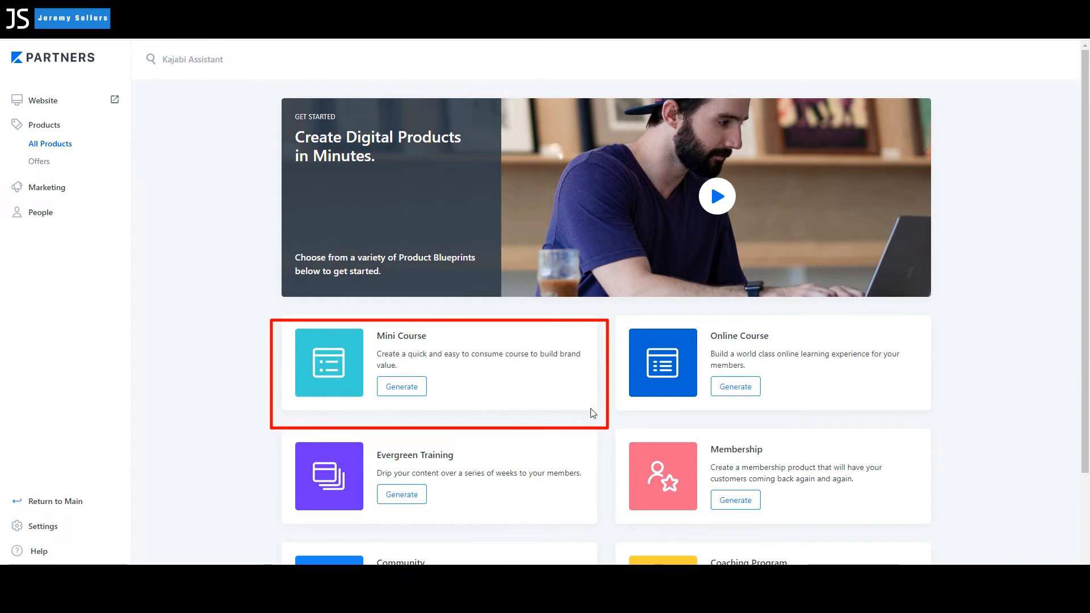
pyautogui.moveTo(419, 391)
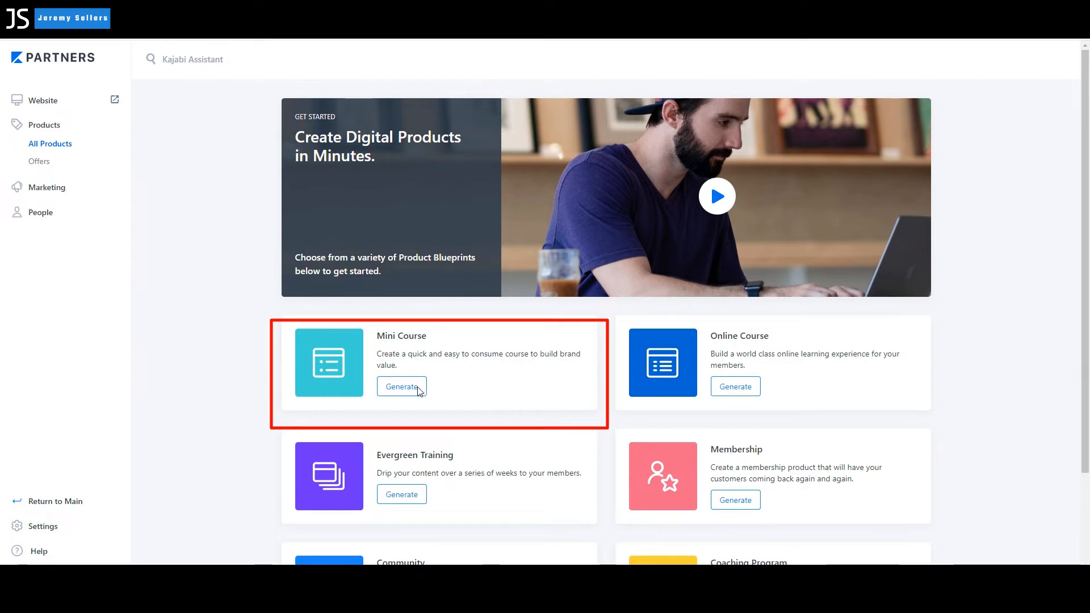
pyautogui.moveTo(356, 381)
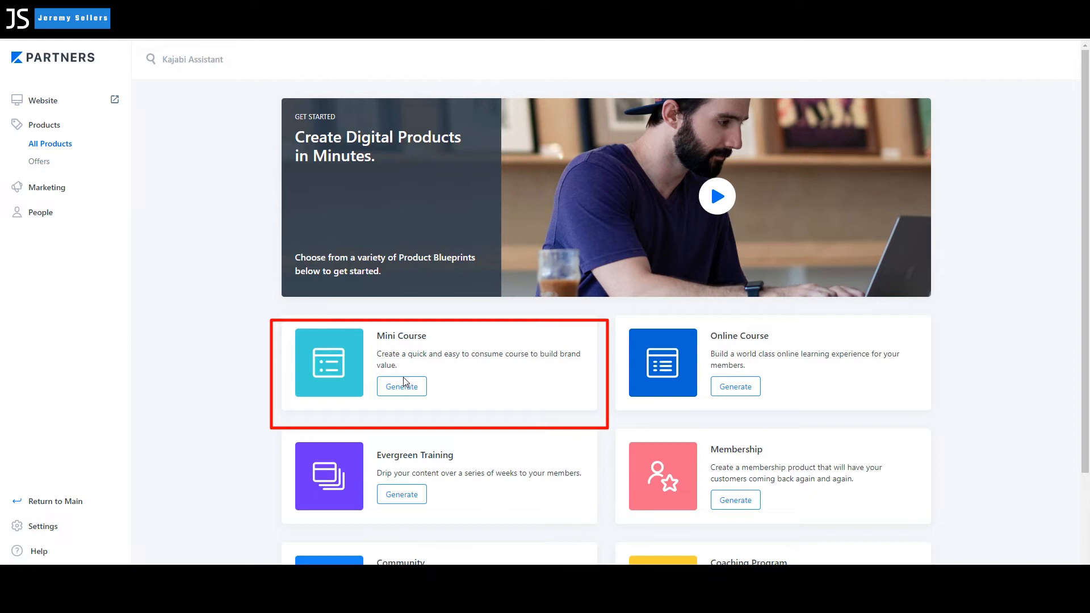
pyautogui.moveTo(411, 367)
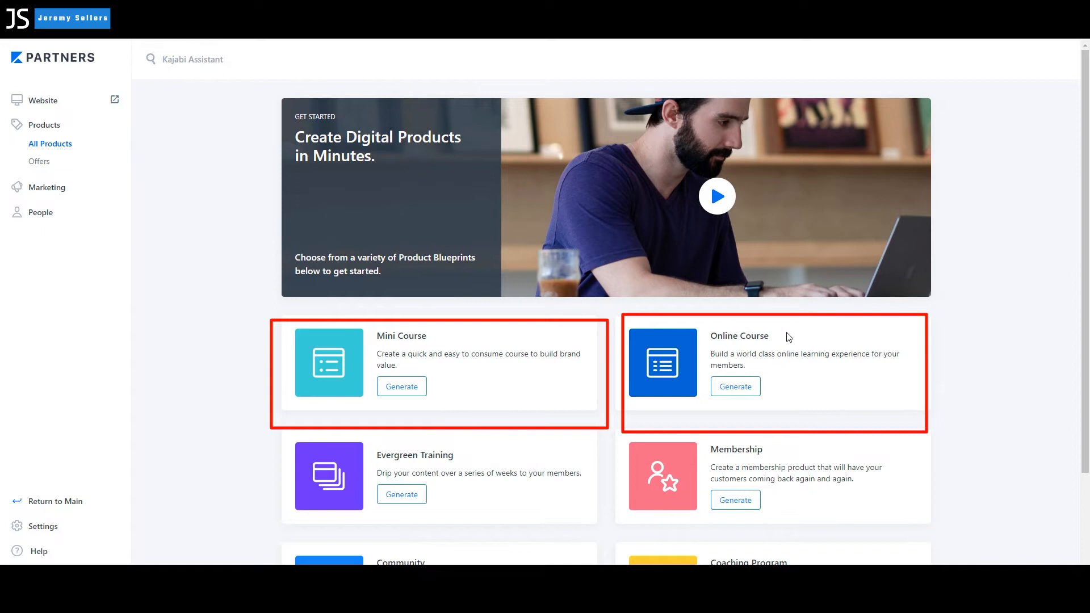
pyautogui.moveTo(798, 358)
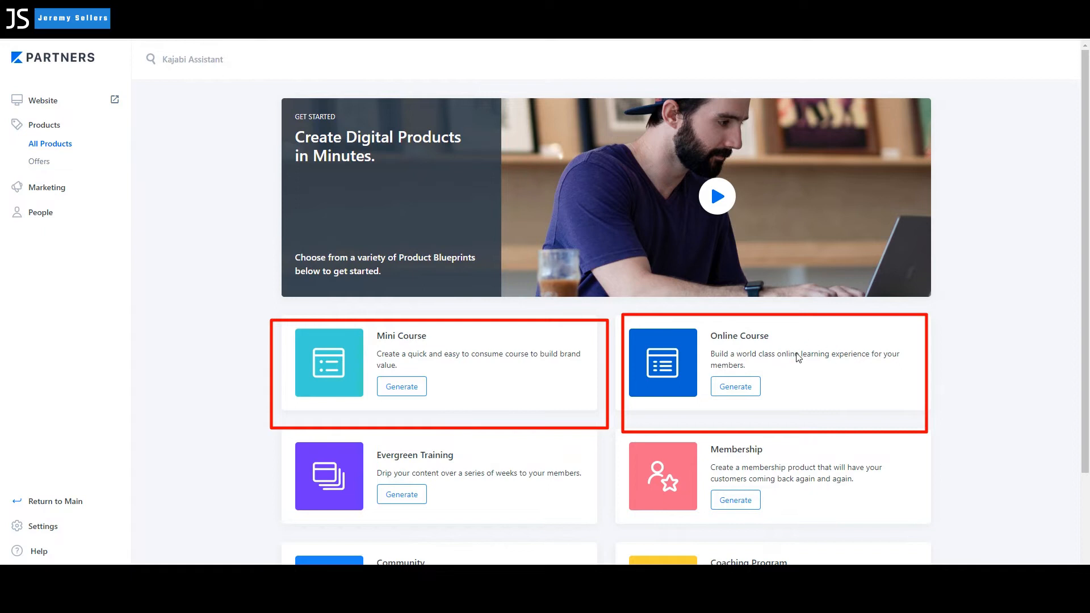
pyautogui.moveTo(793, 375)
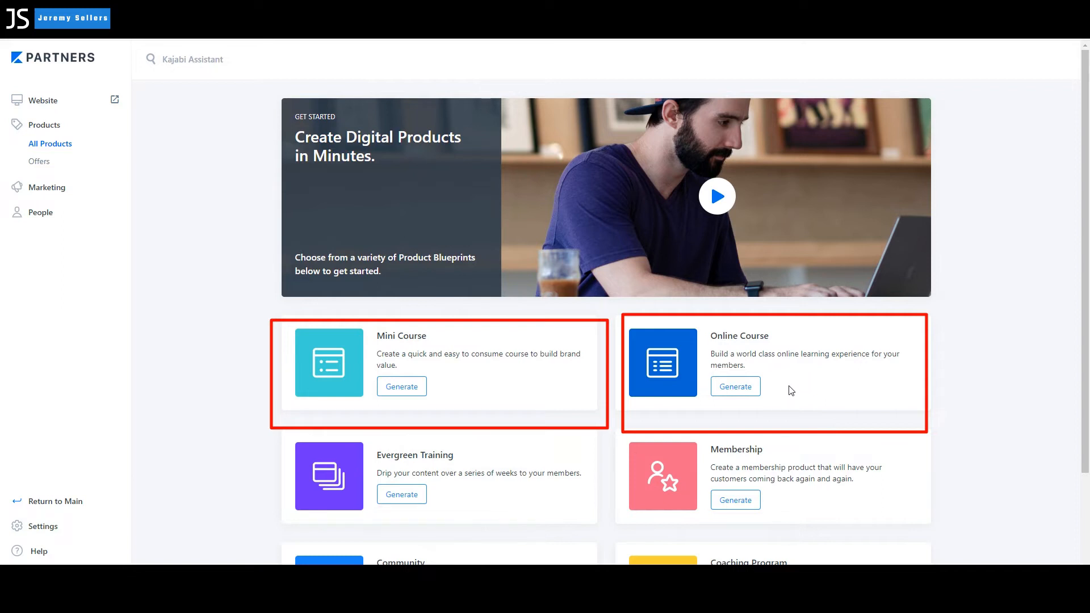
pyautogui.moveTo(681, 379)
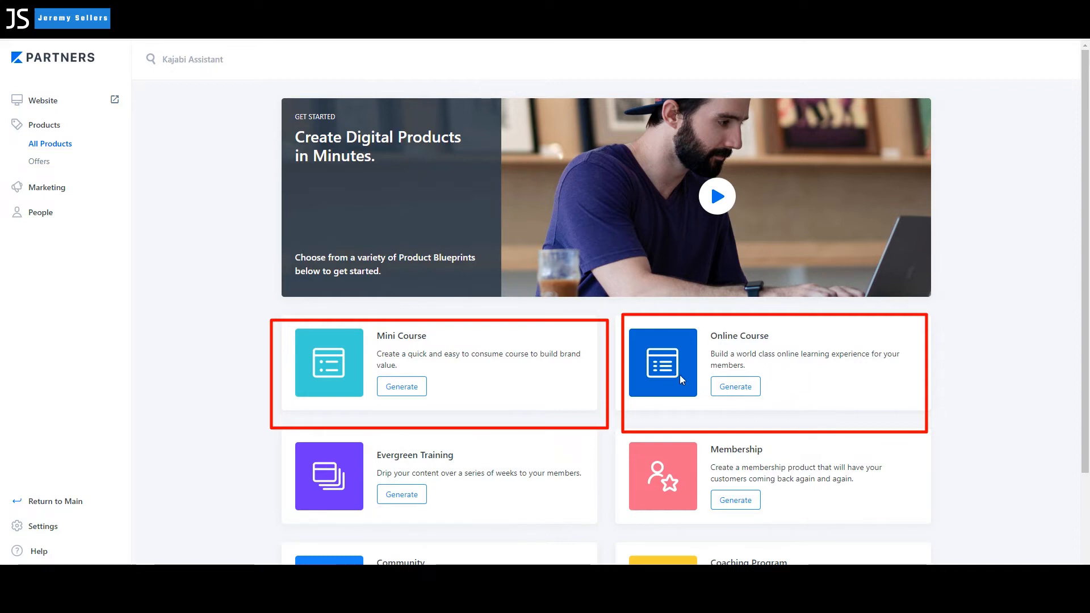
pyautogui.moveTo(681, 380)
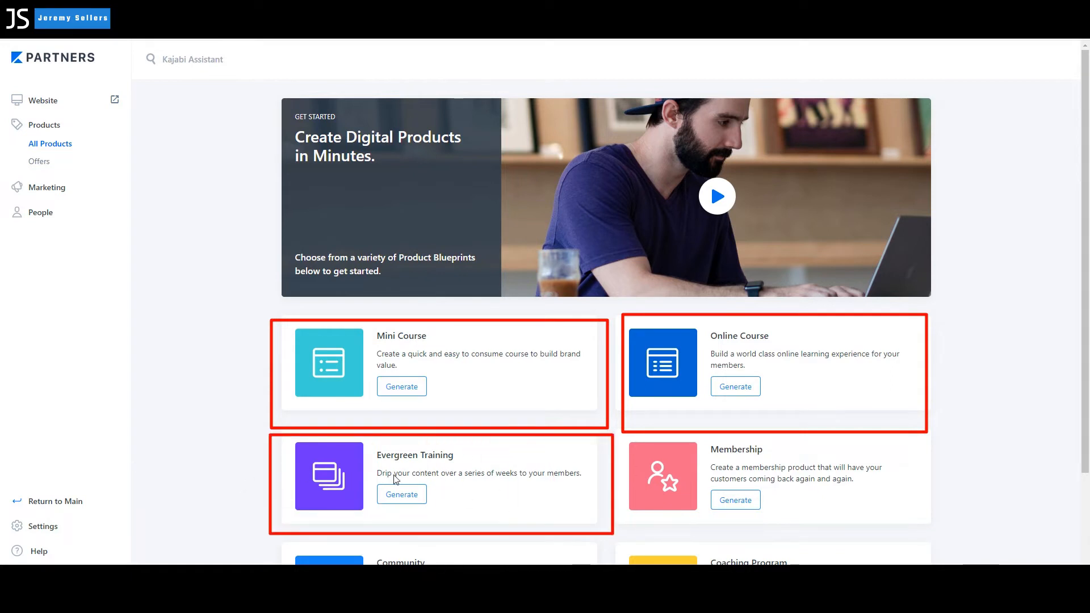
pyautogui.moveTo(502, 487)
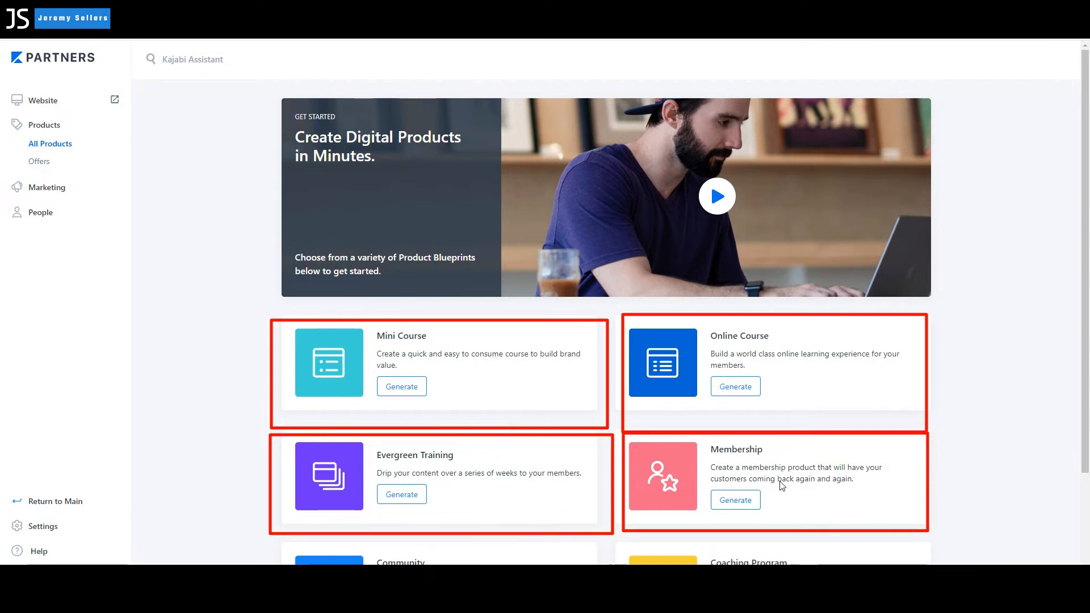
pyautogui.moveTo(810, 482)
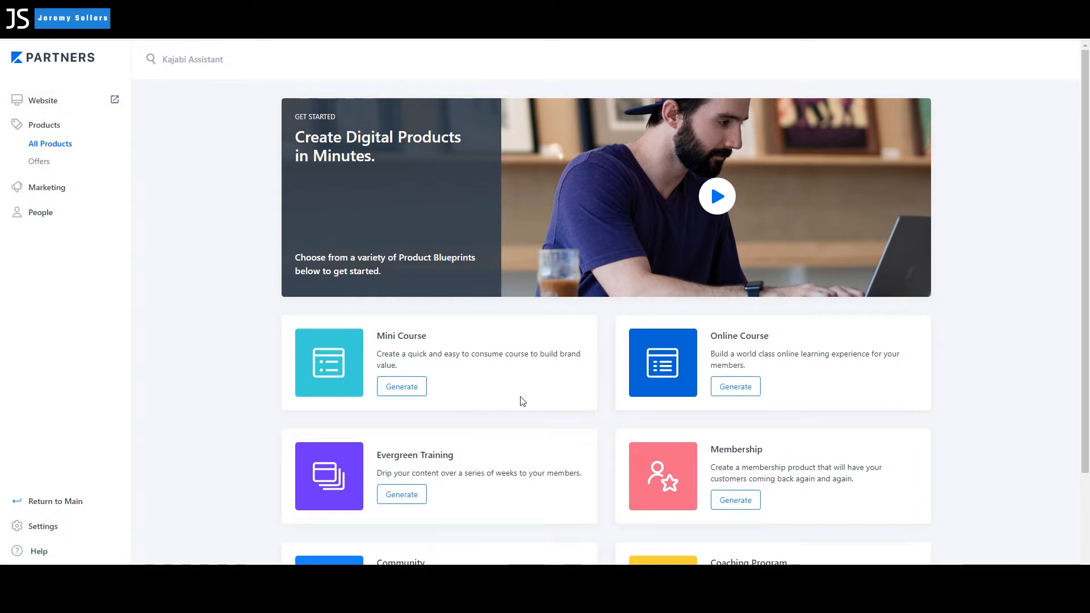
# - Generate a Community product from the blueprints, name it Acme Company and save
pyautogui.scroll(-3)
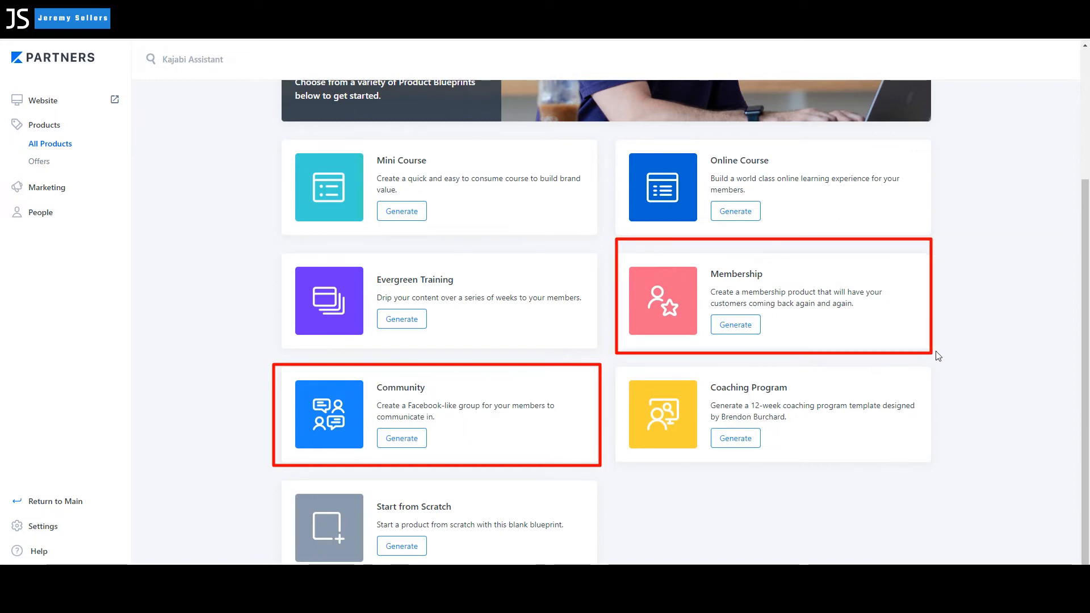
pyautogui.moveTo(592, 370)
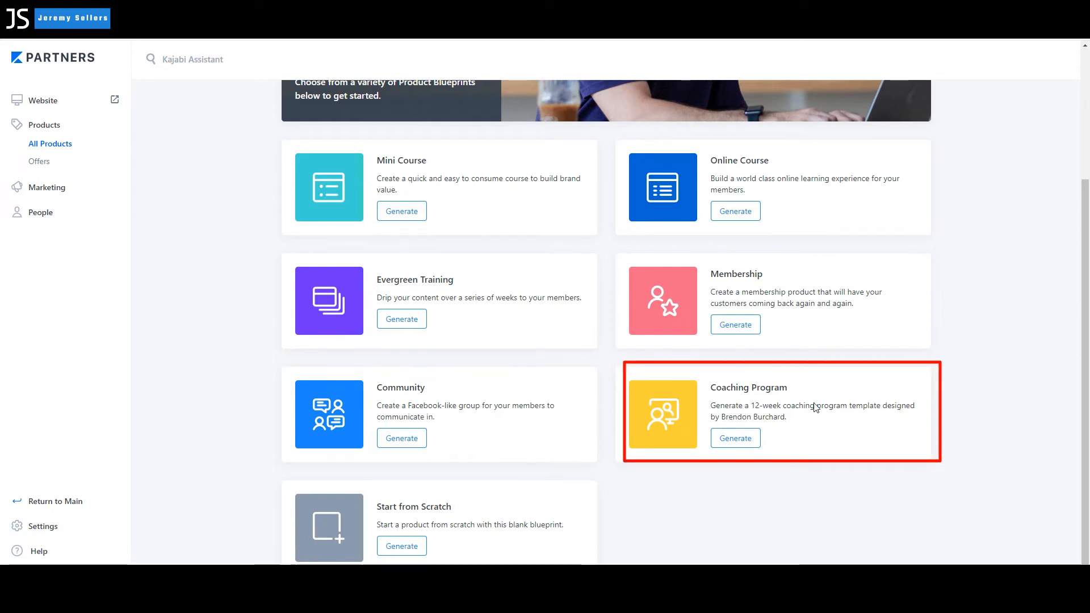
pyautogui.moveTo(862, 428)
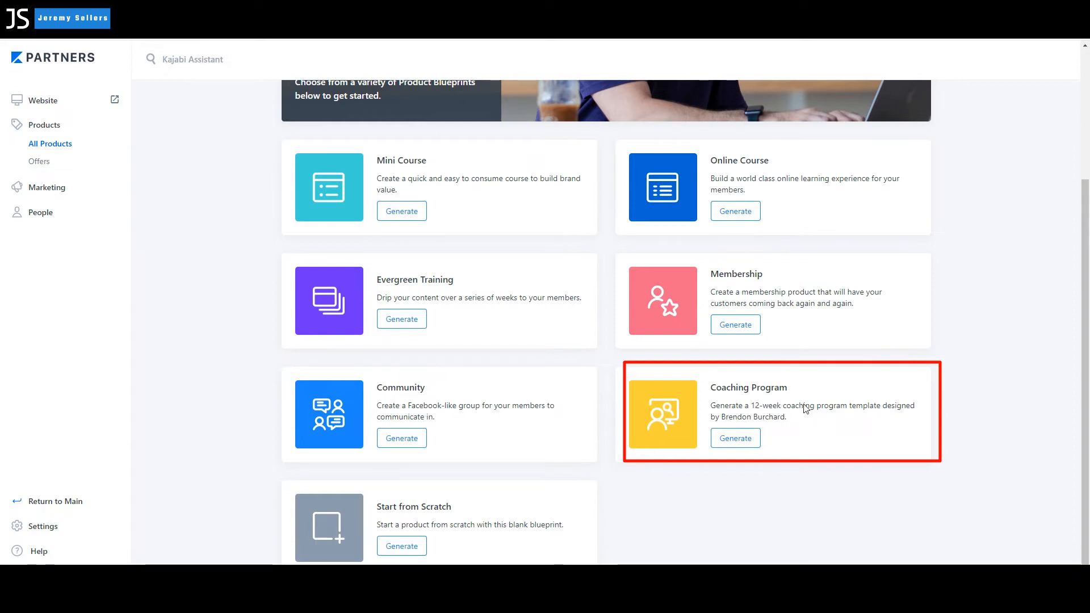
pyautogui.moveTo(336, 512)
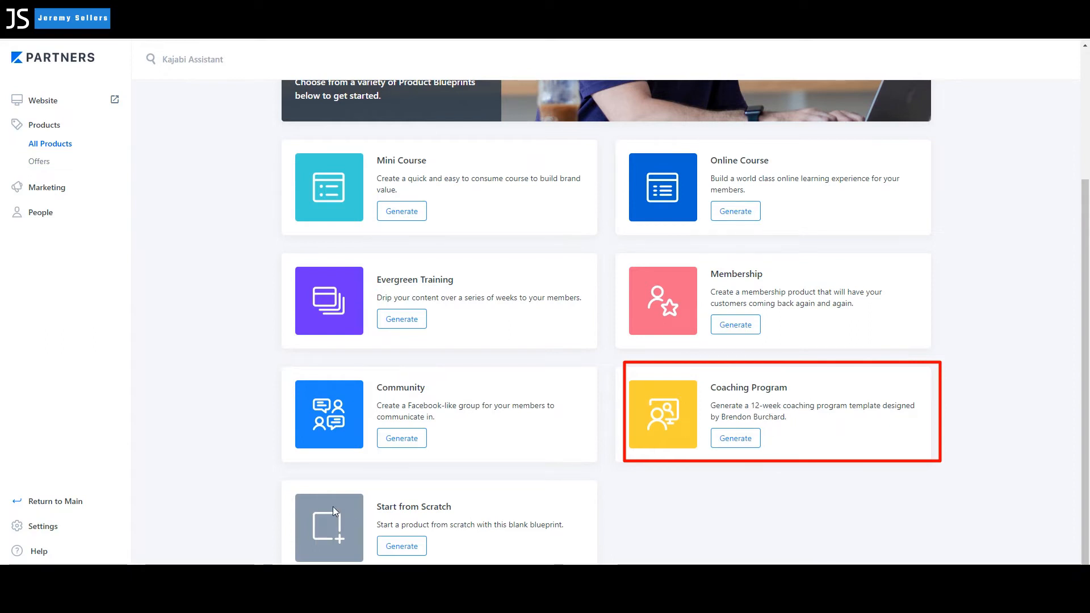
pyautogui.moveTo(347, 513)
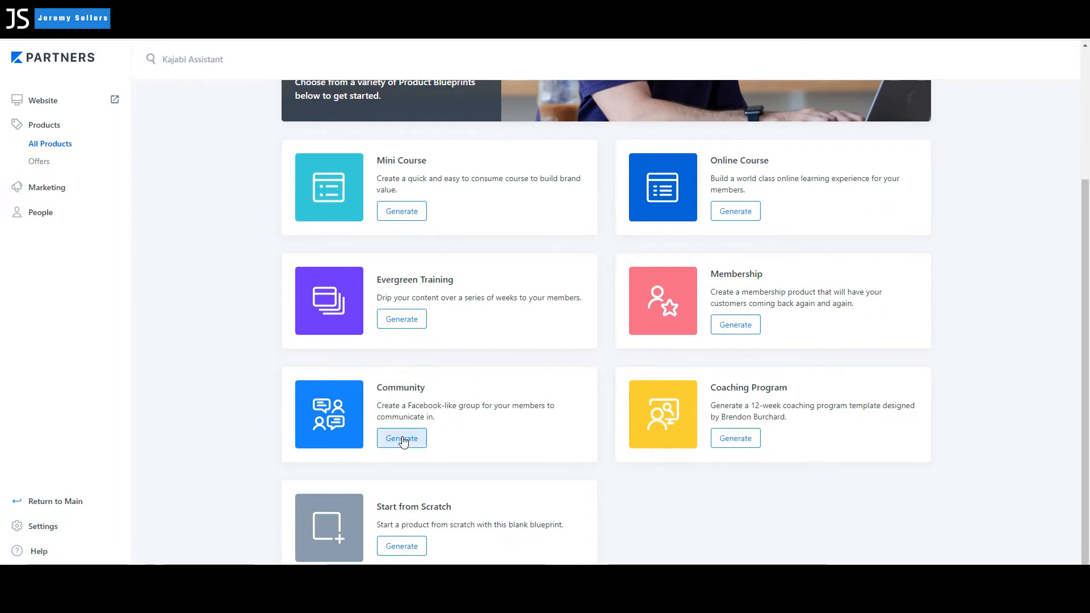
pyautogui.click(400, 438)
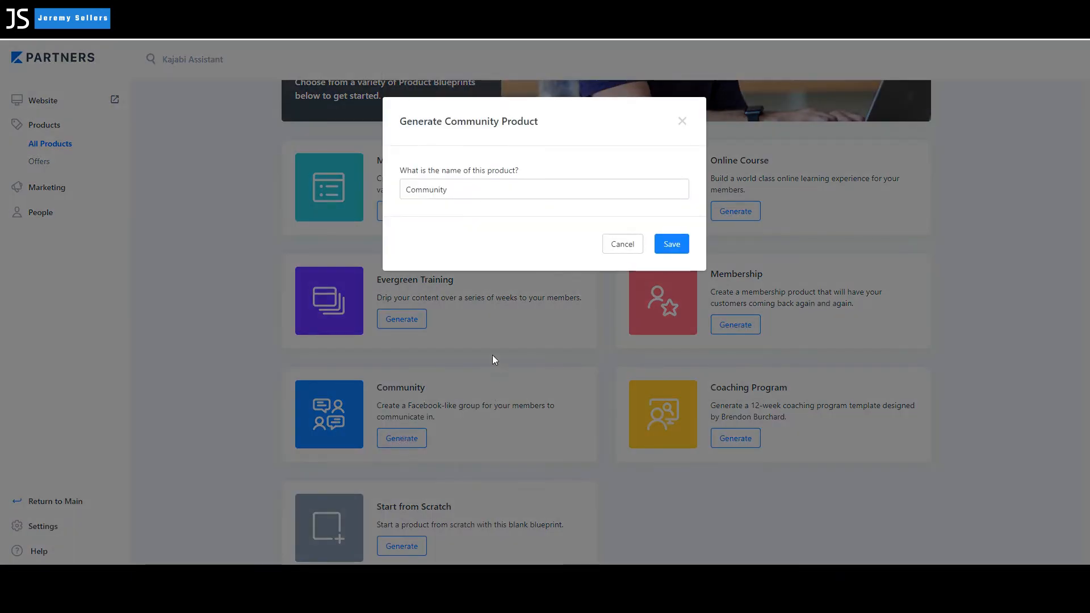
pyautogui.moveTo(455, 181)
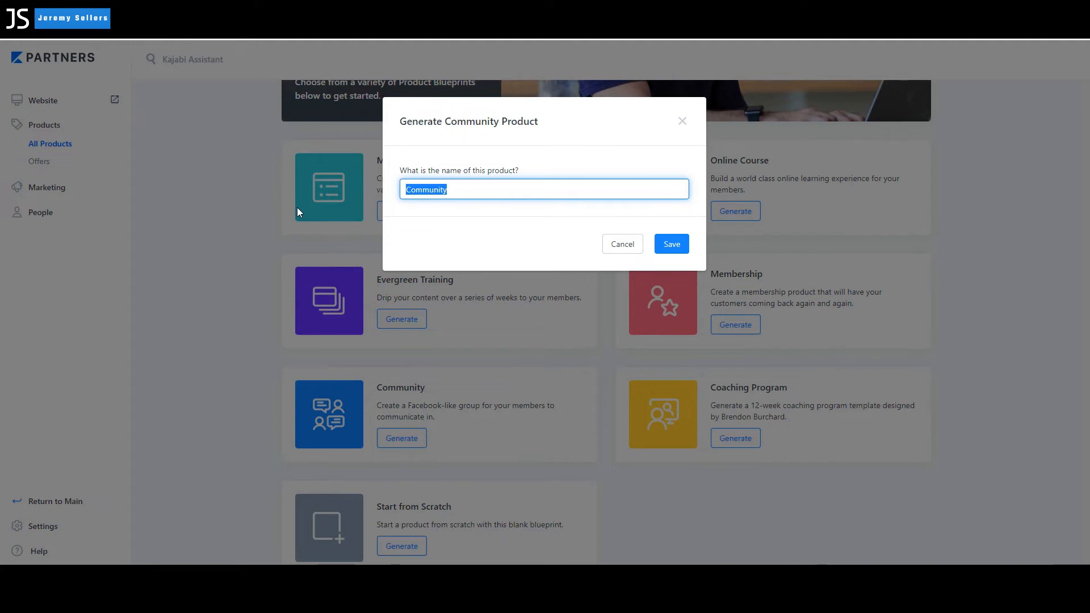
pyautogui.write('Acme')
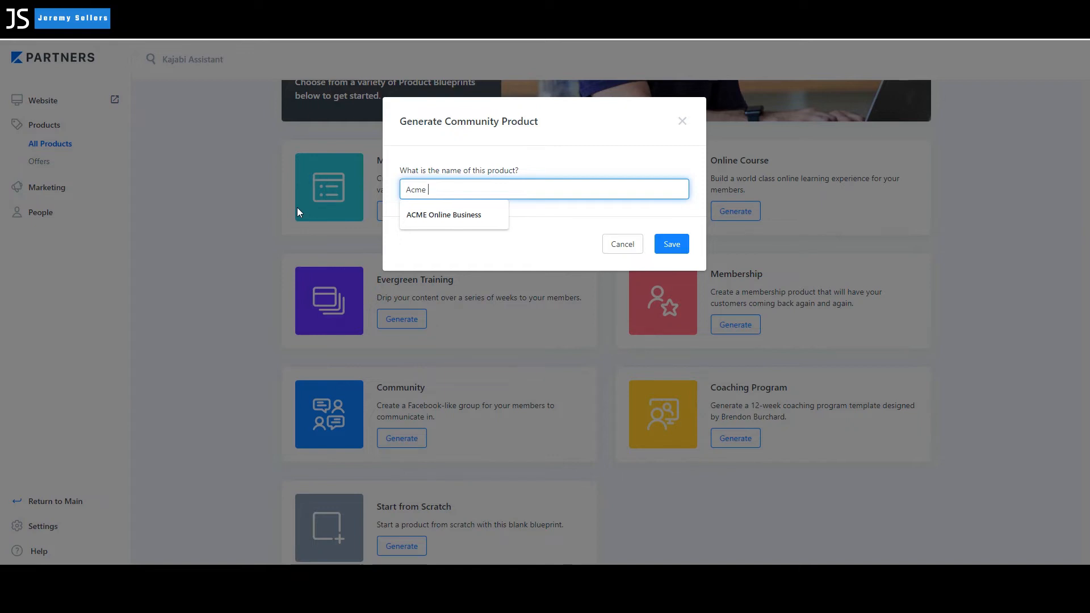
pyautogui.write('Copany')
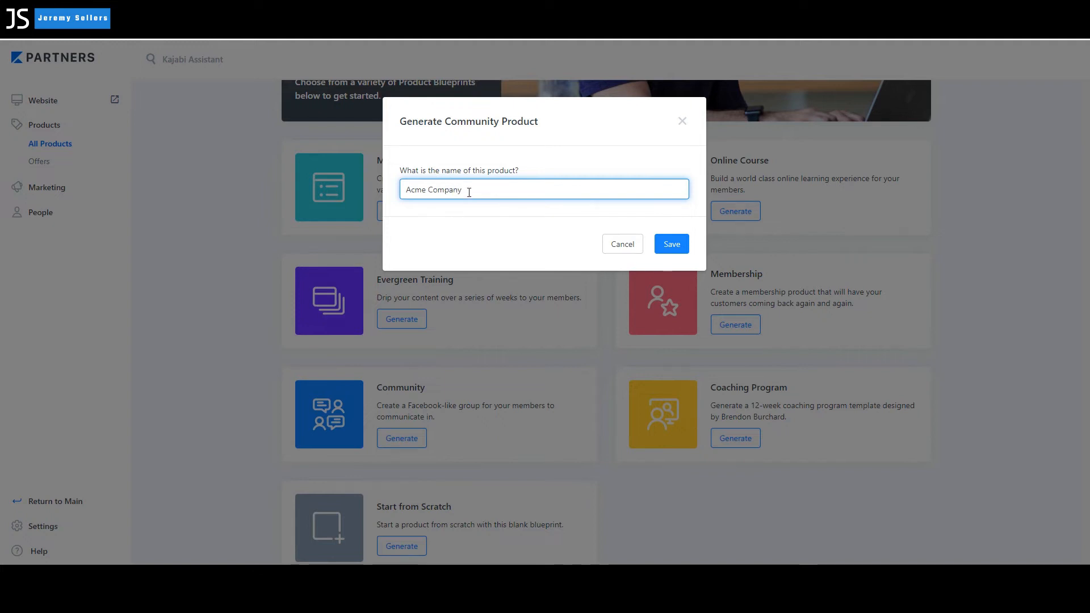
pyautogui.click(670, 244)
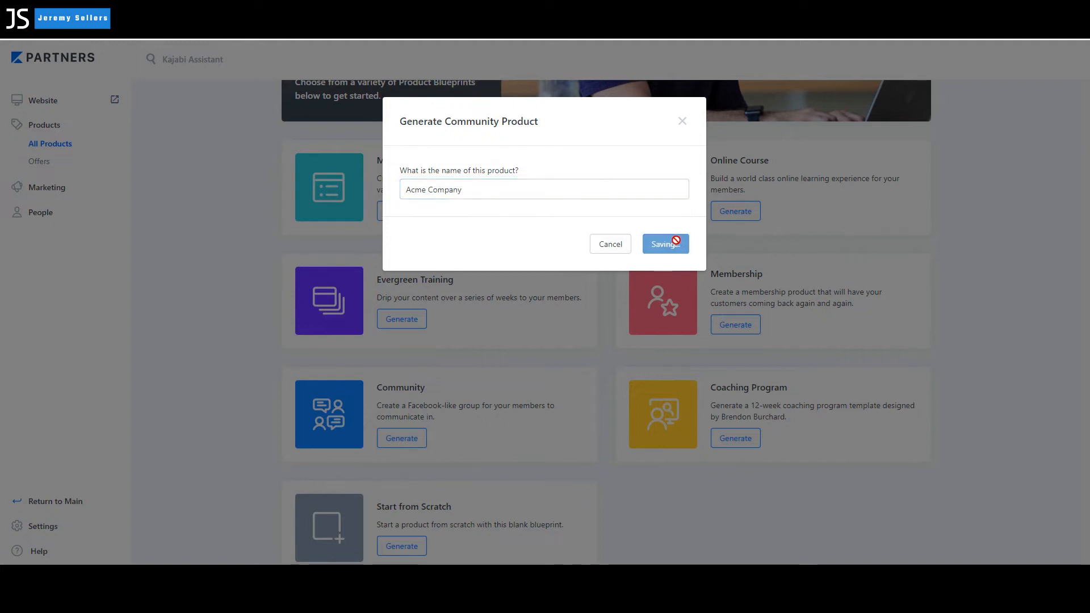
pyautogui.click(663, 244)
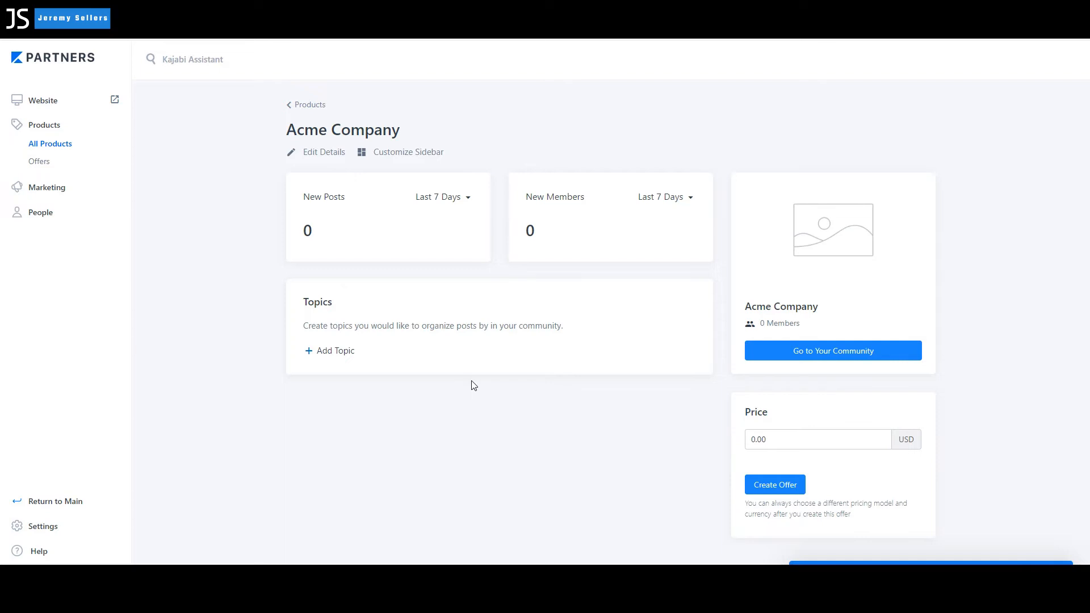
pyautogui.moveTo(244, 196)
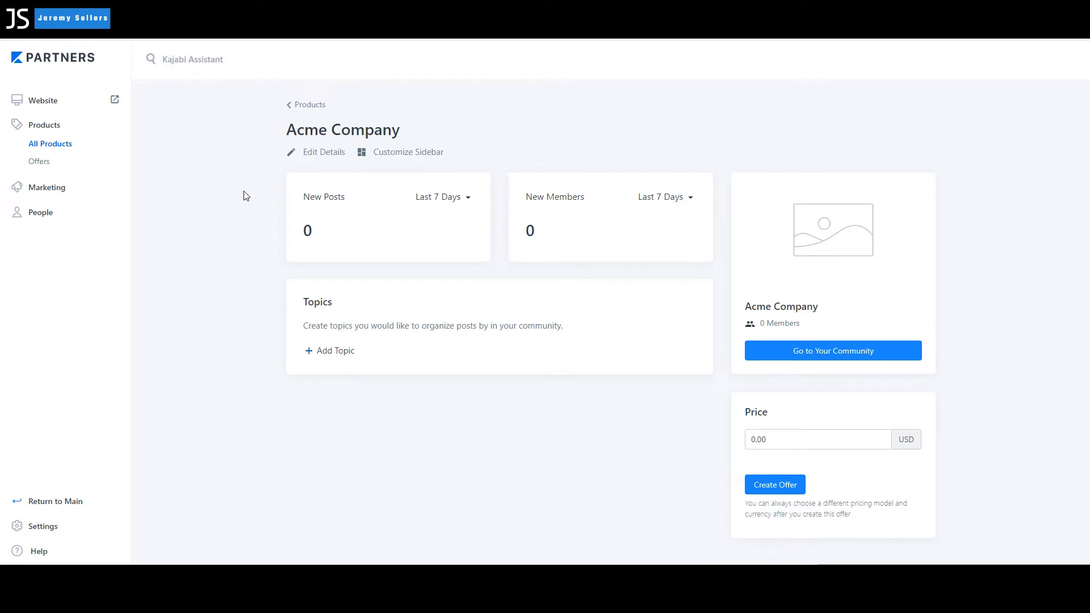
pyautogui.moveTo(267, 108)
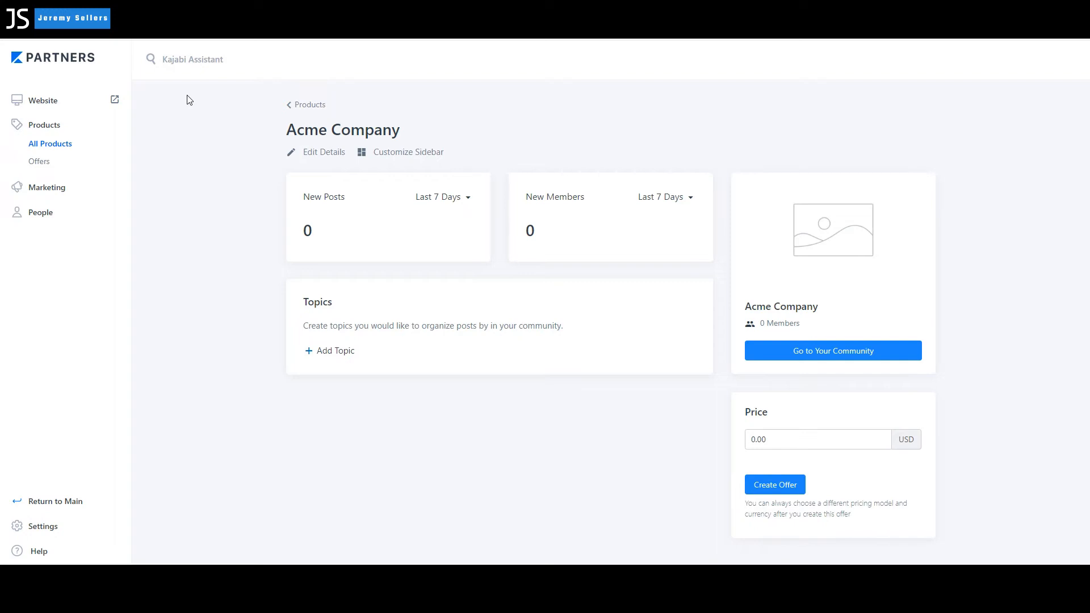
pyautogui.moveTo(243, 92)
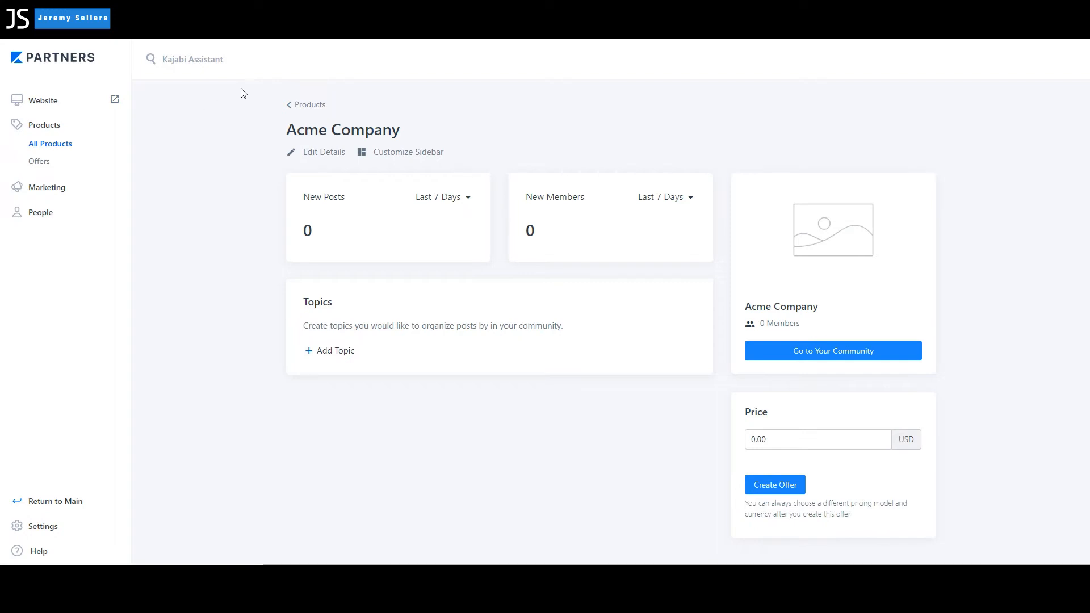
pyautogui.moveTo(270, 105)
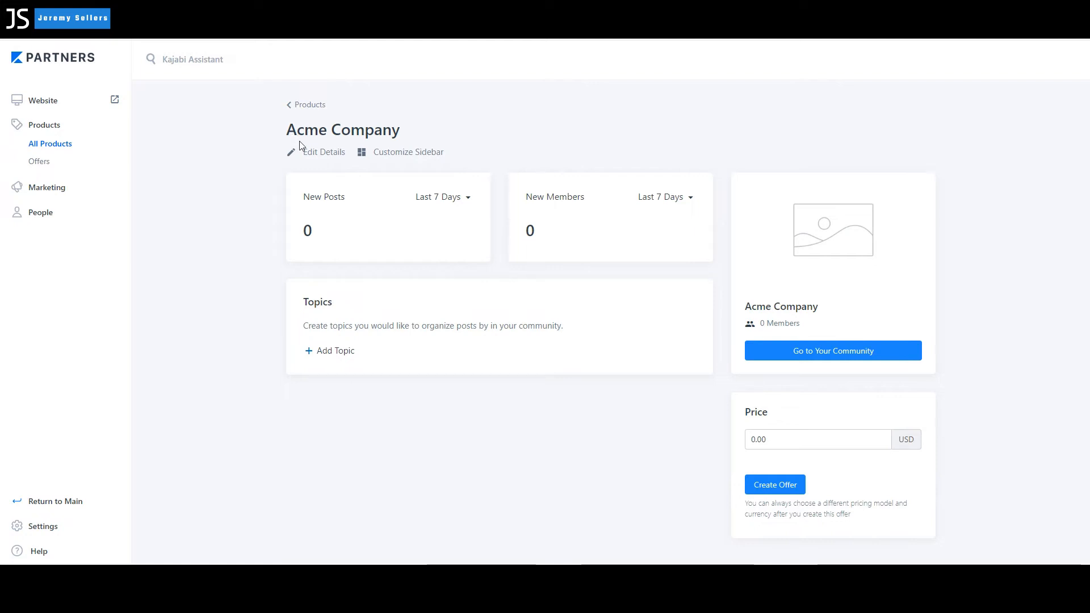
pyautogui.moveTo(456, 193)
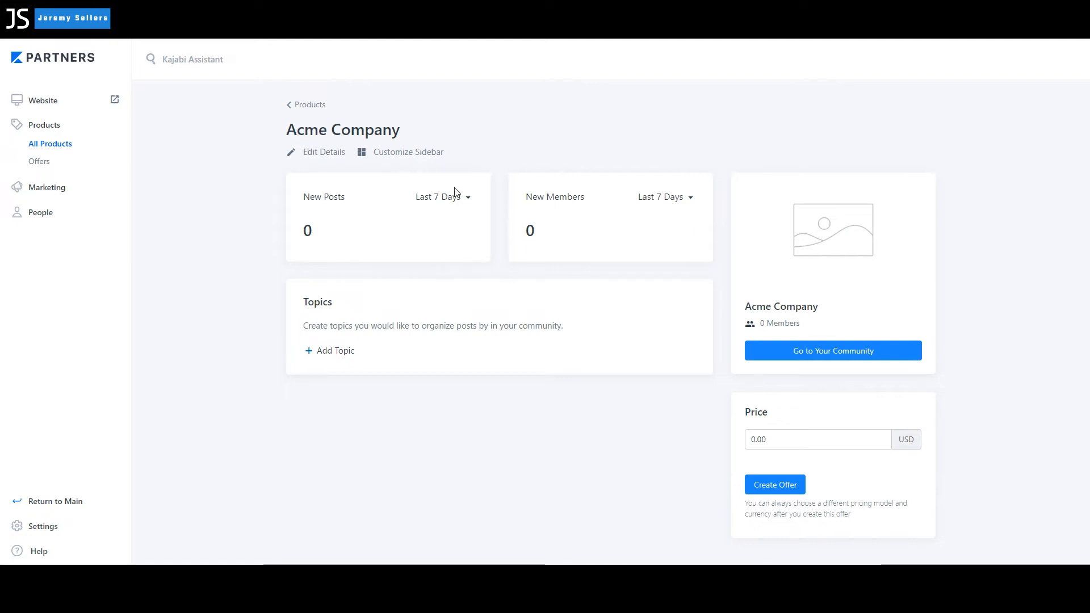
pyautogui.moveTo(477, 196)
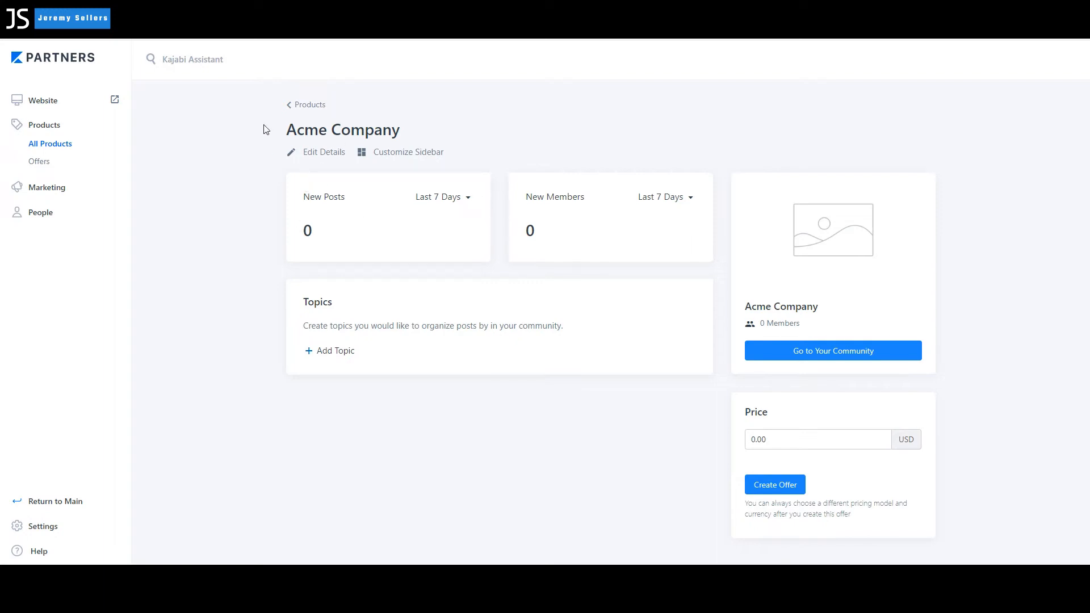
pyautogui.moveTo(256, 122)
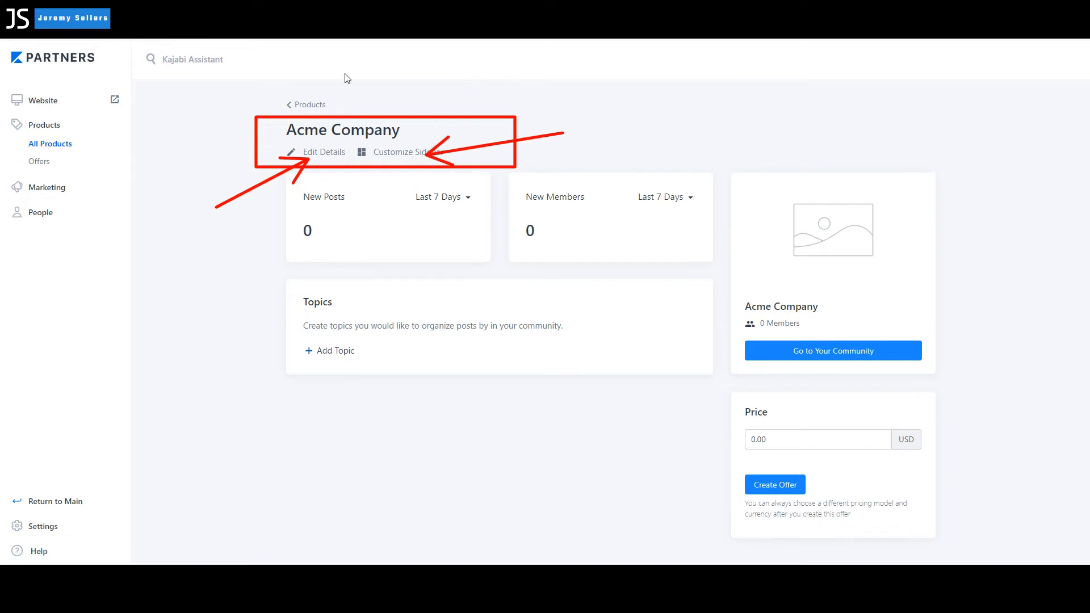
pyautogui.moveTo(376, 207)
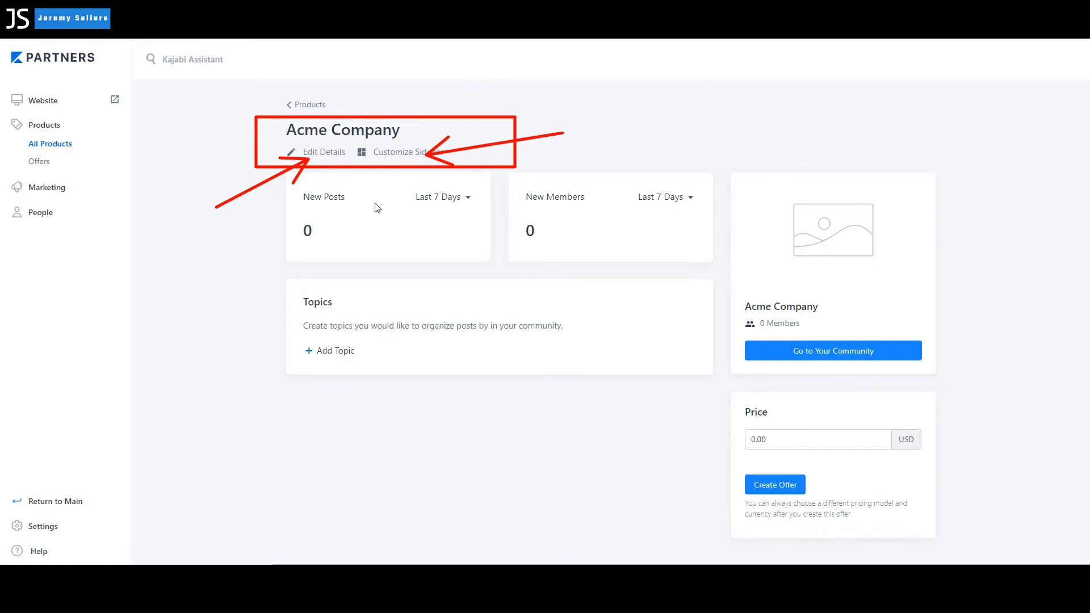
pyautogui.moveTo(851, 345)
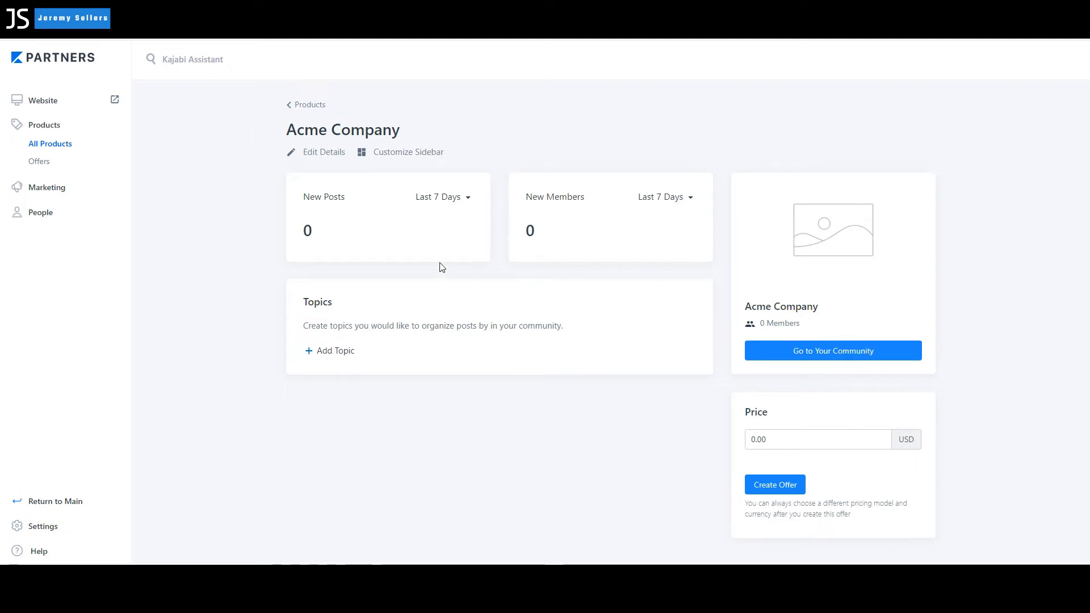
pyautogui.moveTo(274, 177)
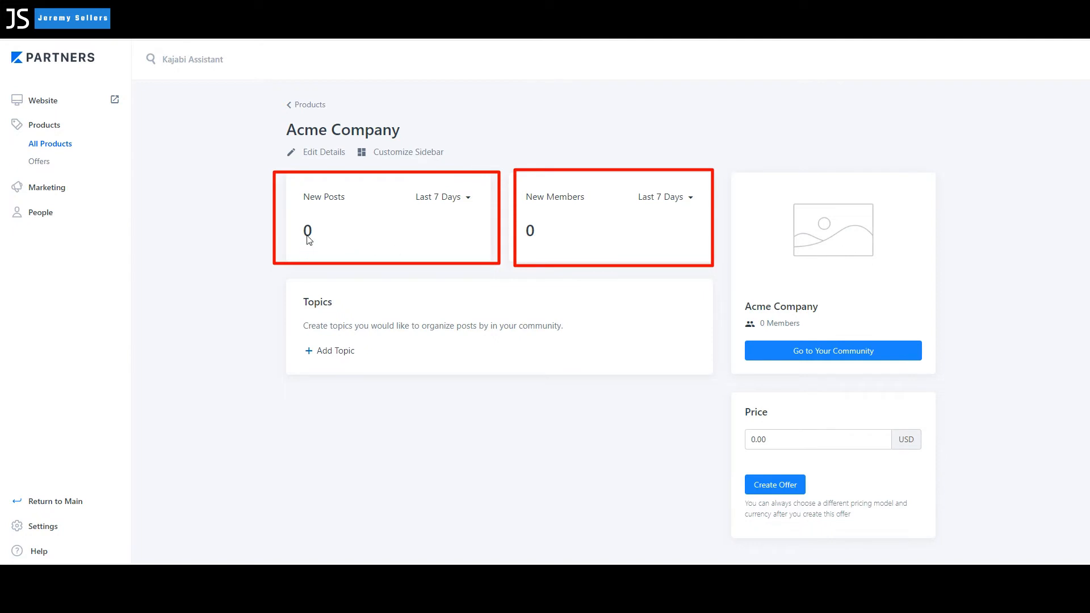
pyautogui.moveTo(690, 206)
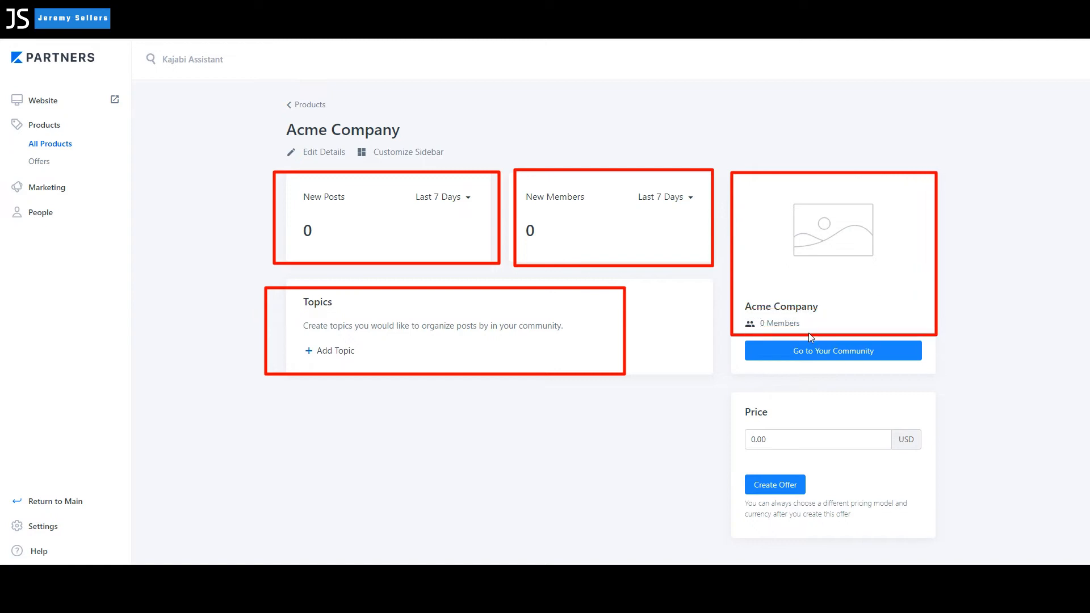
pyautogui.moveTo(730, 343)
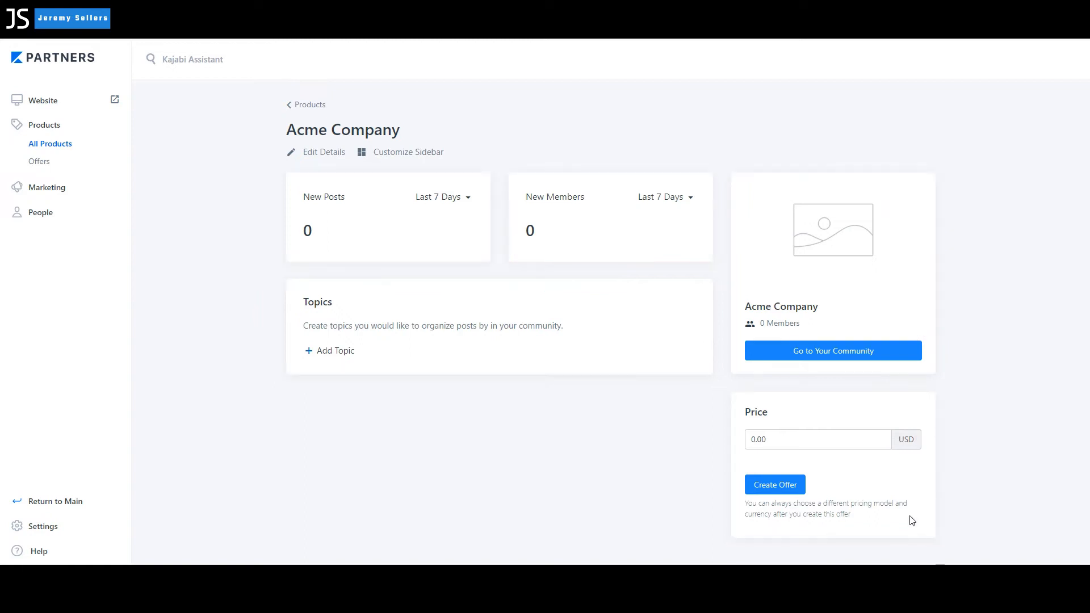
pyautogui.moveTo(339, 158)
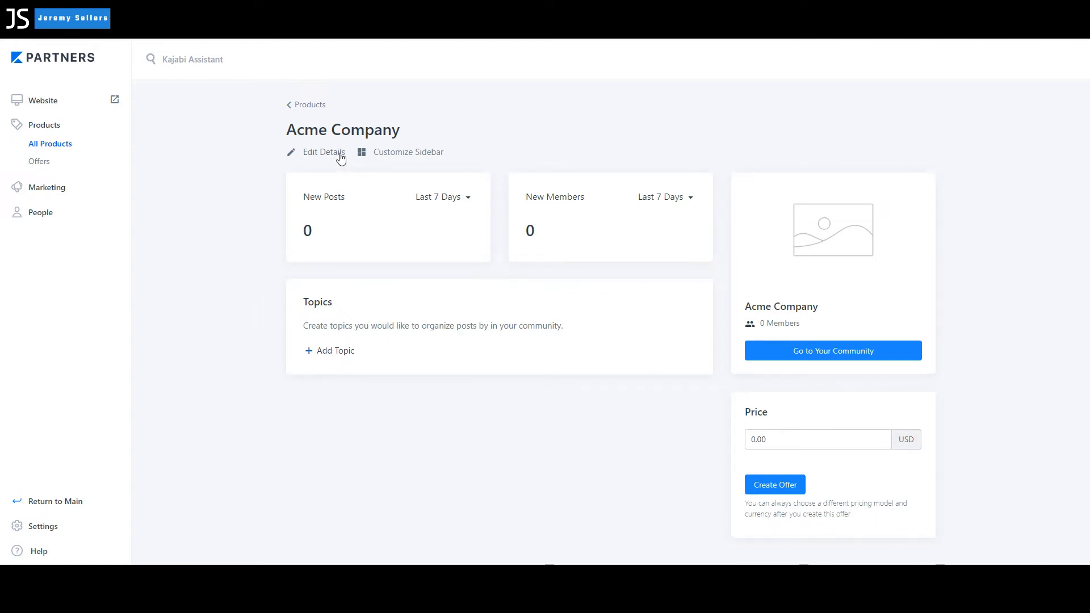
pyautogui.moveTo(348, 181)
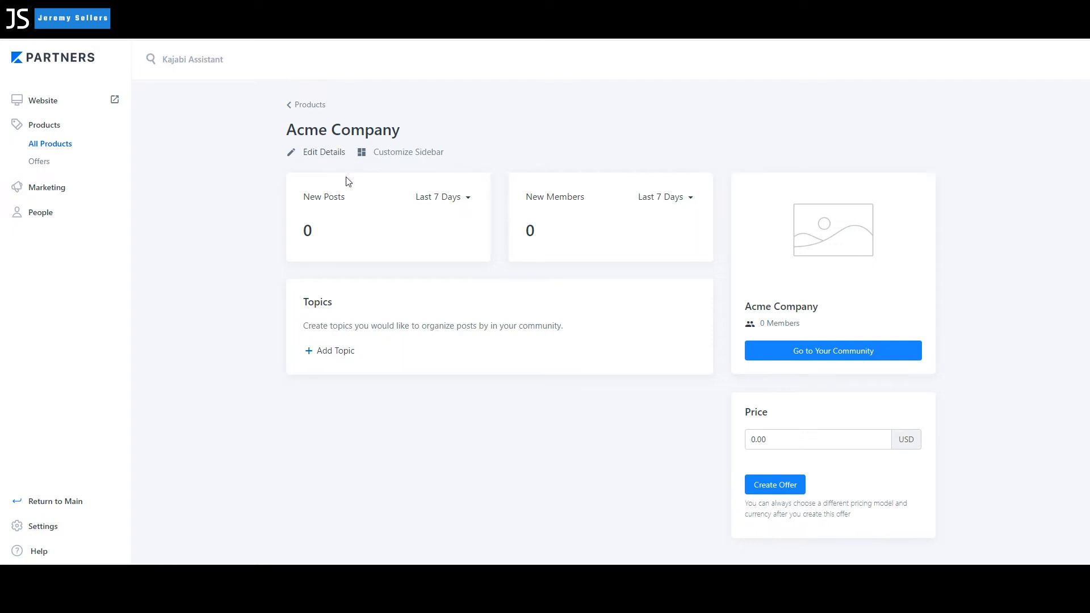
# - Edit the community details and enter the description "Community fun with friends!"
pyautogui.click(322, 151)
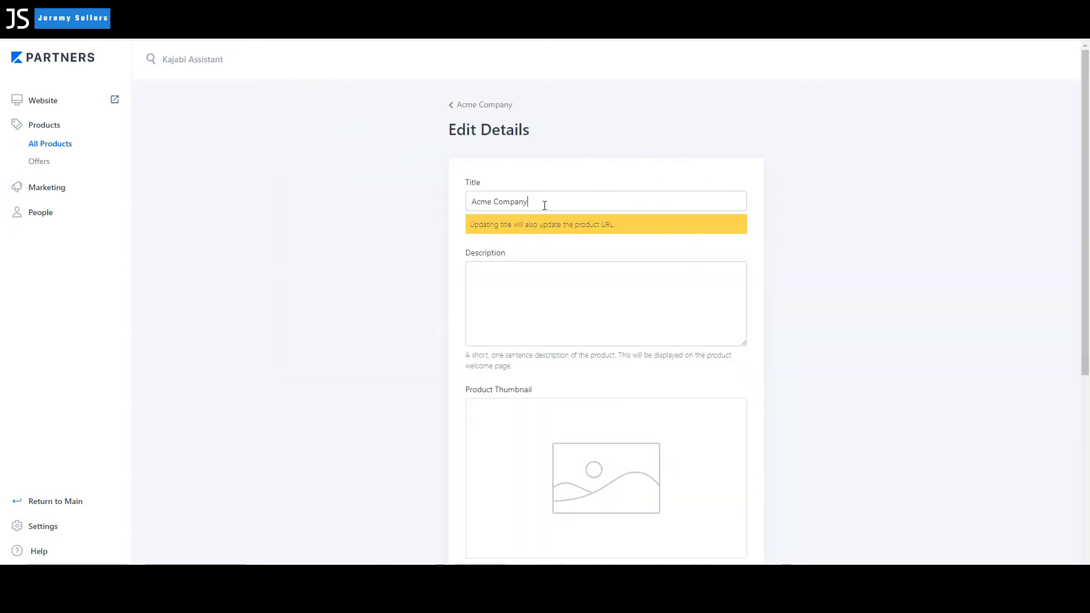
pyautogui.click(605, 201)
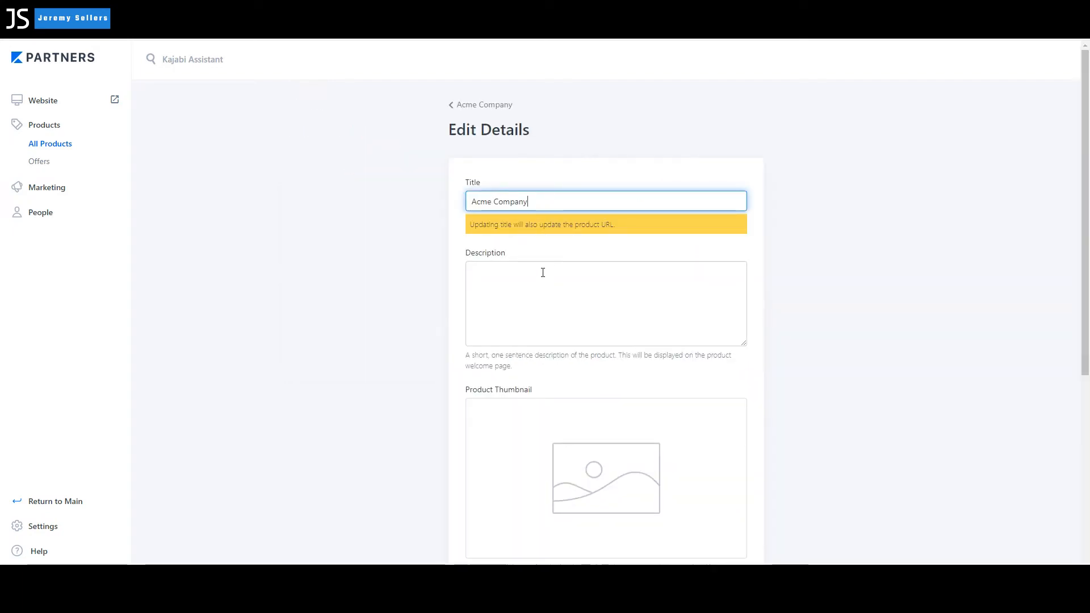
pyautogui.click(605, 305)
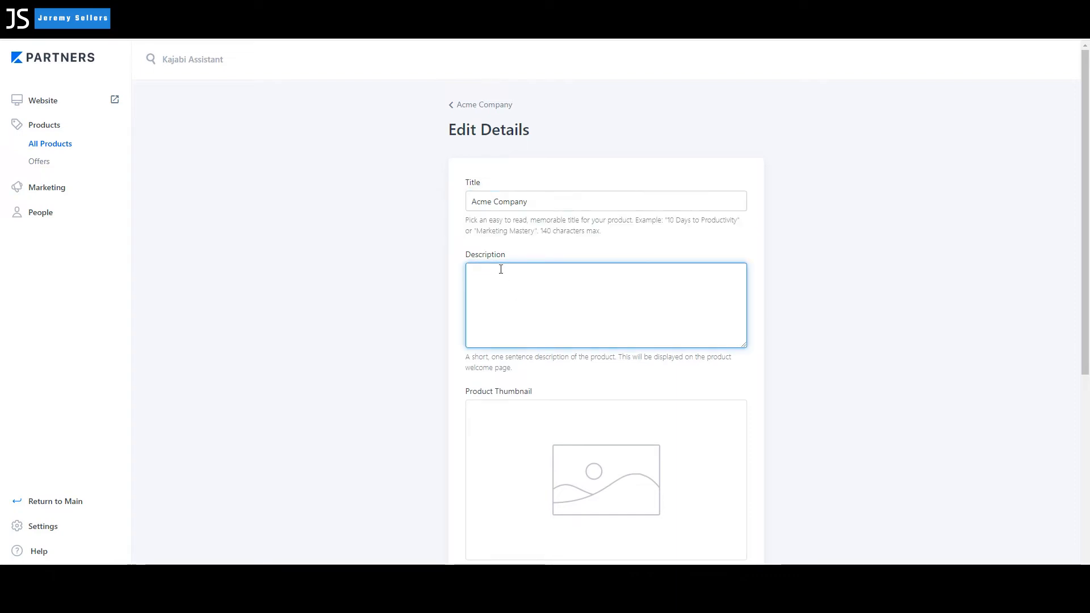
pyautogui.click(605, 305)
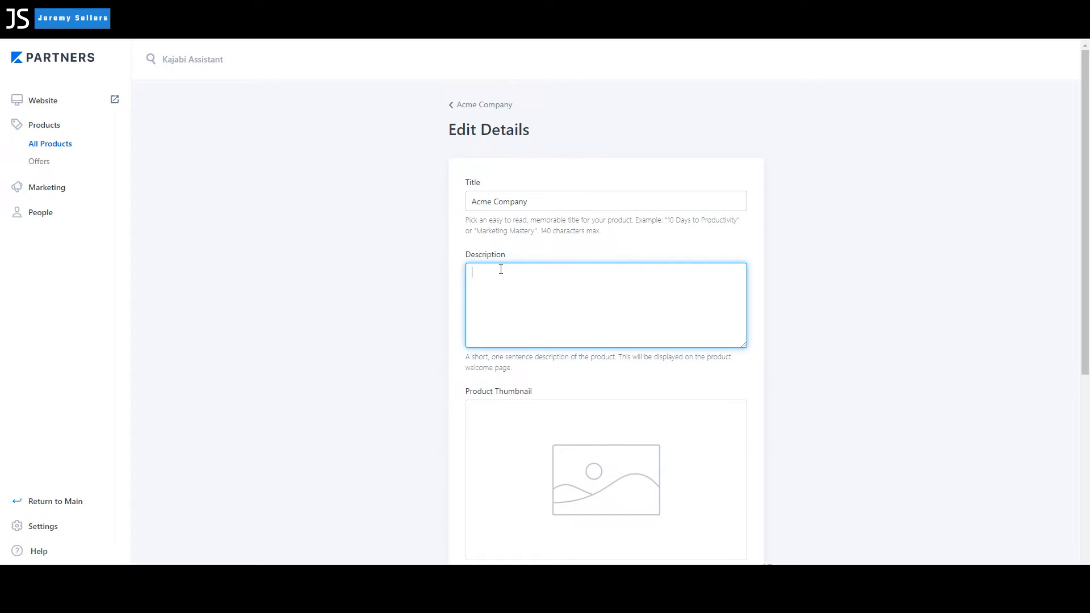
pyautogui.write('Communit')
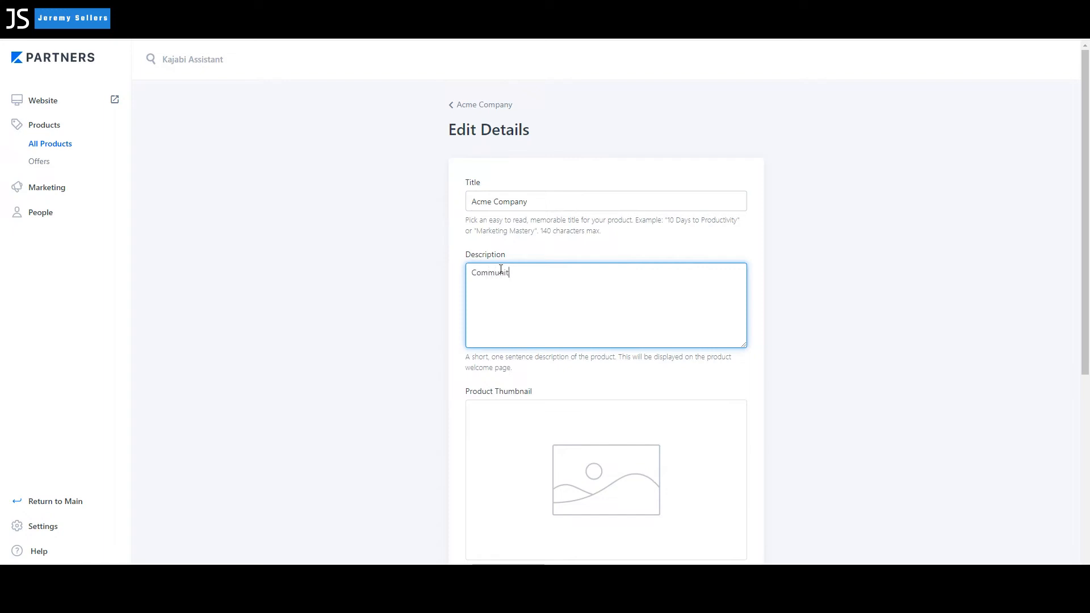
pyautogui.write('y')
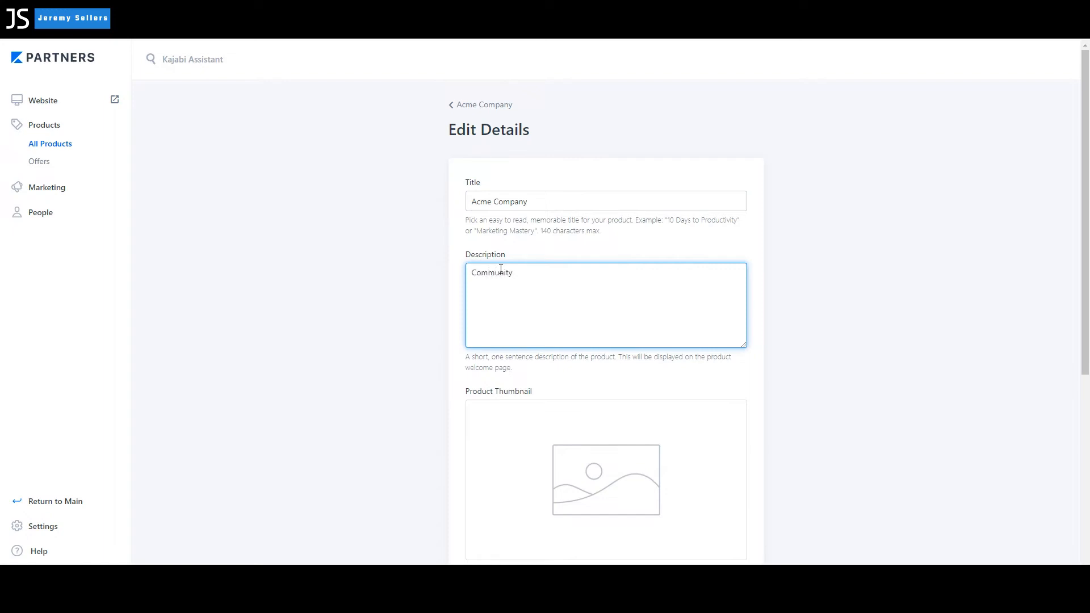
pyautogui.write('fun!')
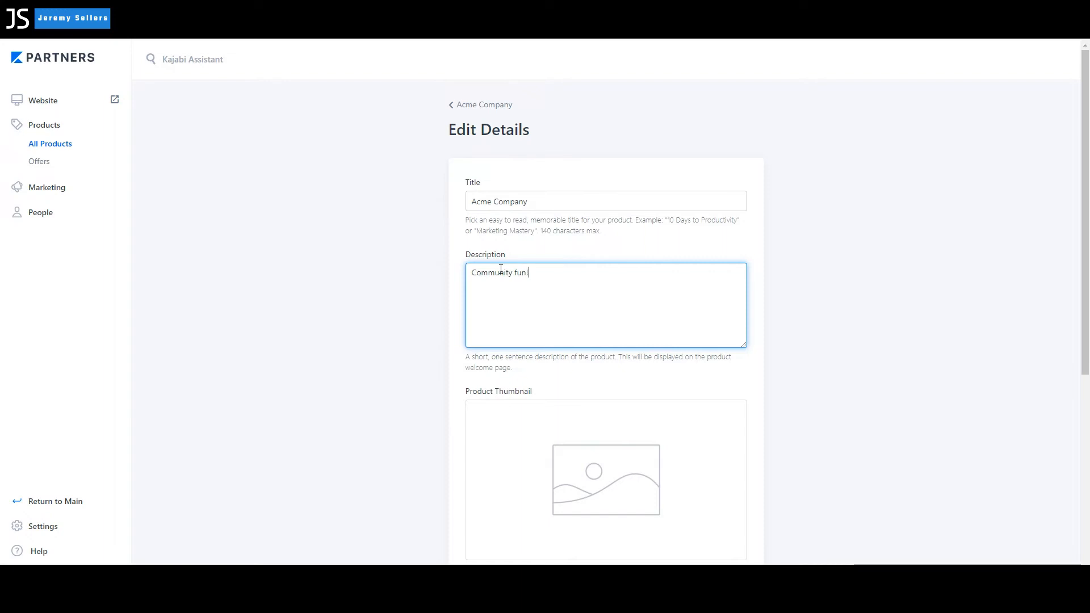
pyautogui.moveTo(526, 312)
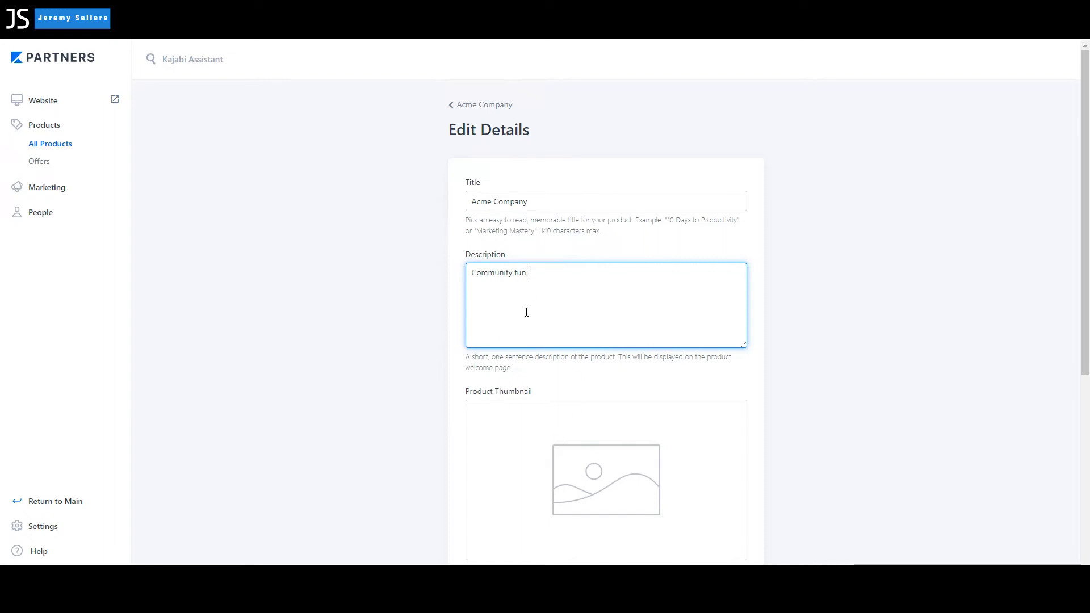
pyautogui.moveTo(536, 273)
pyautogui.write(' w')
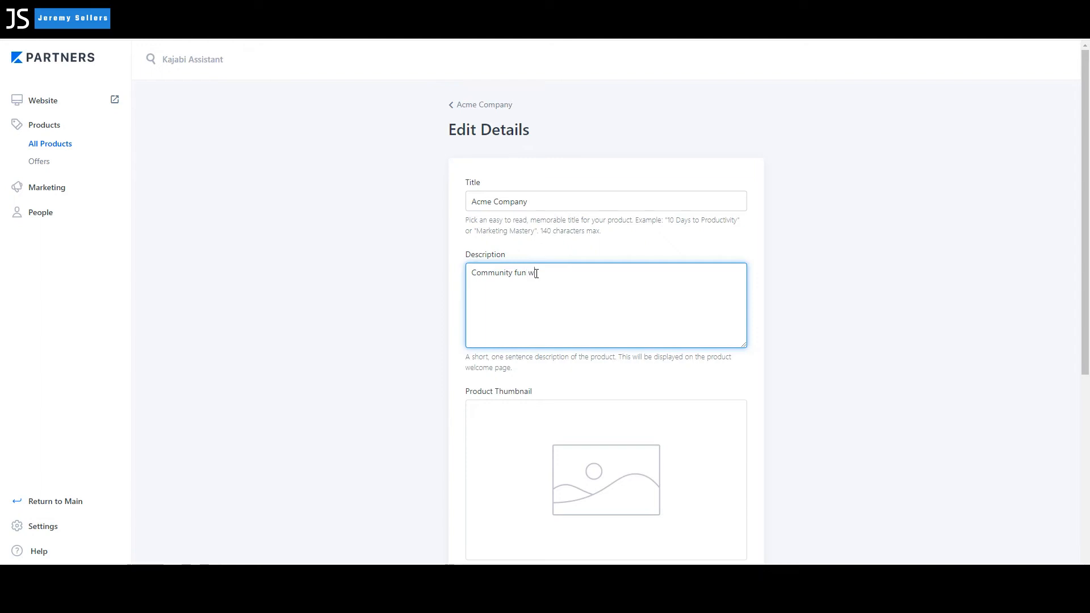
pyautogui.write('ith friends!')
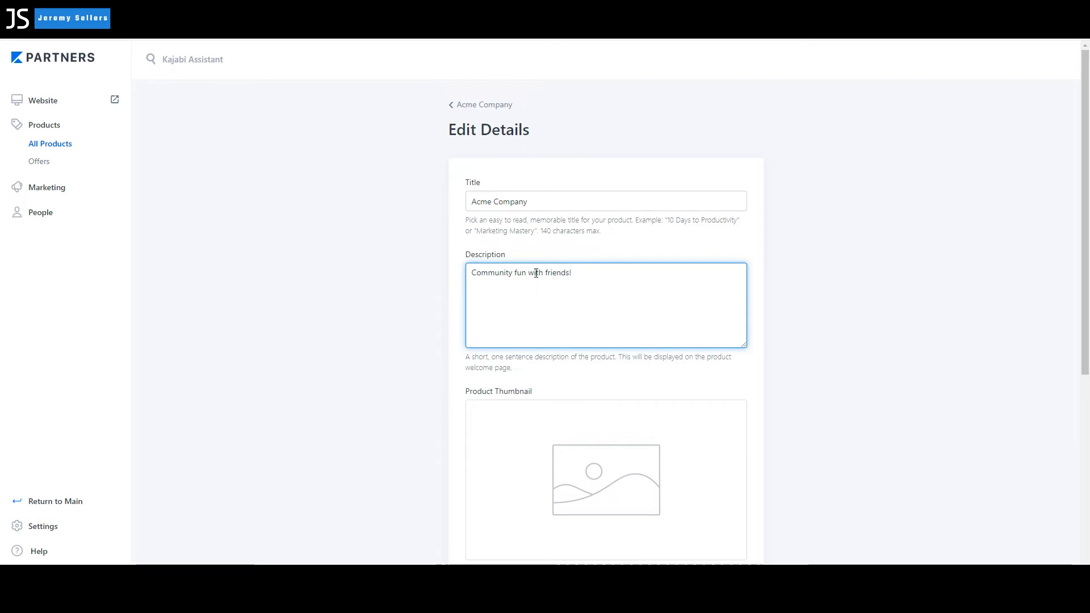
# - Upload a new thumbnail file, choosing the laptop photo from the computer
pyautogui.scroll(-3)
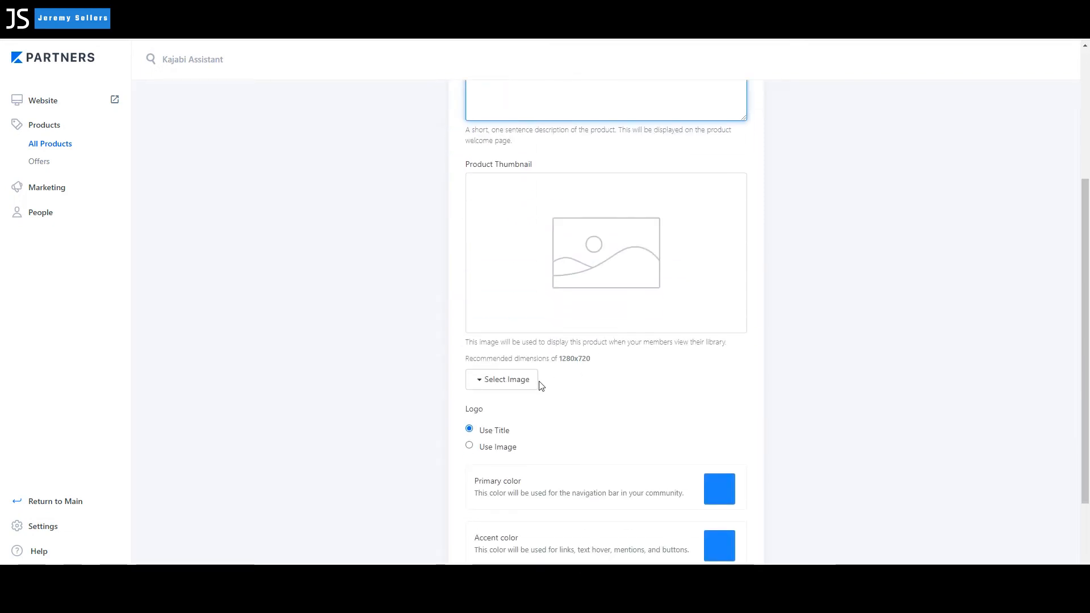
pyautogui.click(501, 379)
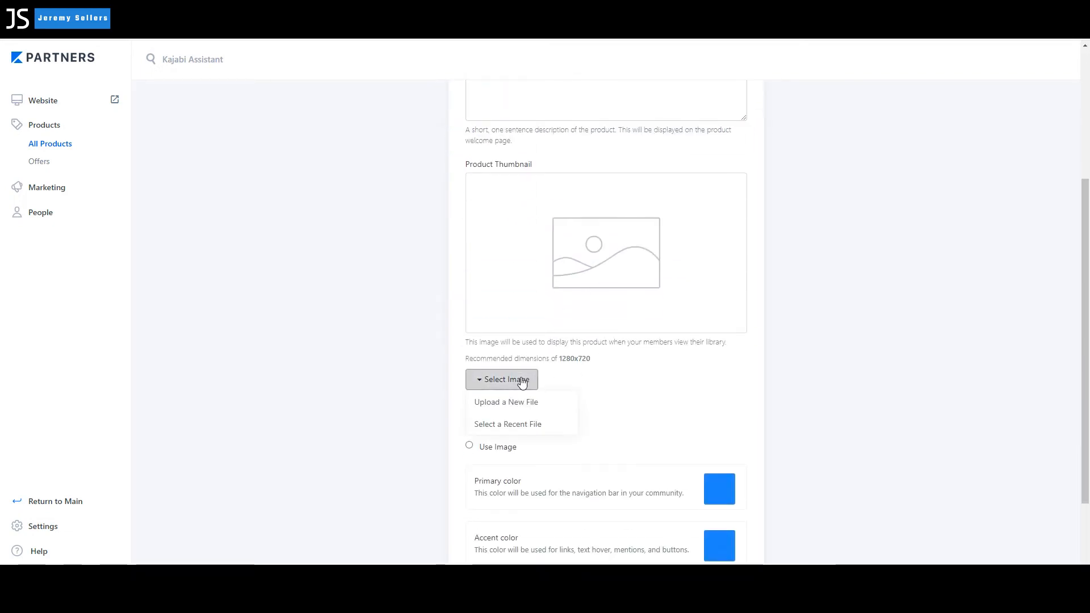
pyautogui.click(506, 402)
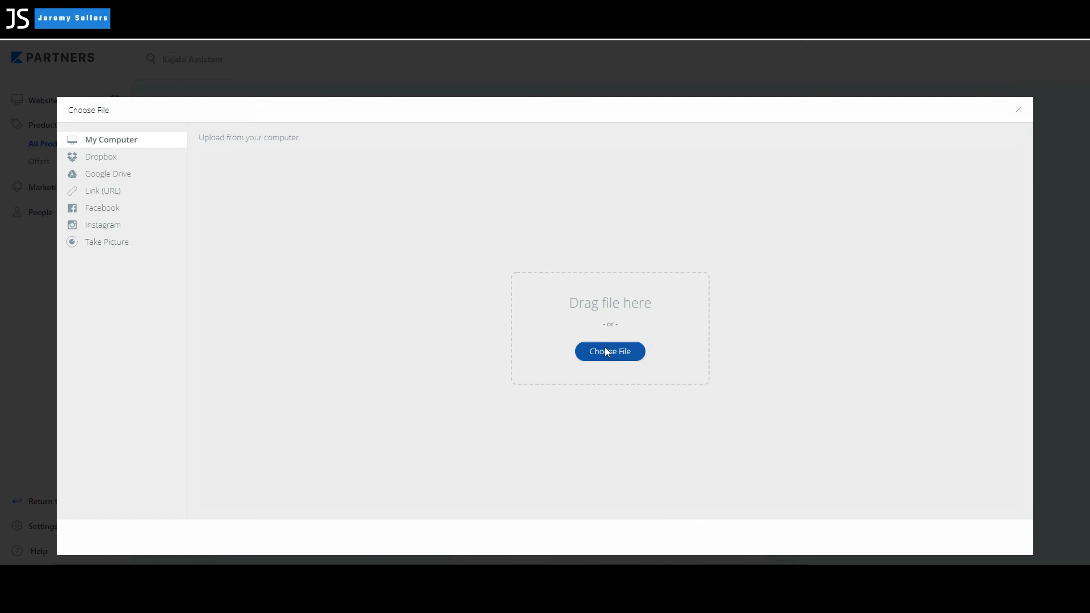
pyautogui.click(608, 351)
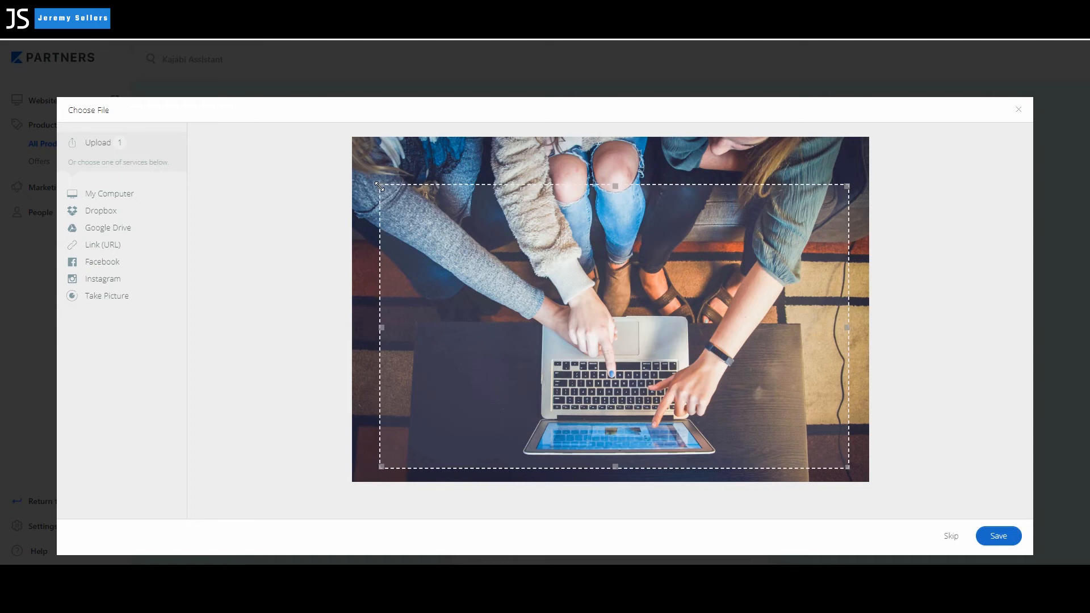
# - Crop the photo around the hands and laptop and save it as the thumbnail
pyautogui.moveTo(381, 185); pyautogui.dragTo(409, 242)
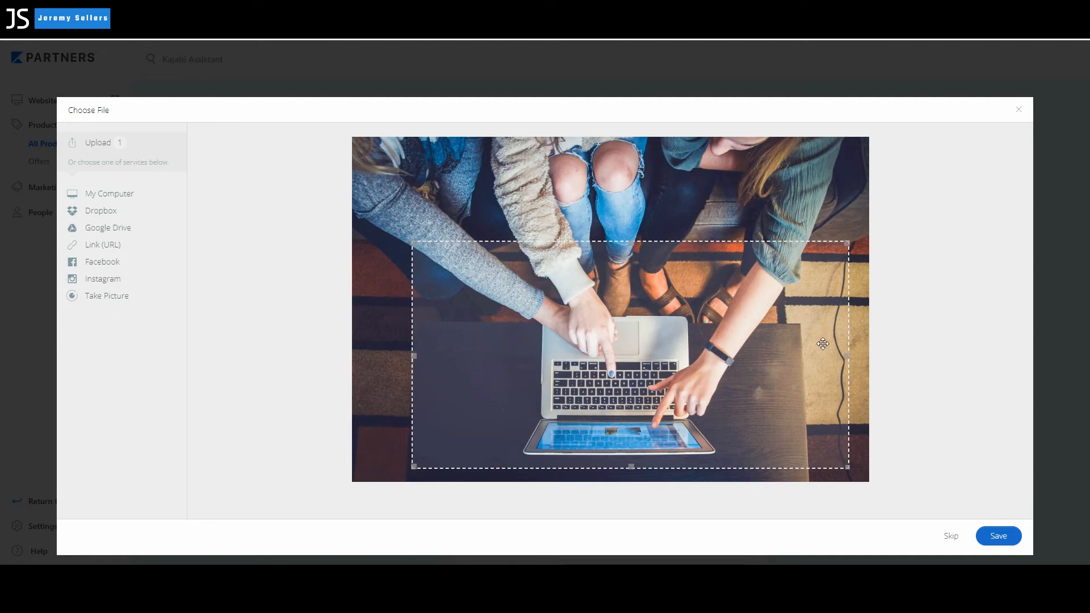
pyautogui.moveTo(848, 357); pyautogui.dragTo(801, 357)
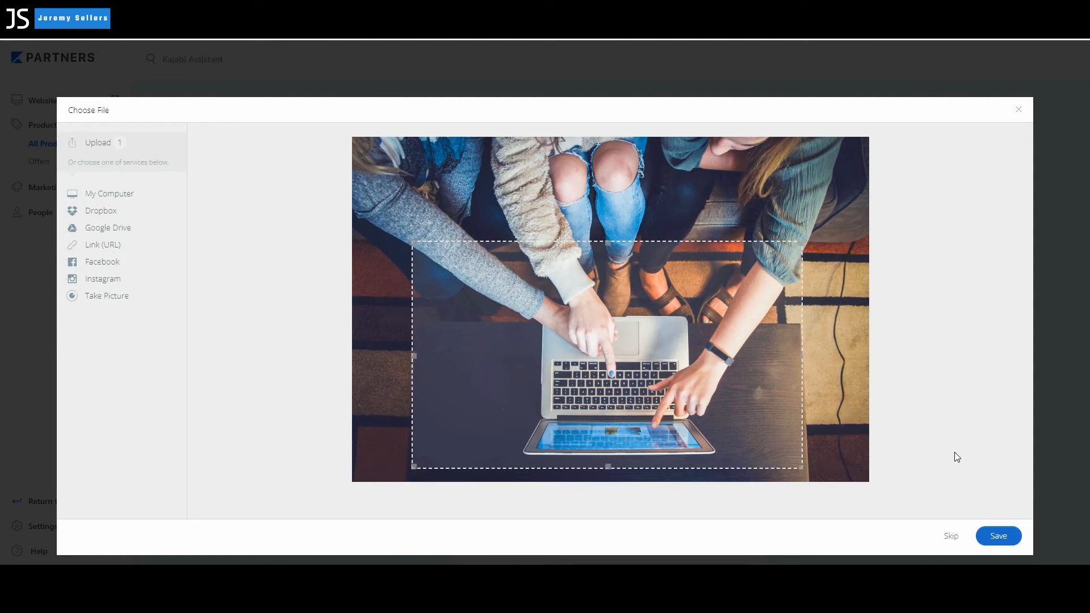
pyautogui.moveTo(1002, 442)
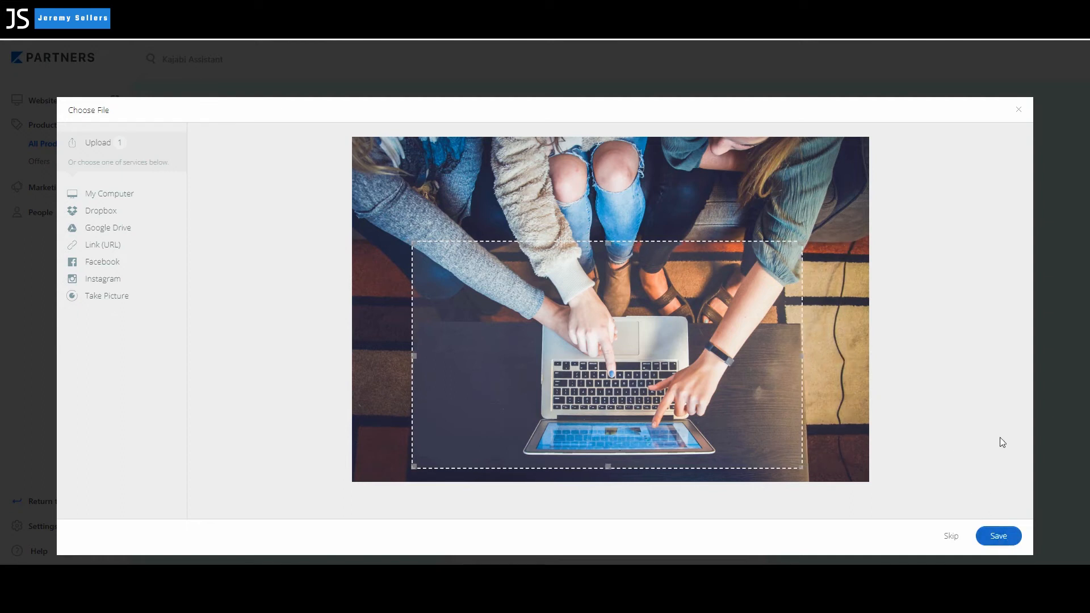
pyautogui.click(997, 536)
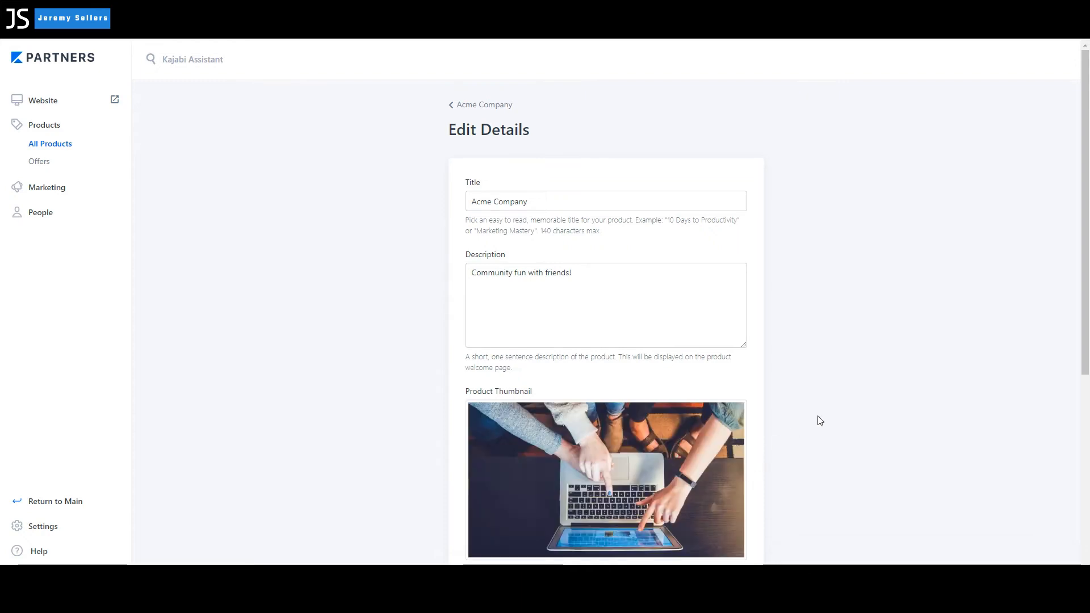
pyautogui.moveTo(909, 349)
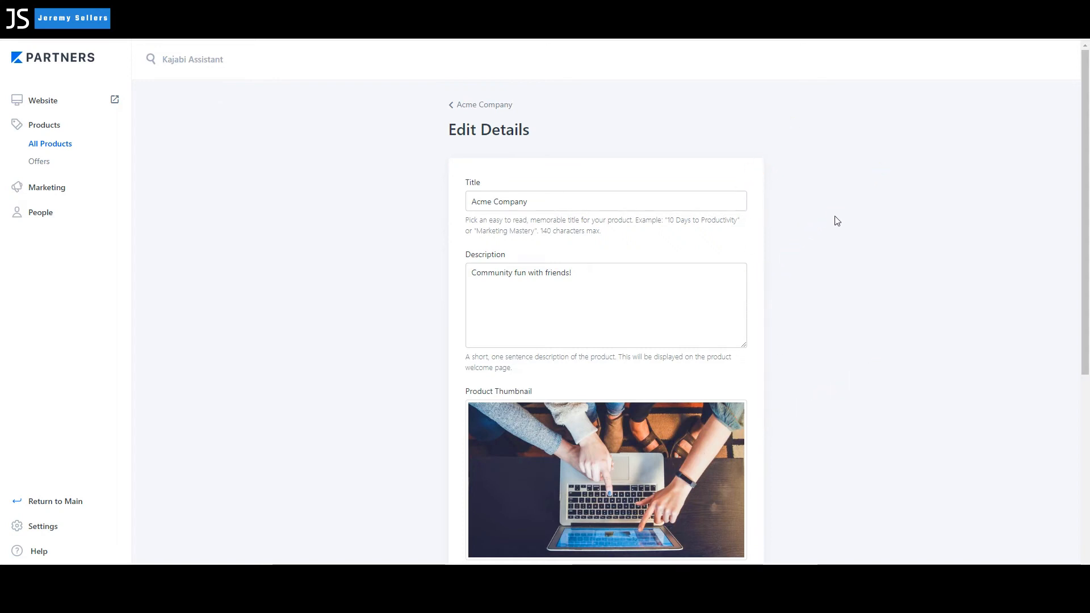
# - Set the accent colour swatch to green and save the Edit Details form
pyautogui.scroll(-3)
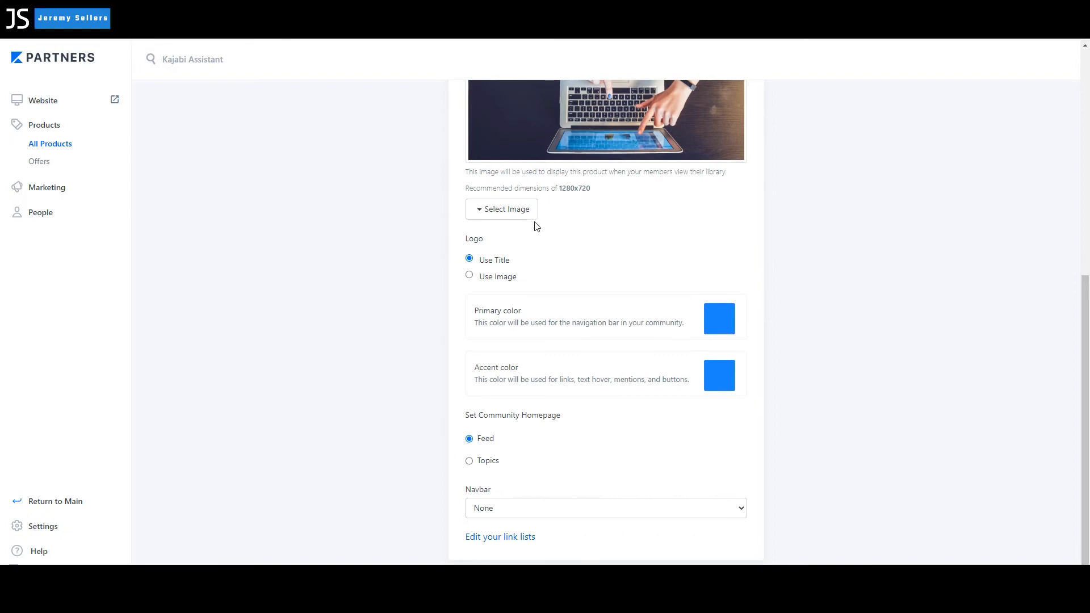
pyautogui.moveTo(518, 353)
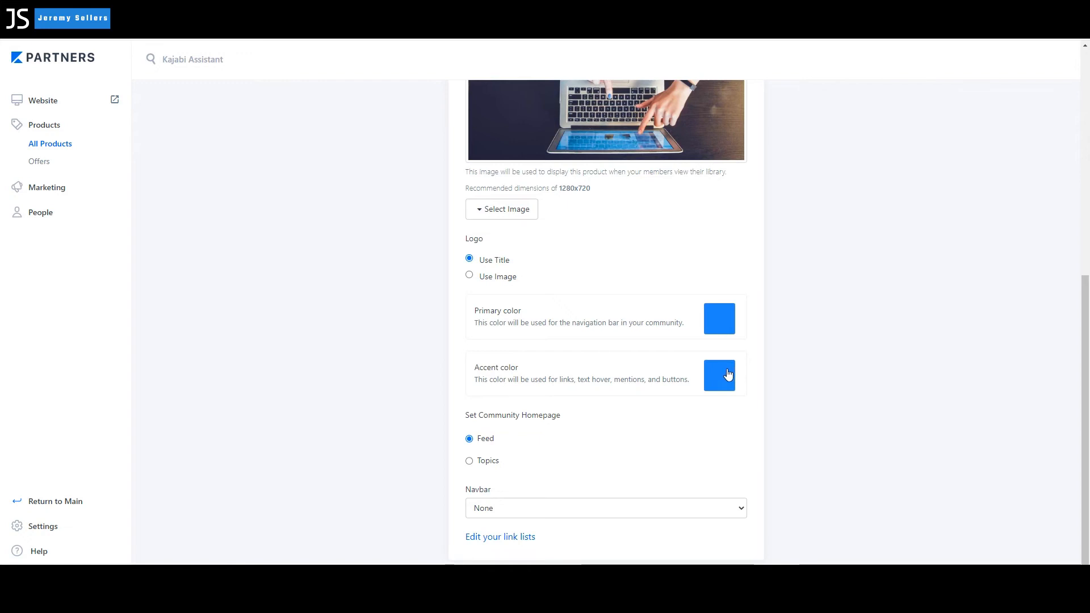
pyautogui.click(719, 375)
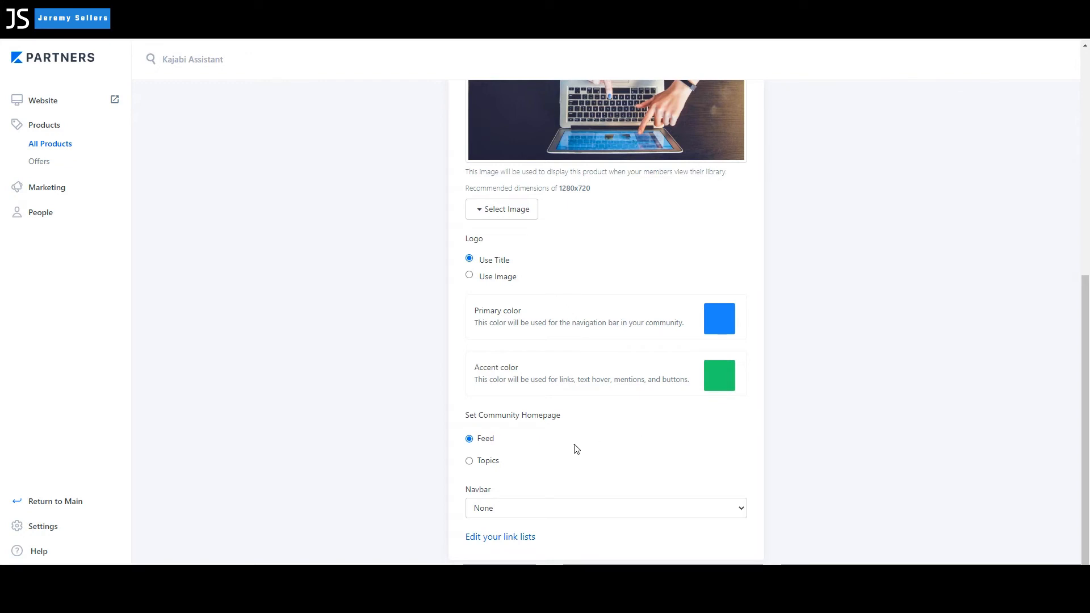
pyautogui.scroll(-3)
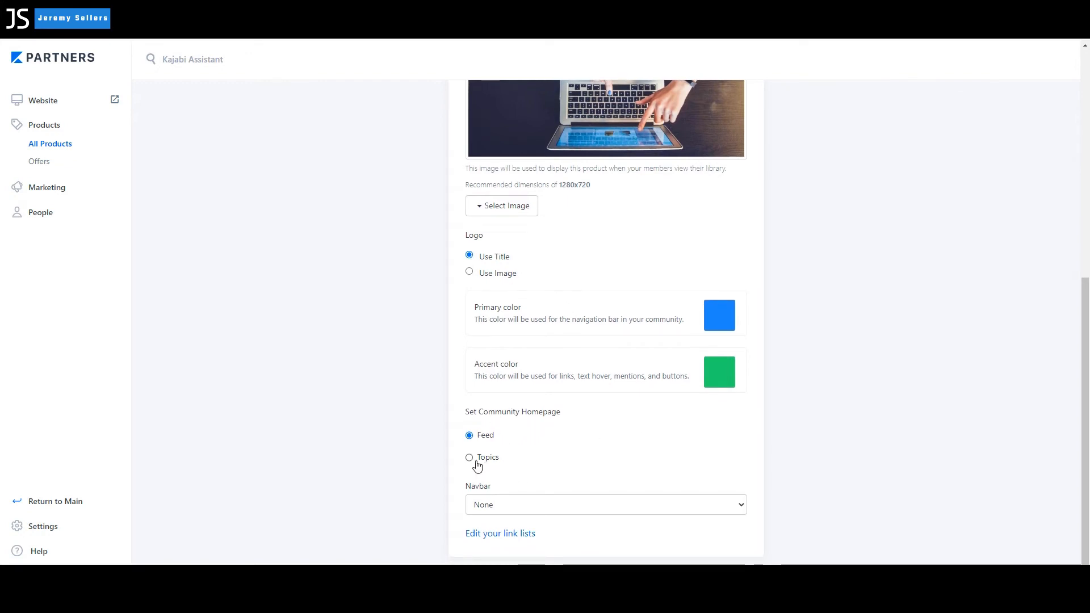
pyautogui.click(468, 458)
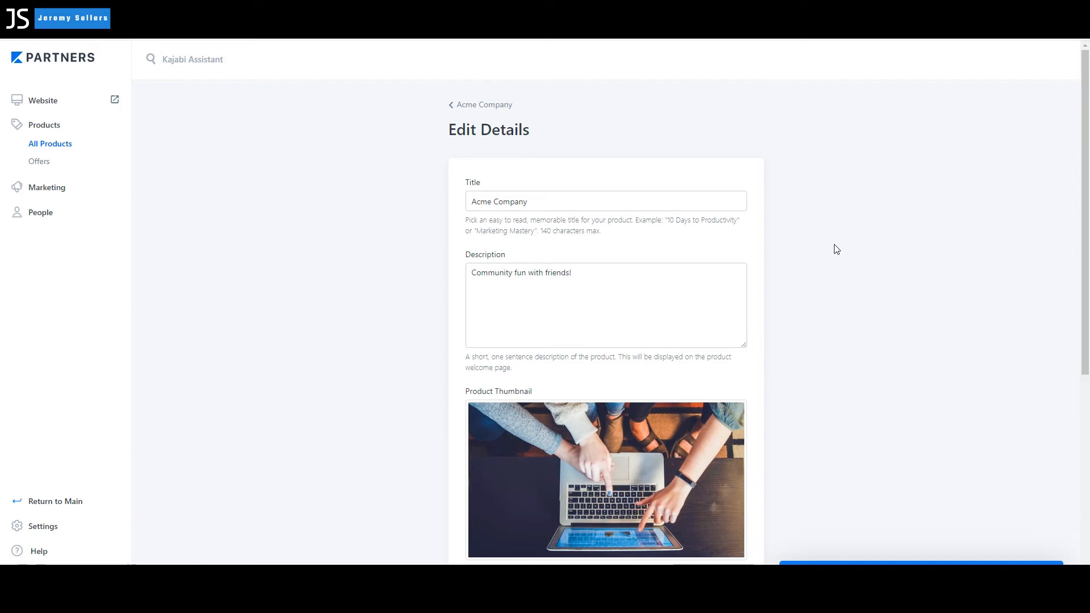
pyautogui.moveTo(618, 101)
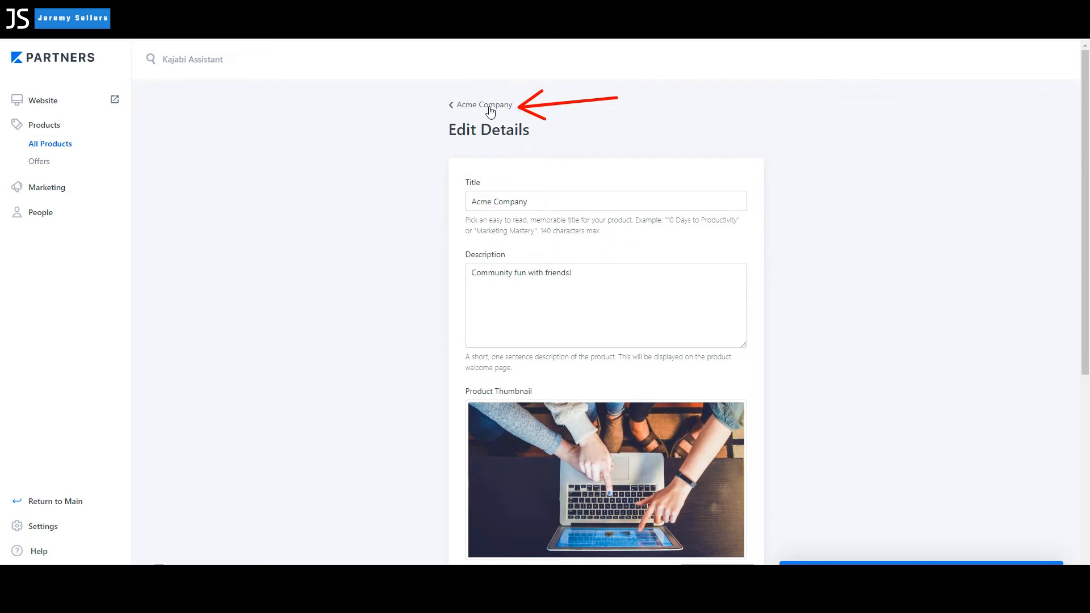
# - Return via the breadcrumbs and Products list to the Acme Company dashboard
pyautogui.click(484, 105)
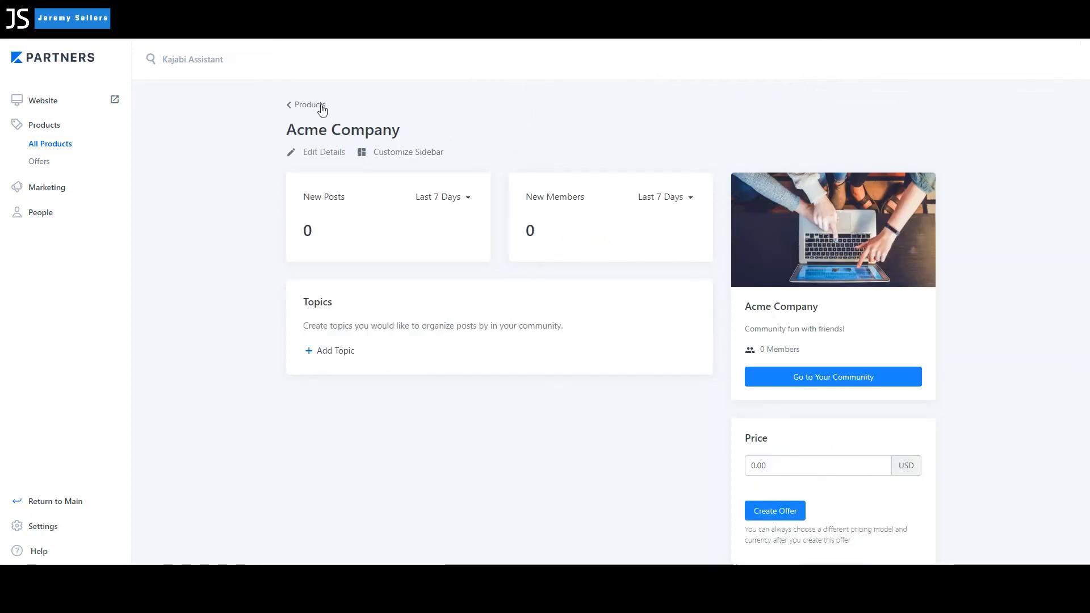
pyautogui.click(308, 105)
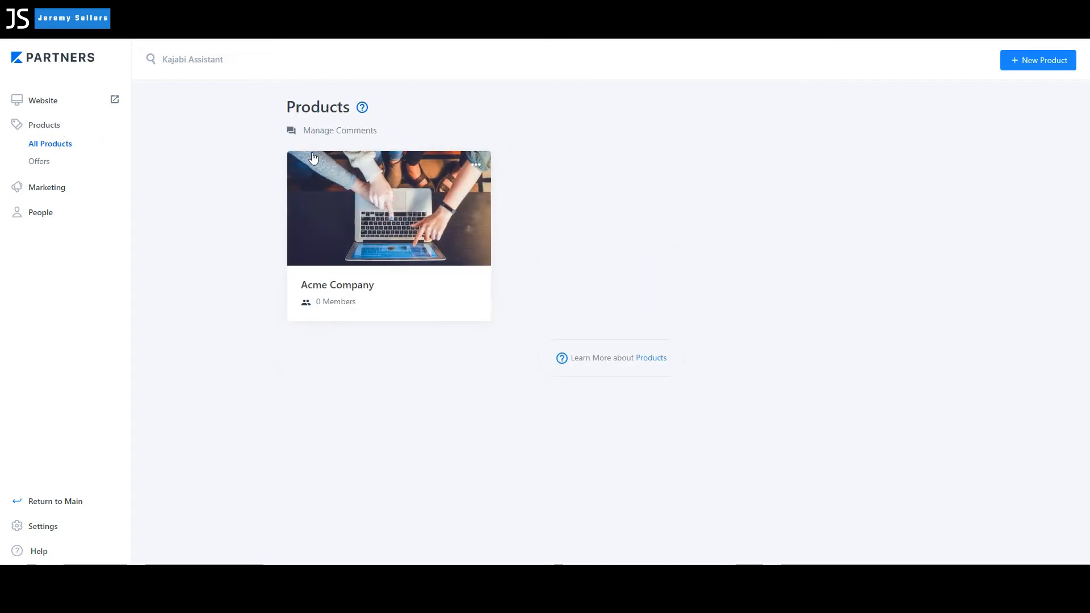
pyautogui.moveTo(385, 456)
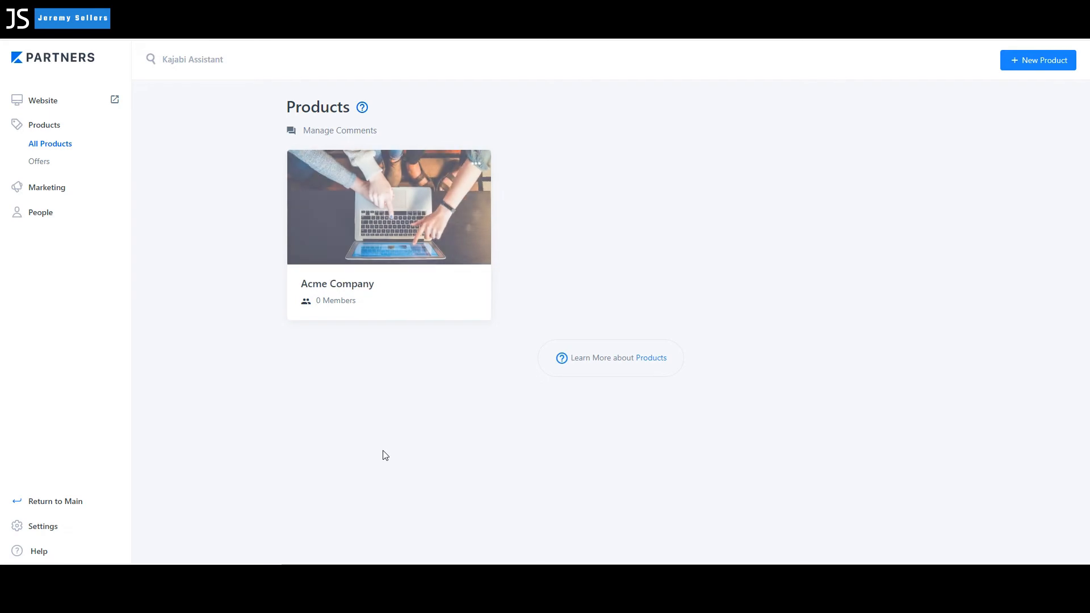
pyautogui.click(388, 207)
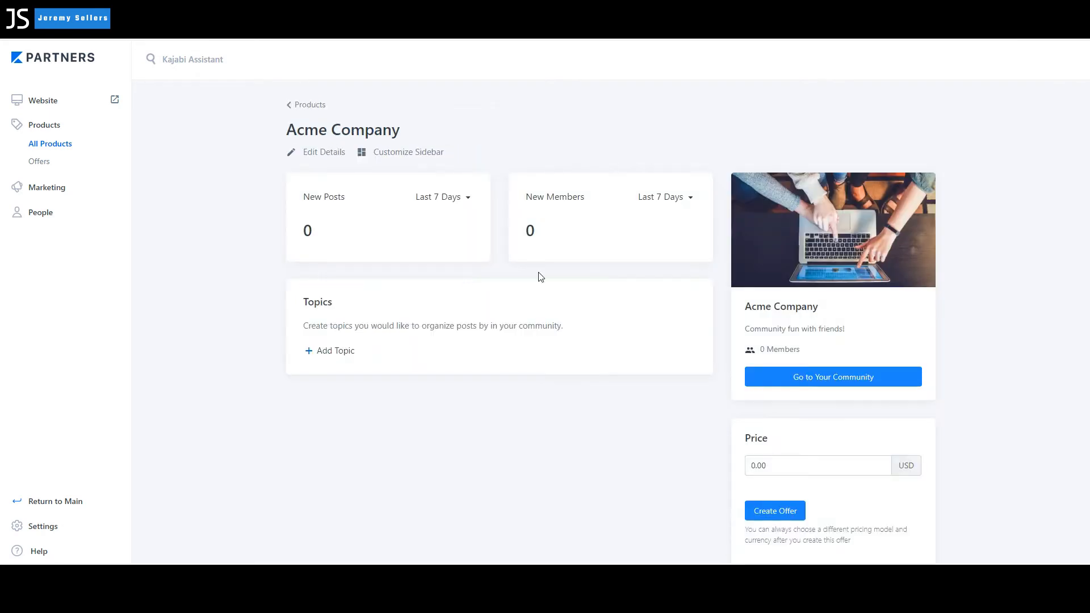
pyautogui.moveTo(511, 376)
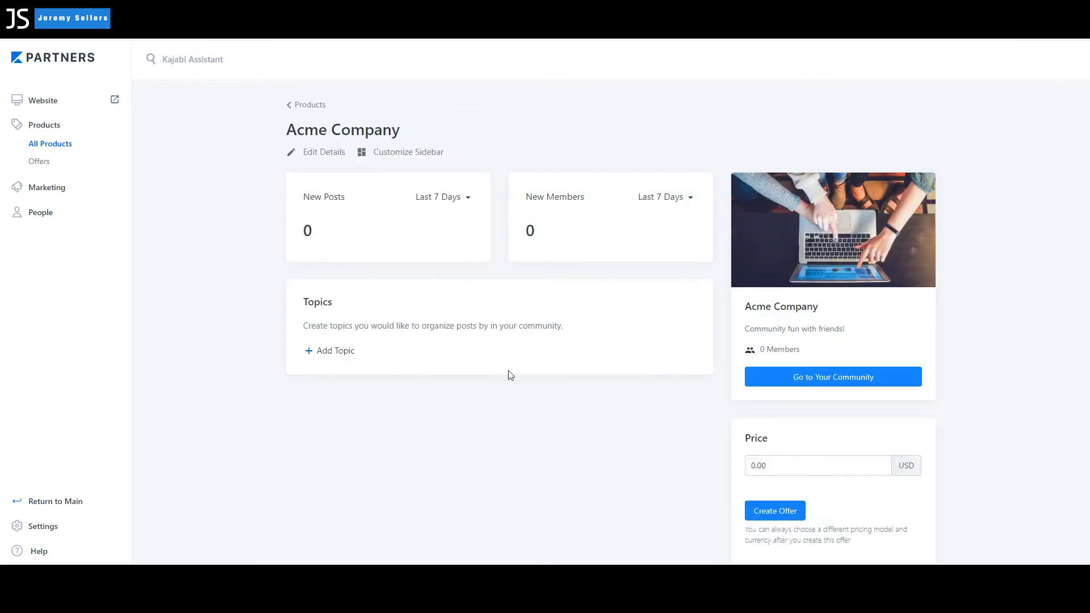
pyautogui.click(407, 151)
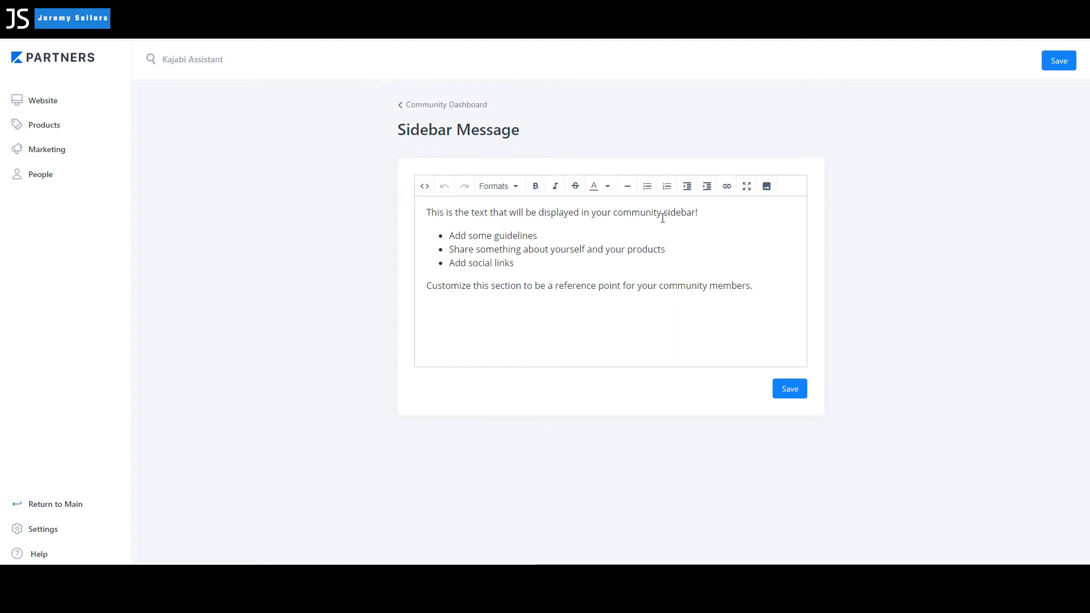
pyautogui.moveTo(516, 270)
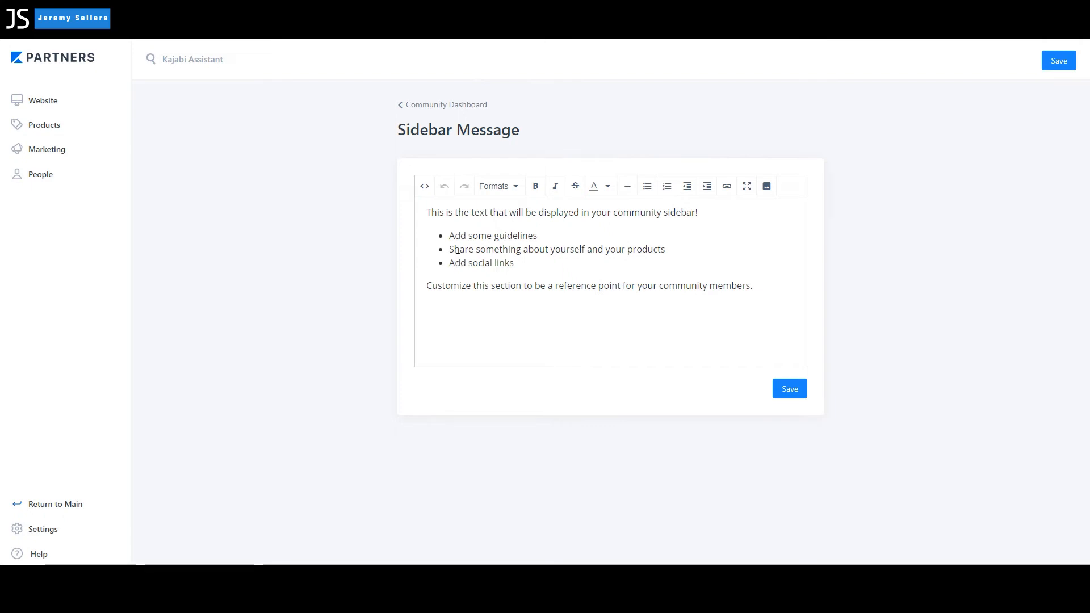
pyautogui.moveTo(568, 224)
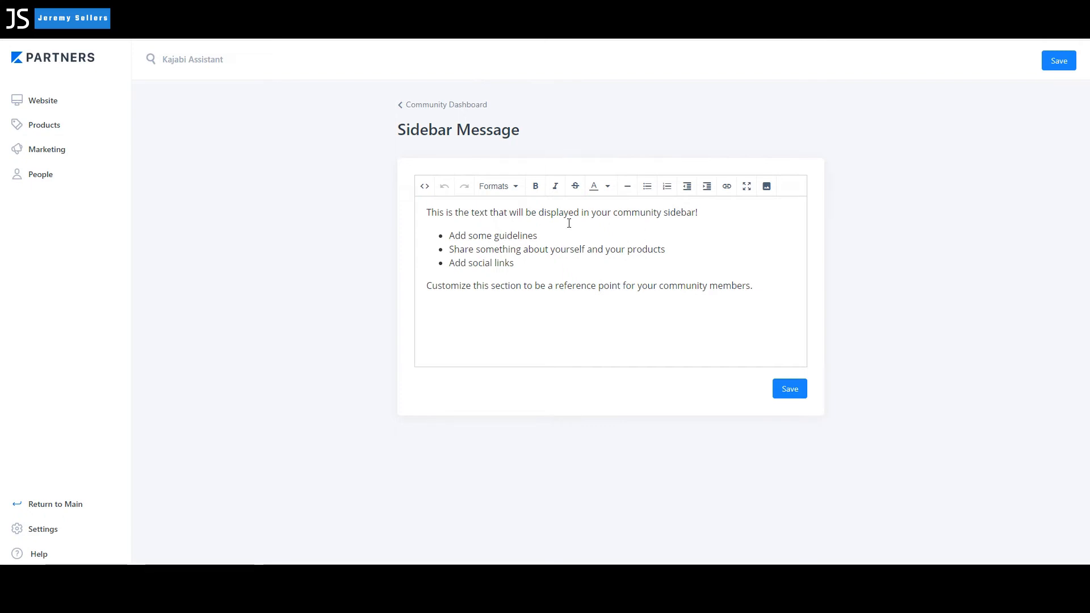
pyautogui.moveTo(546, 271)
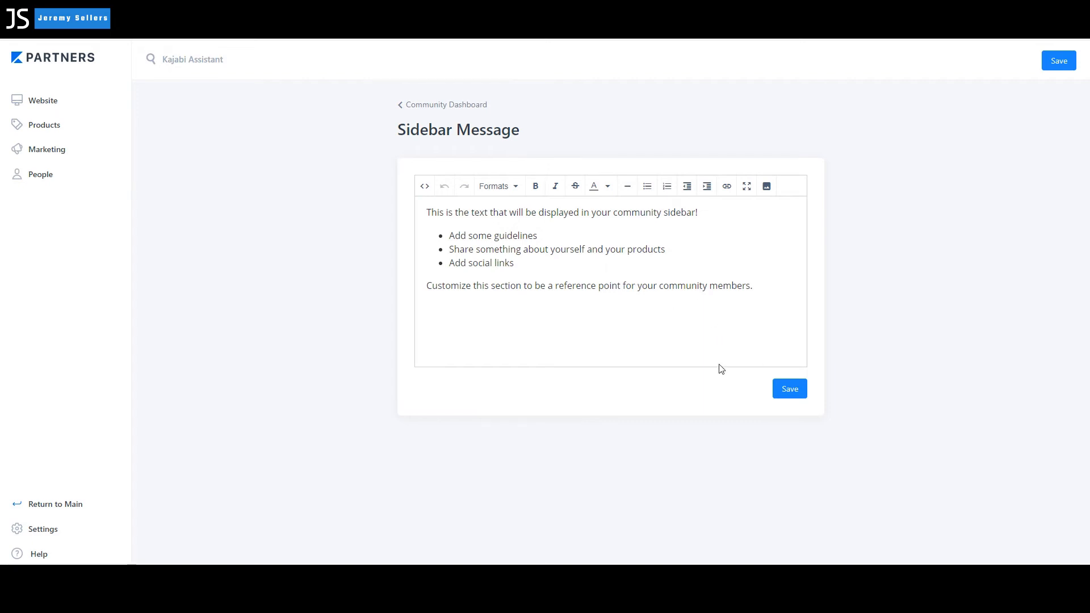
pyautogui.click(789, 389)
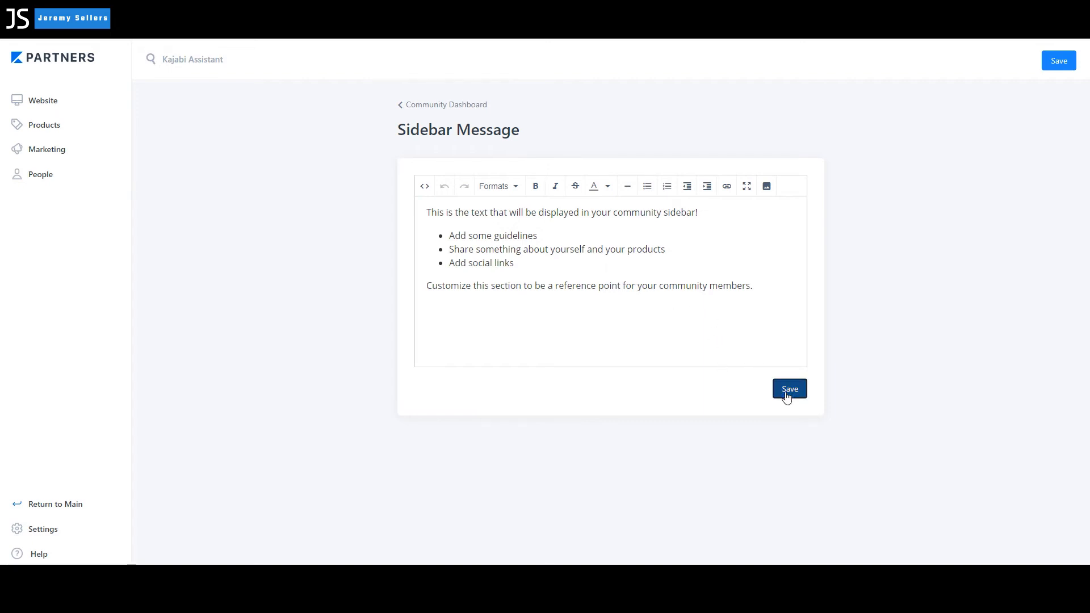
pyautogui.click(788, 388)
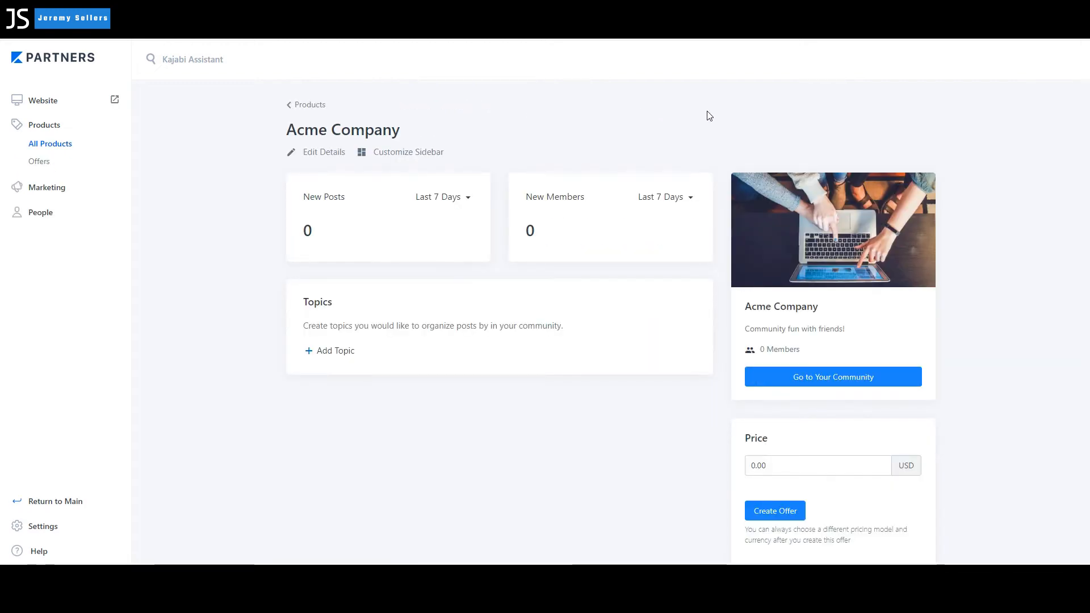
pyautogui.moveTo(632, 161)
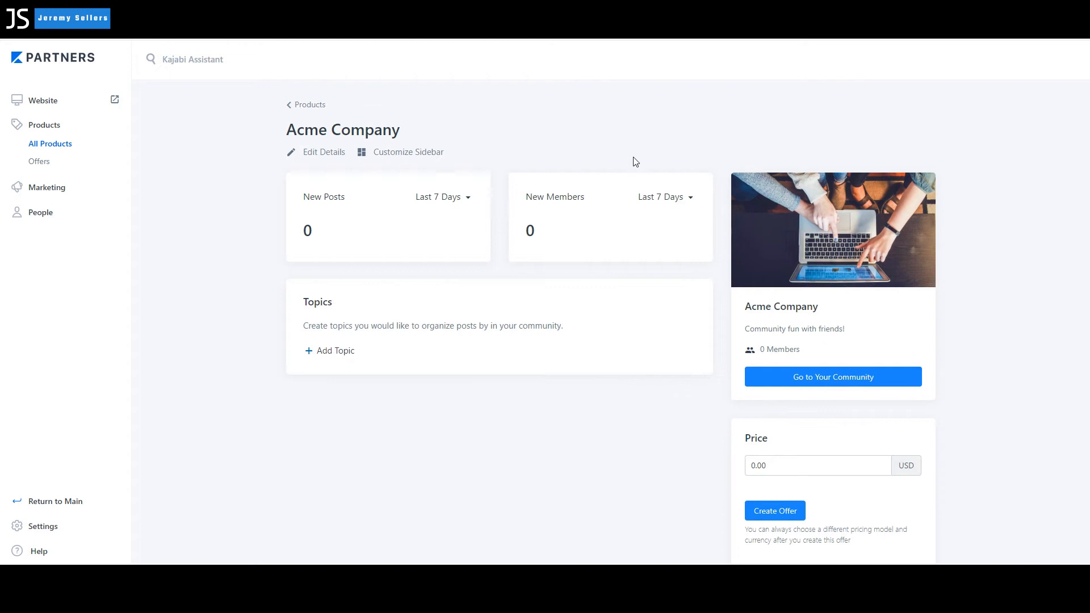
pyautogui.moveTo(621, 263)
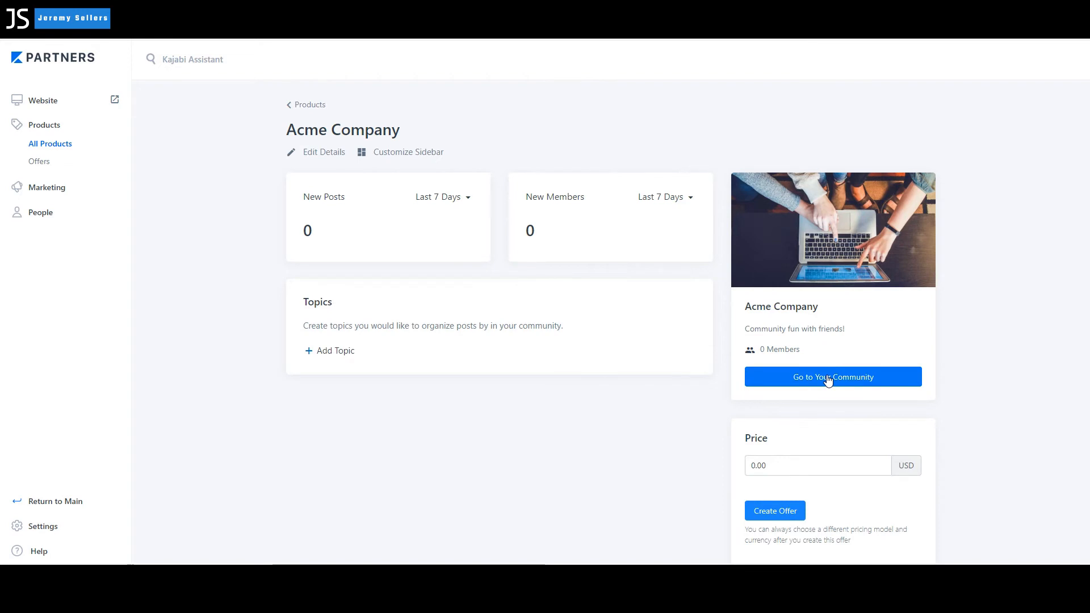
pyautogui.click(832, 377)
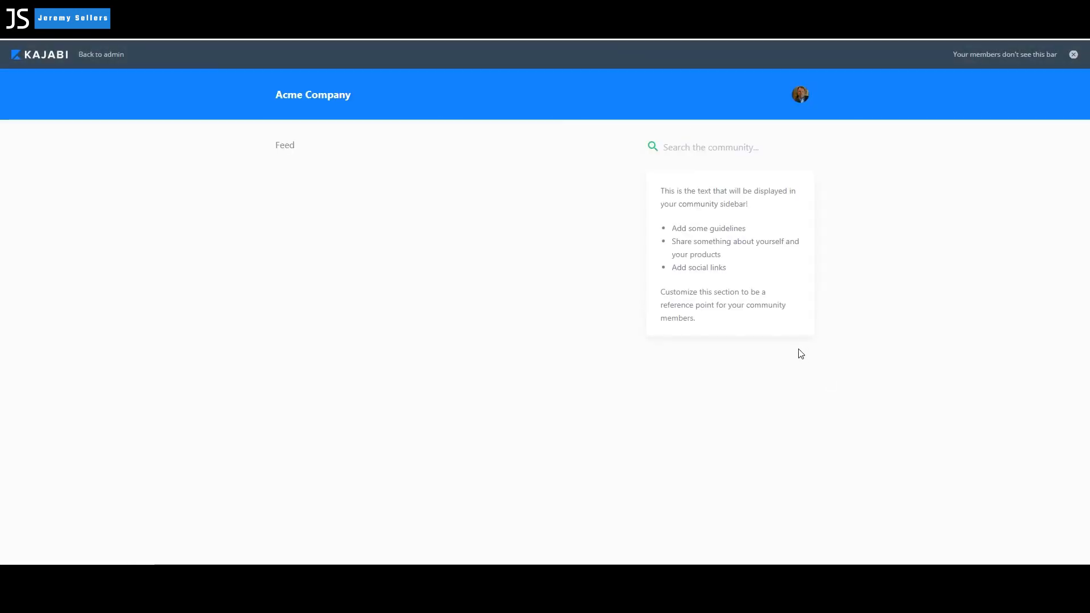
pyautogui.moveTo(831, 109)
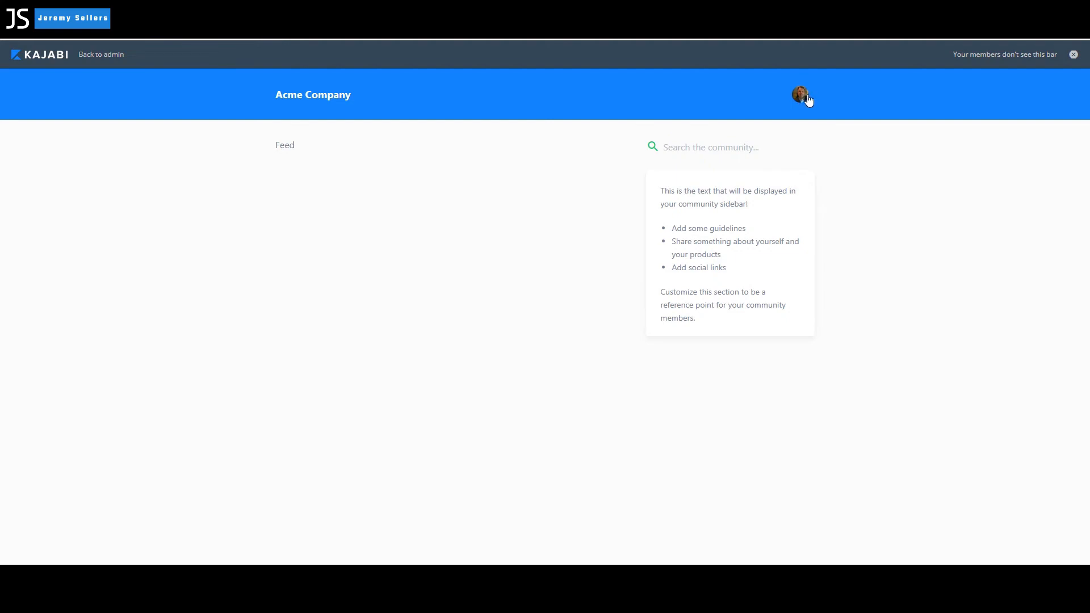
pyautogui.moveTo(803, 103)
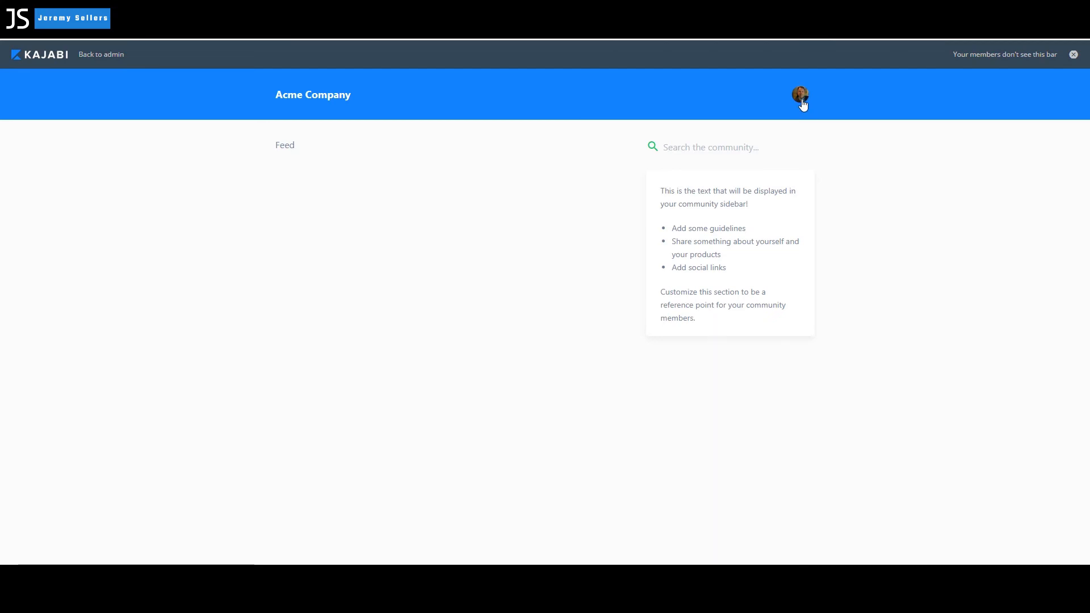
pyautogui.moveTo(804, 104)
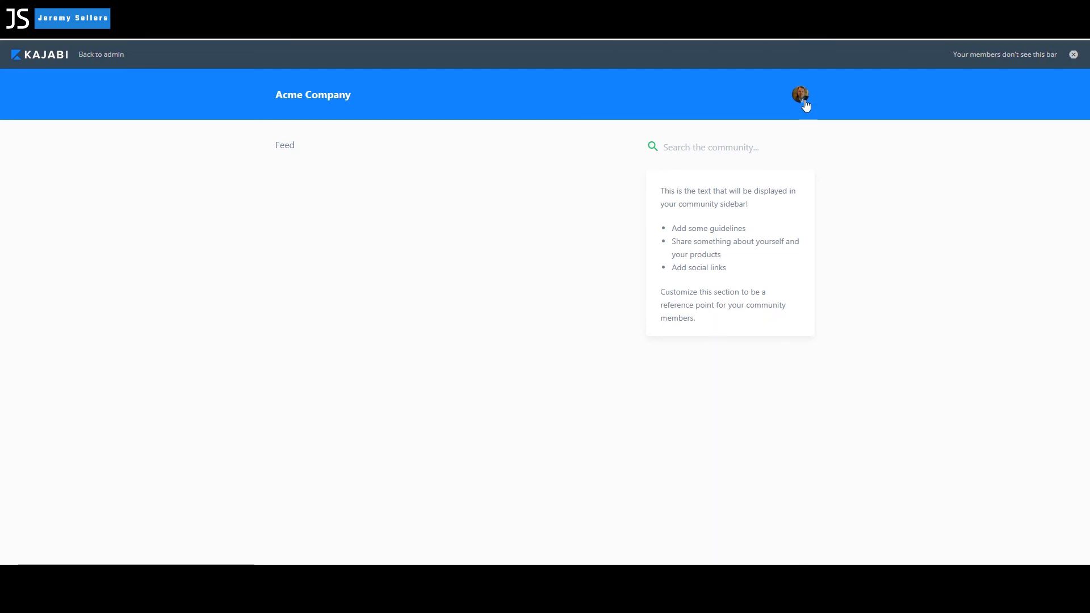
pyautogui.moveTo(303, 191)
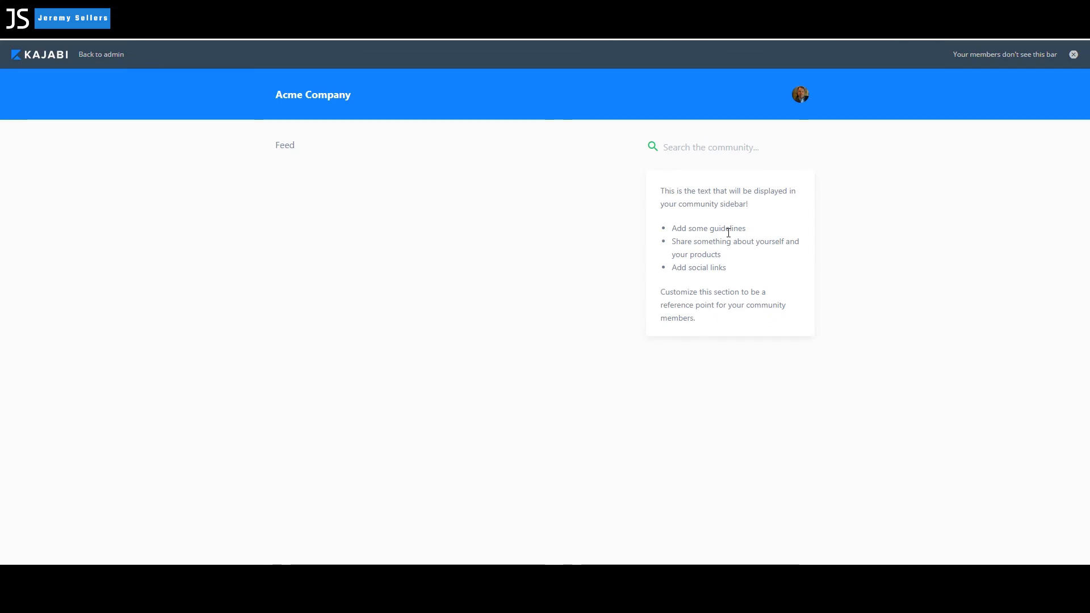
pyautogui.moveTo(837, 180)
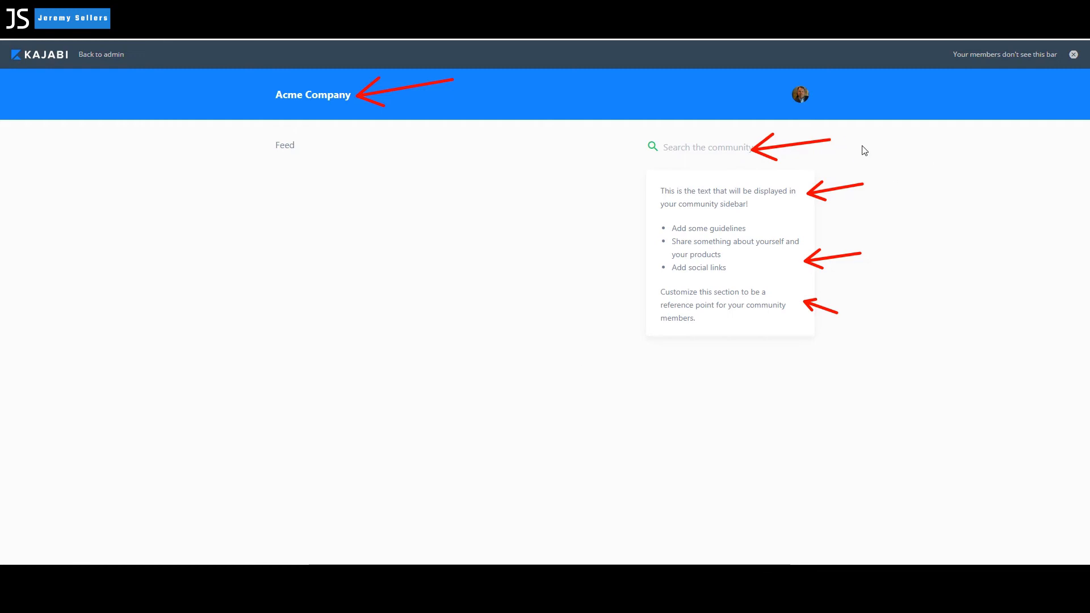
pyautogui.moveTo(129, 87)
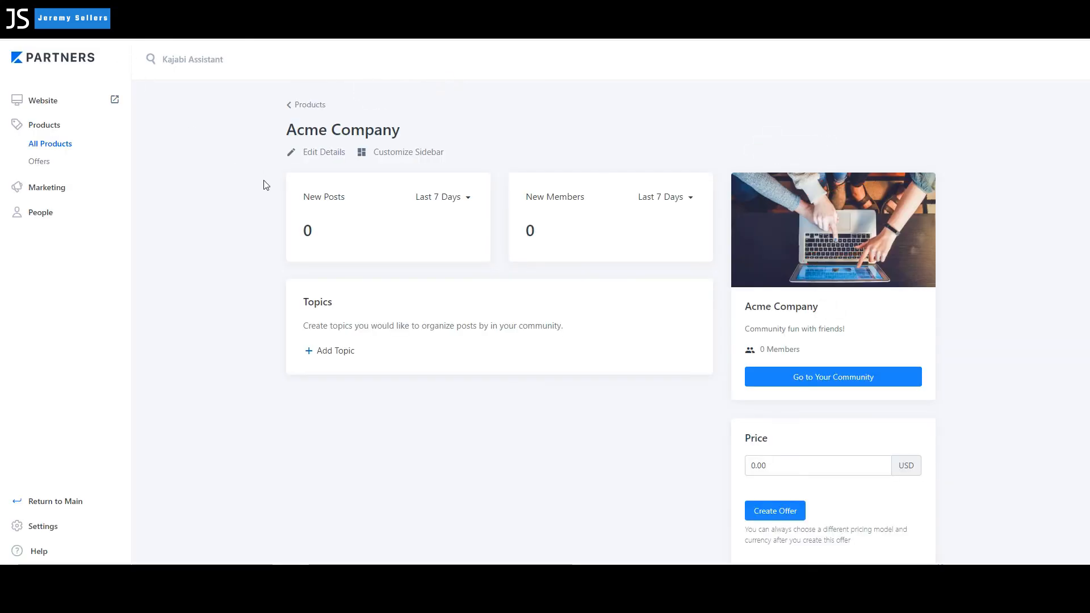
pyautogui.moveTo(293, 398)
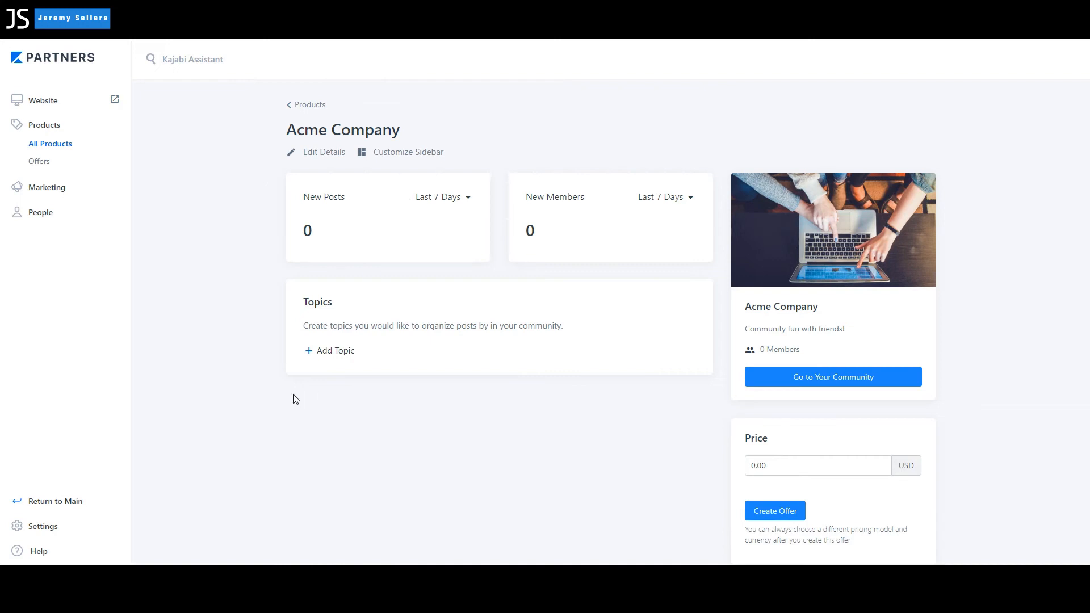
# - Start a new topic titled Q&A with the description Question and answer posting
pyautogui.click(333, 351)
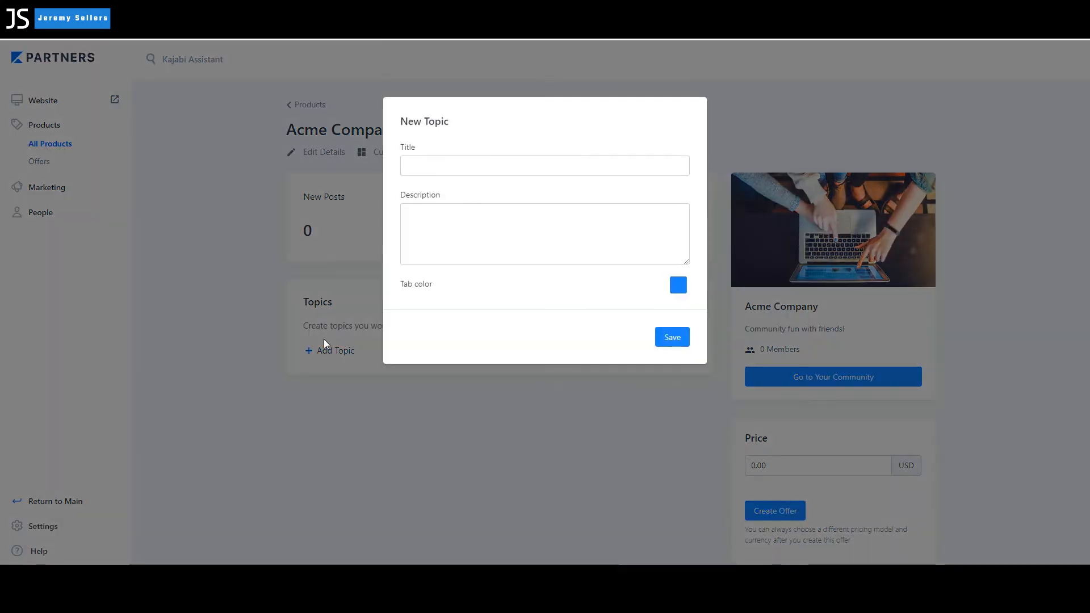
pyautogui.click(543, 166)
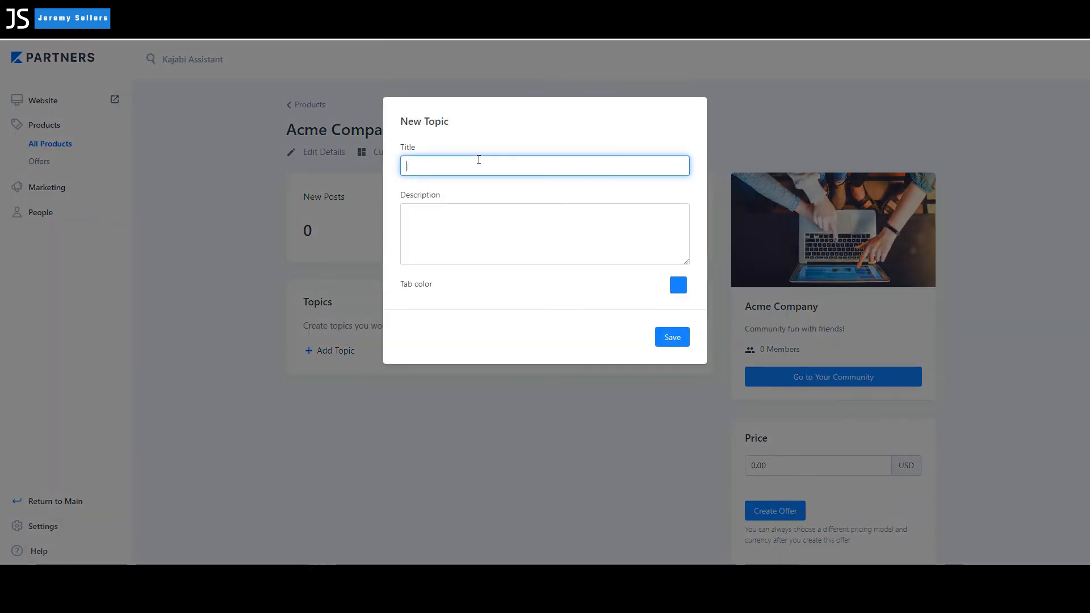
pyautogui.write('Q')
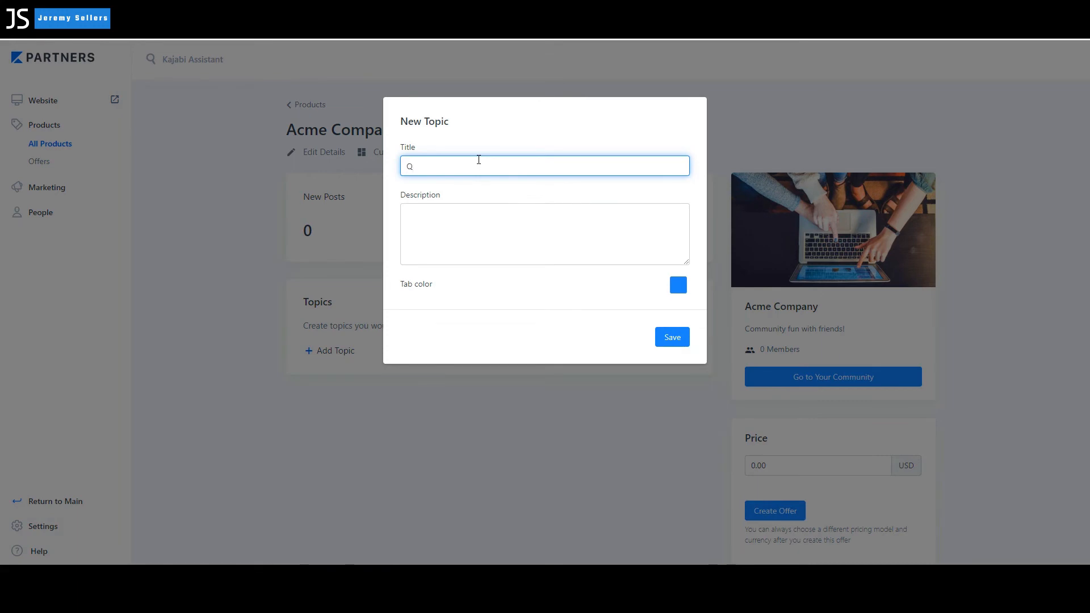
pyautogui.write('&')
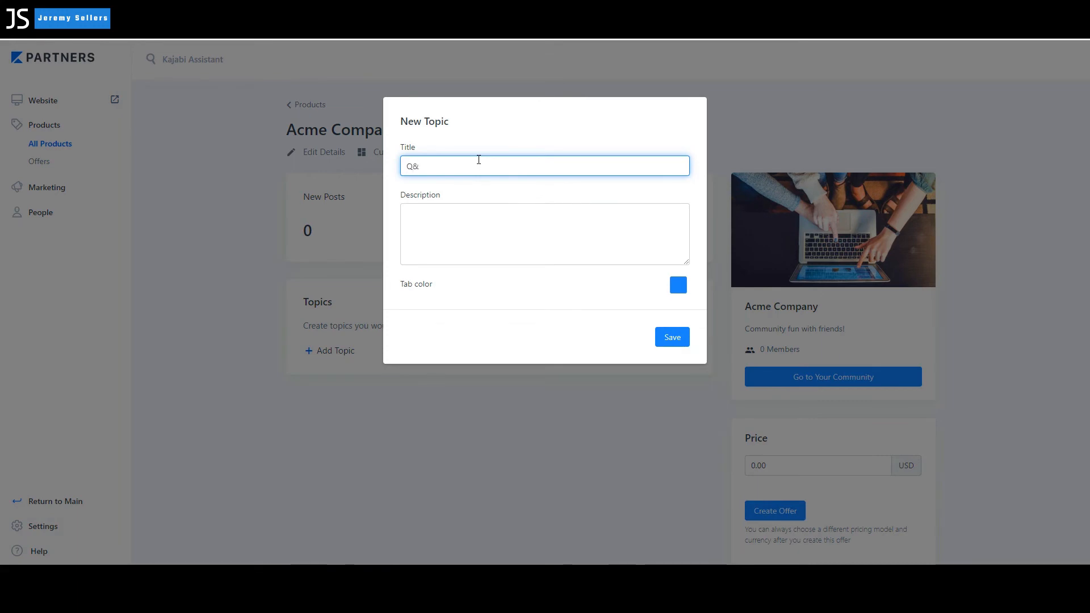
pyautogui.write('A')
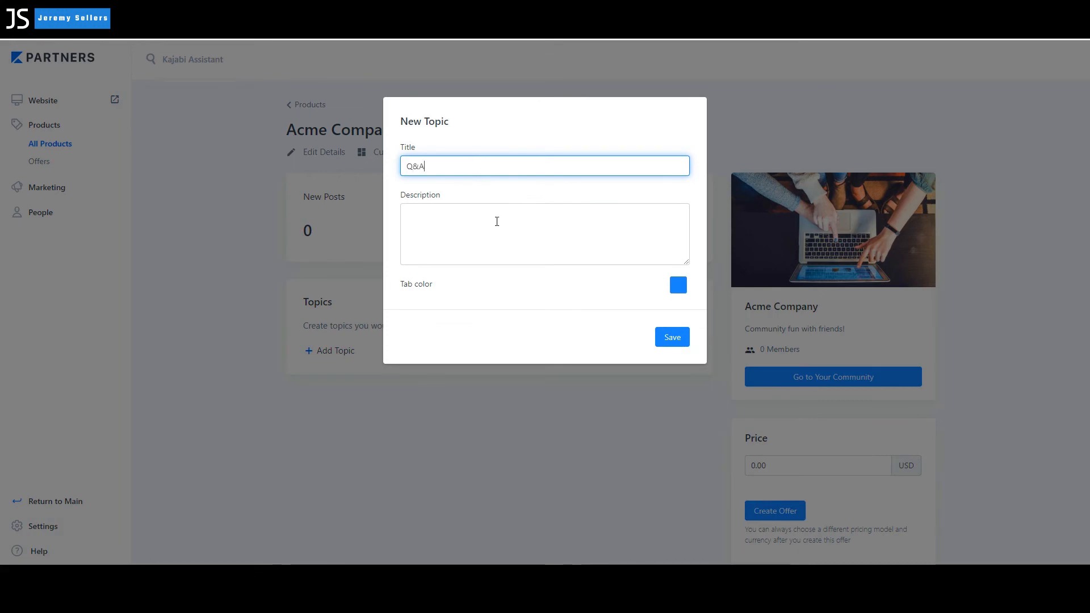
pyautogui.click(544, 234)
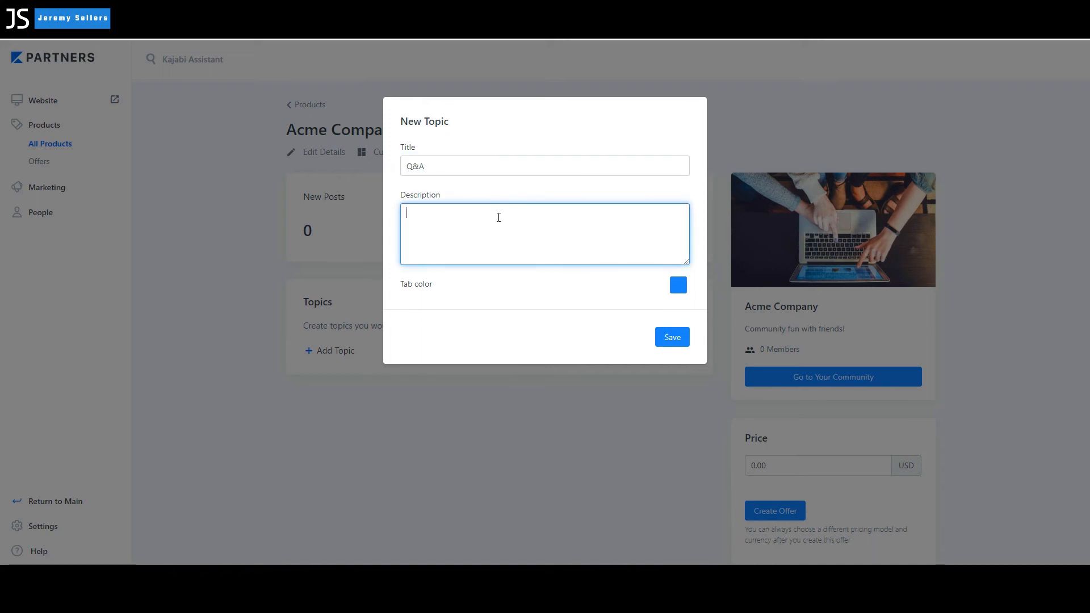
pyautogui.write('Question and a')
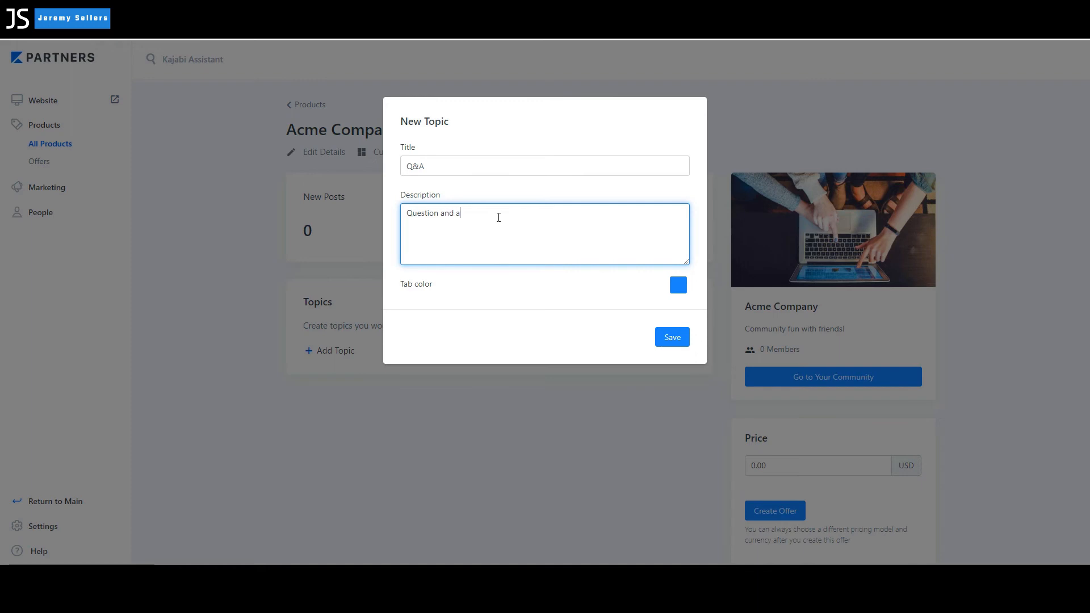
pyautogui.write('nswer')
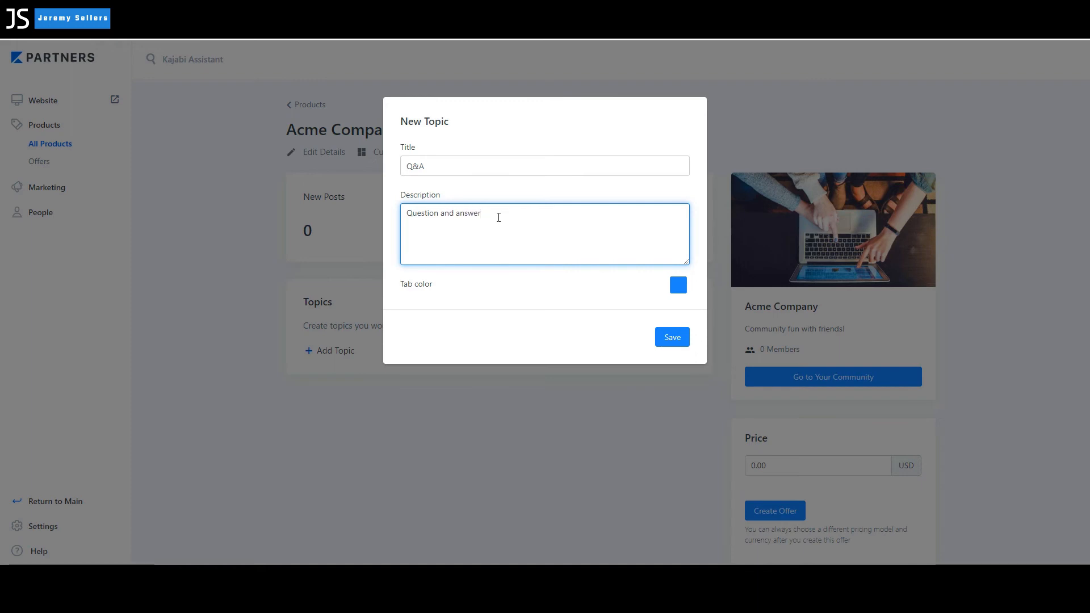
pyautogui.write('posting')
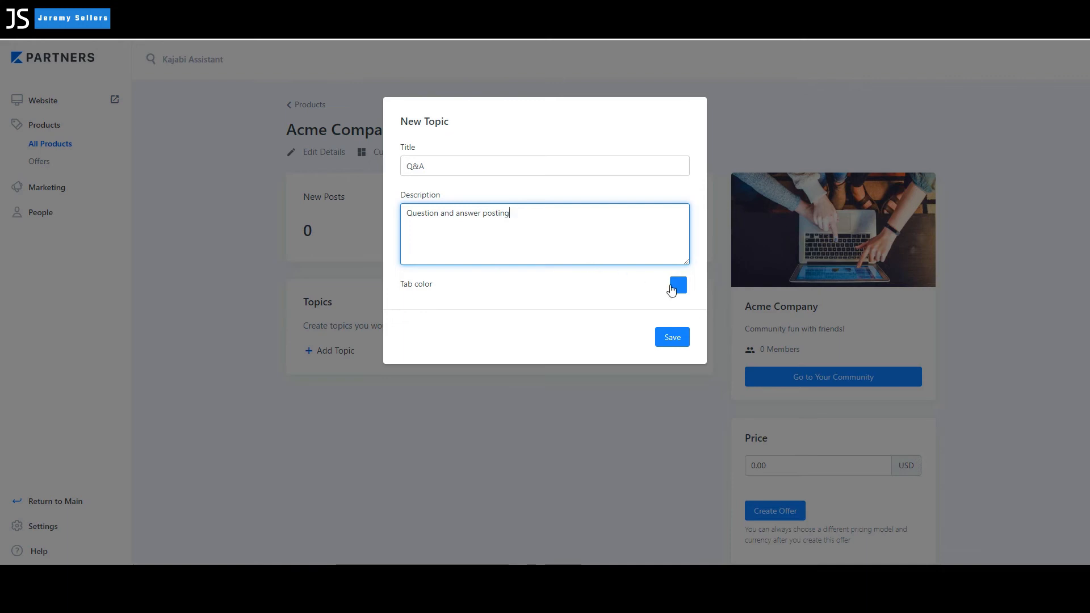
# - Choose yellow as the tab colour and save the Q&A topic
pyautogui.click(676, 285)
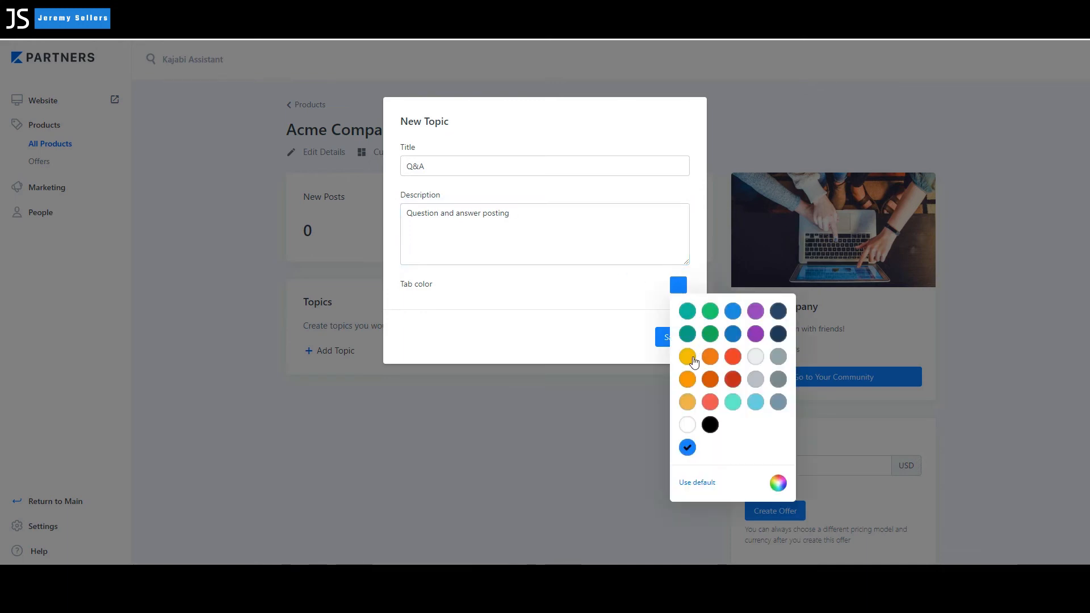
pyautogui.click(685, 355)
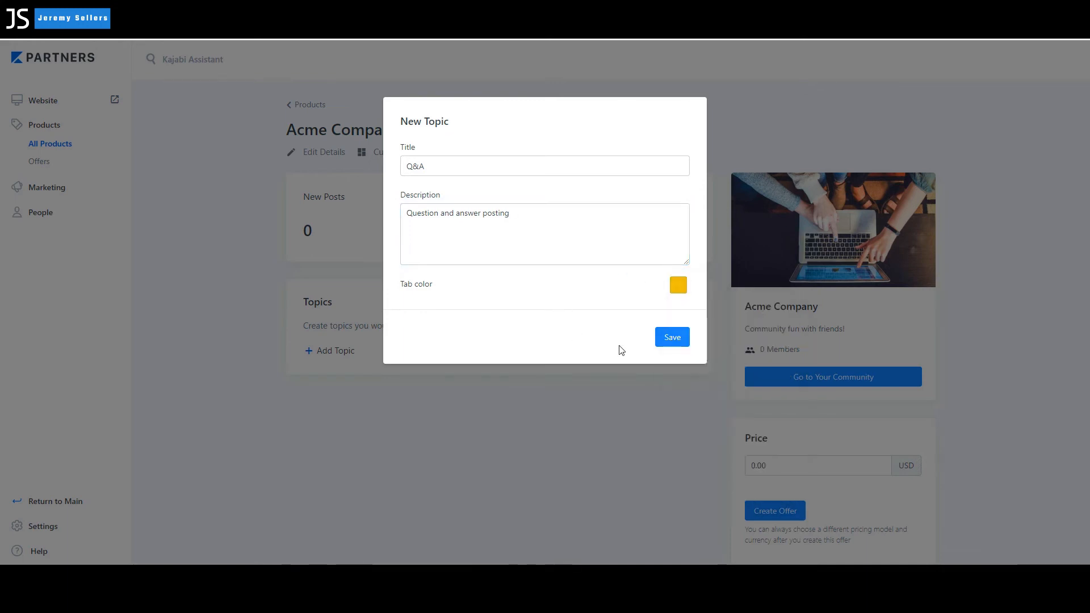
pyautogui.click(671, 337)
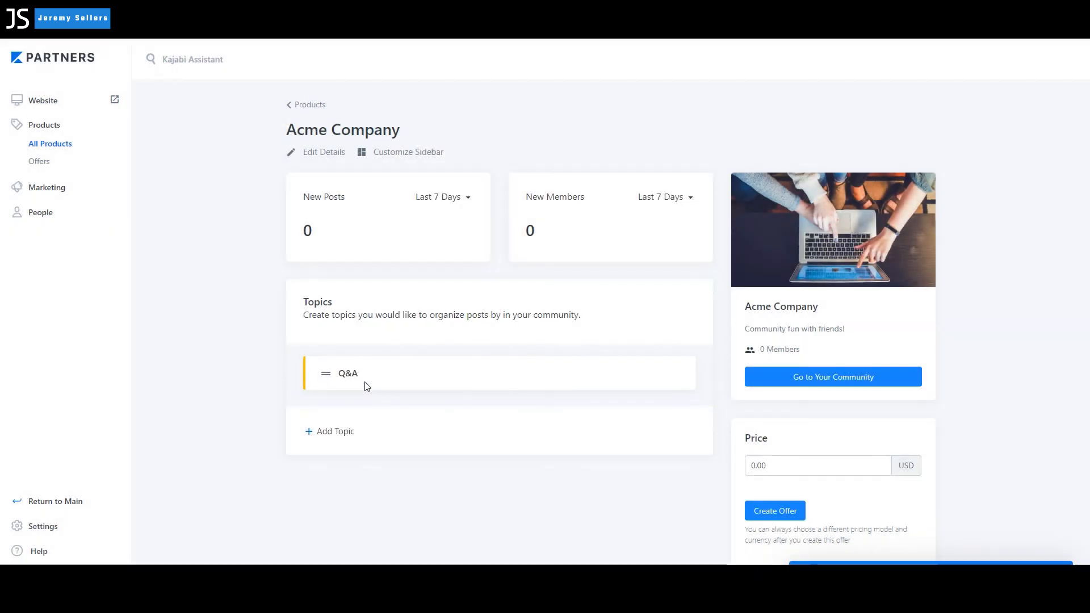
# - Add a topic titled Message of the Day with the description typed as encouragment
pyautogui.click(336, 431)
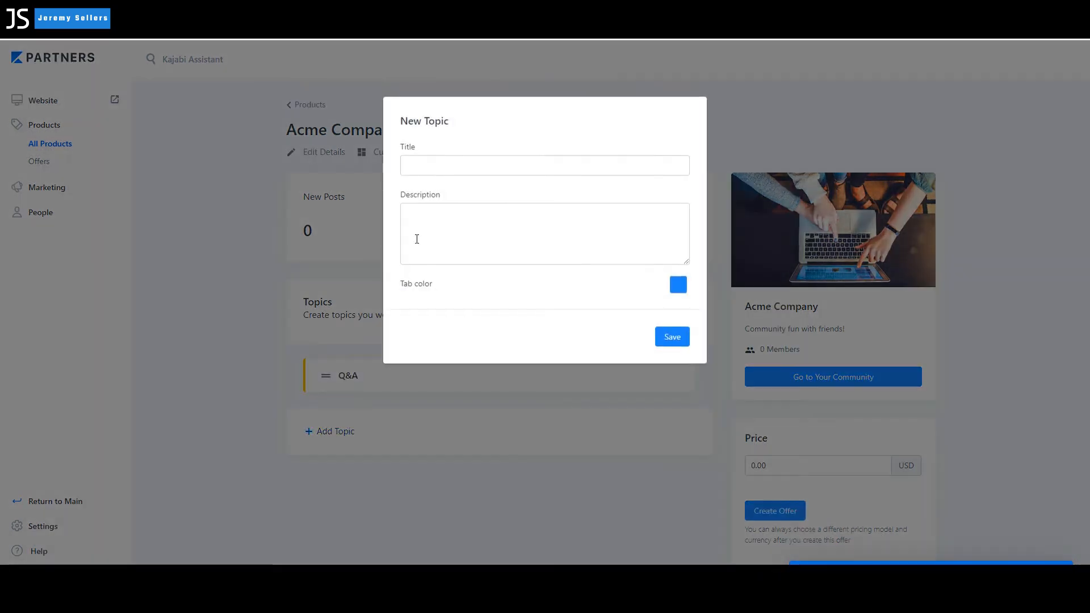
pyautogui.click(544, 165)
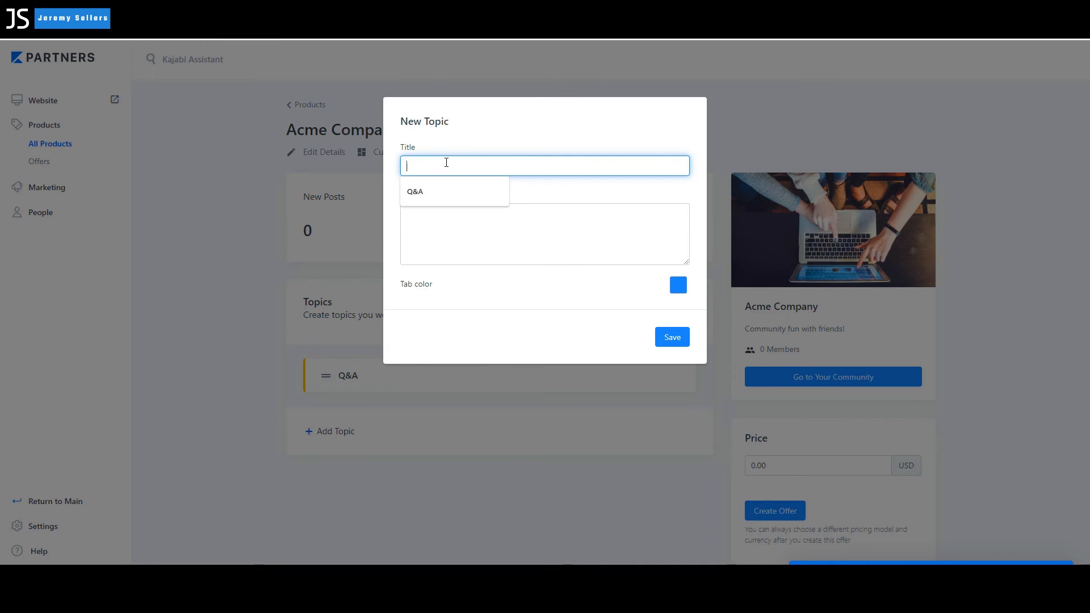
pyautogui.write('Message of the Day')
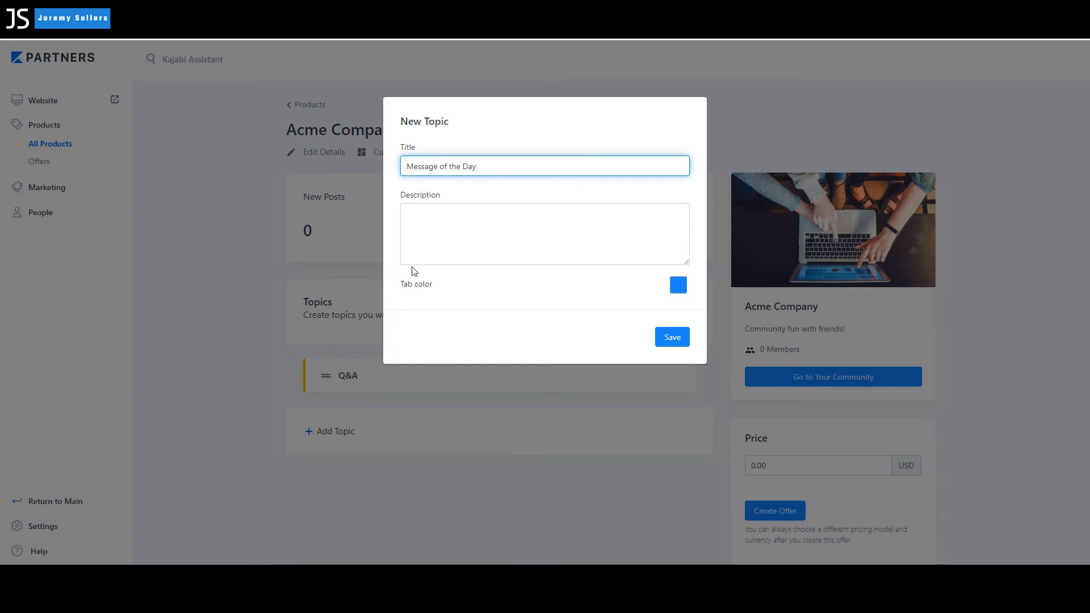
pyautogui.click(544, 233)
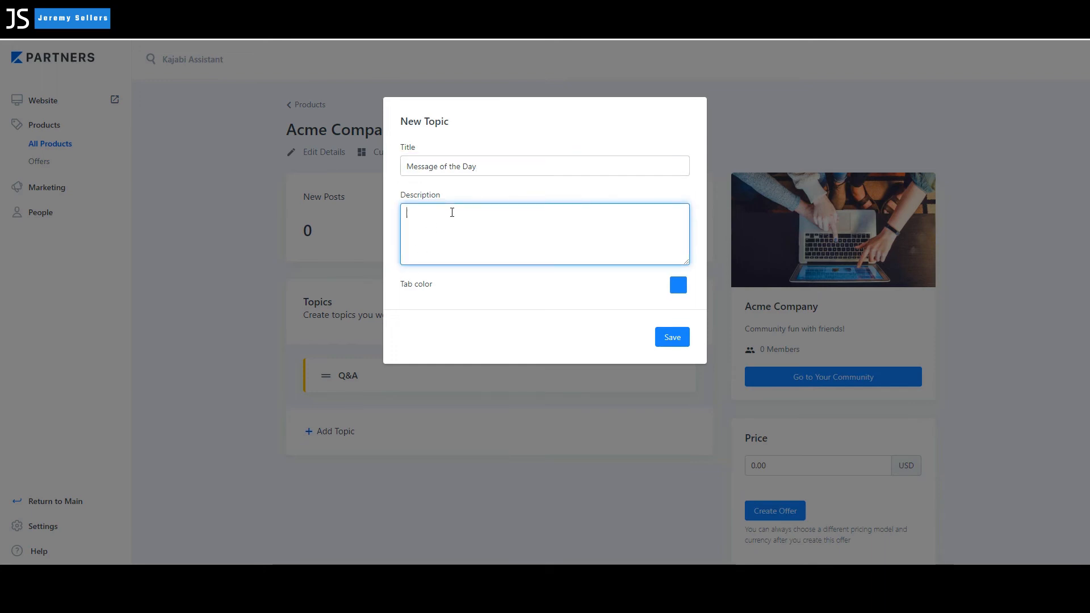
pyautogui.write('encour')
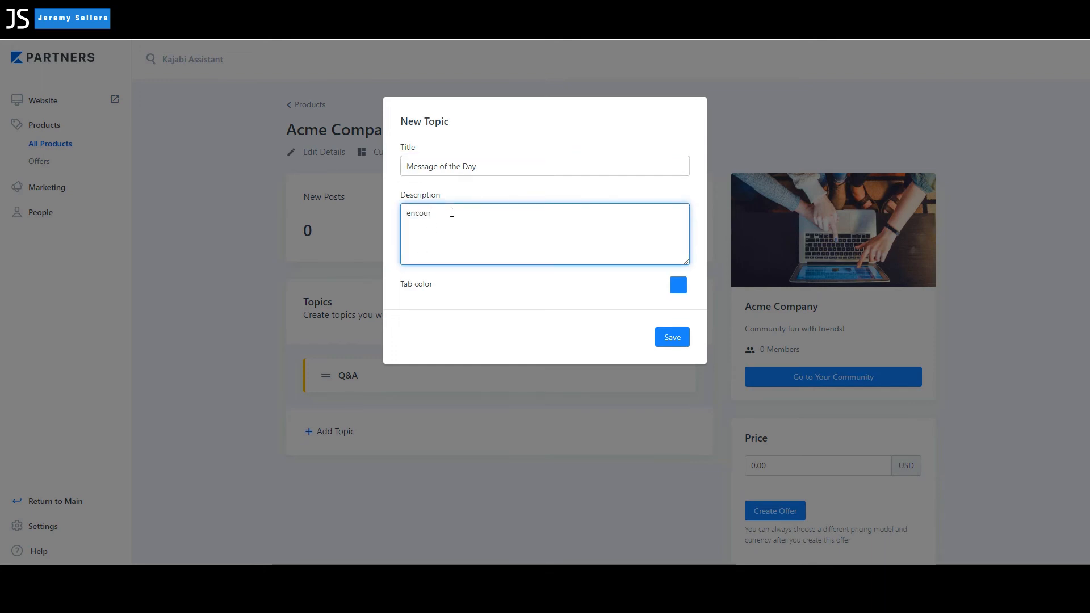
pyautogui.write('agment')
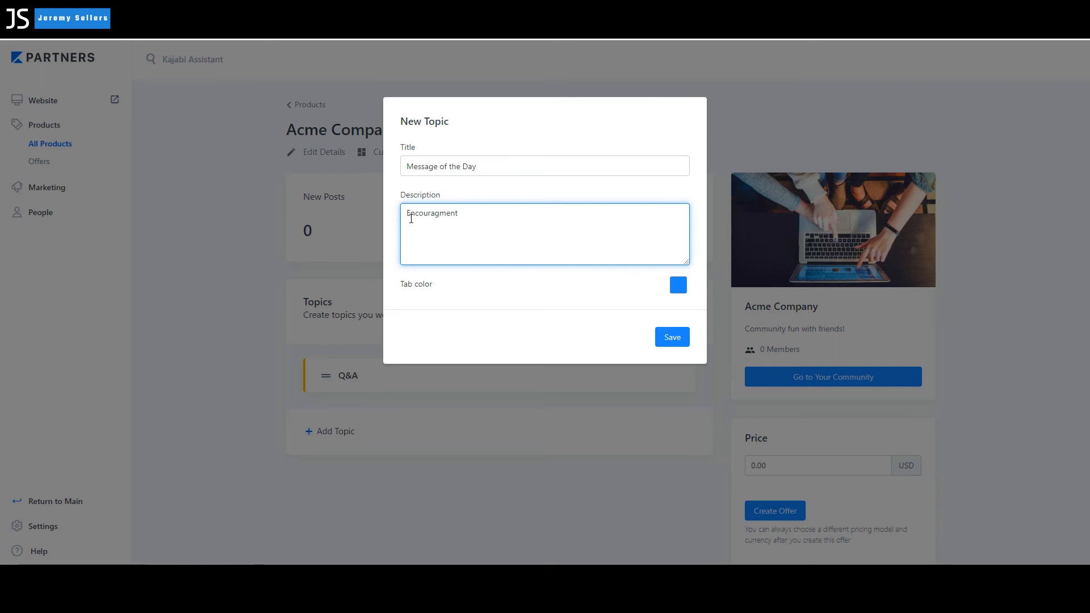
# - Correct the spelling to Encouragement, choose a red tab colour and save the topic
pyautogui.rightClick(431, 212)
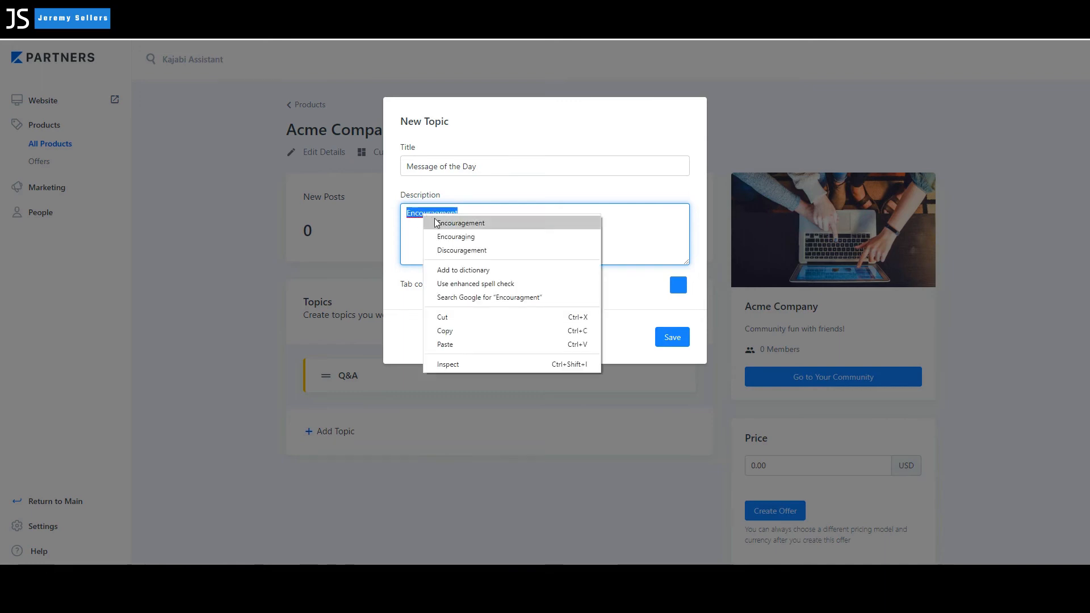
pyautogui.click(677, 285)
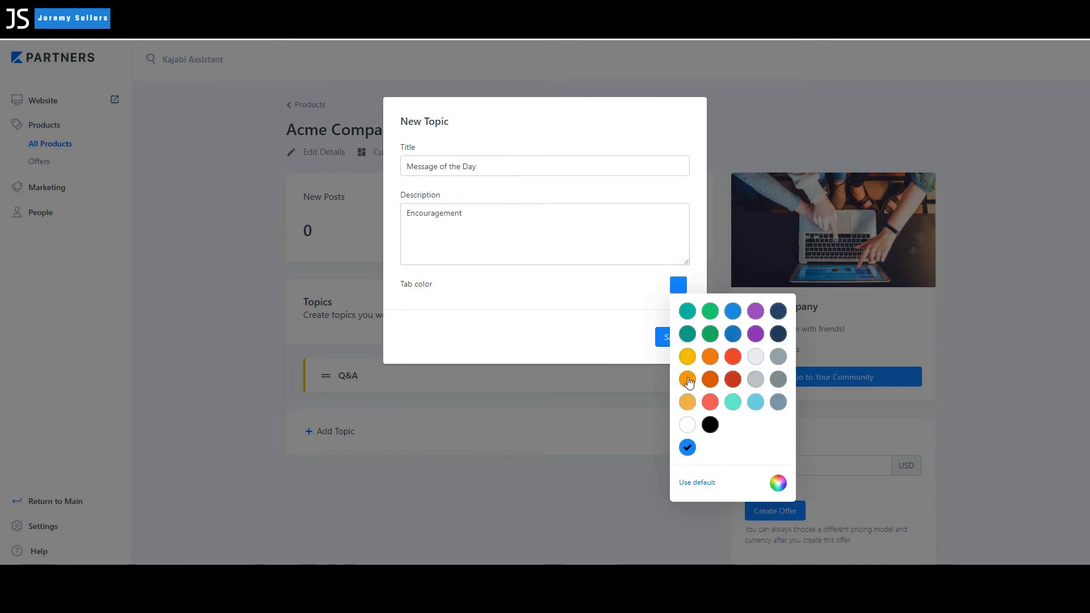
pyautogui.click(732, 379)
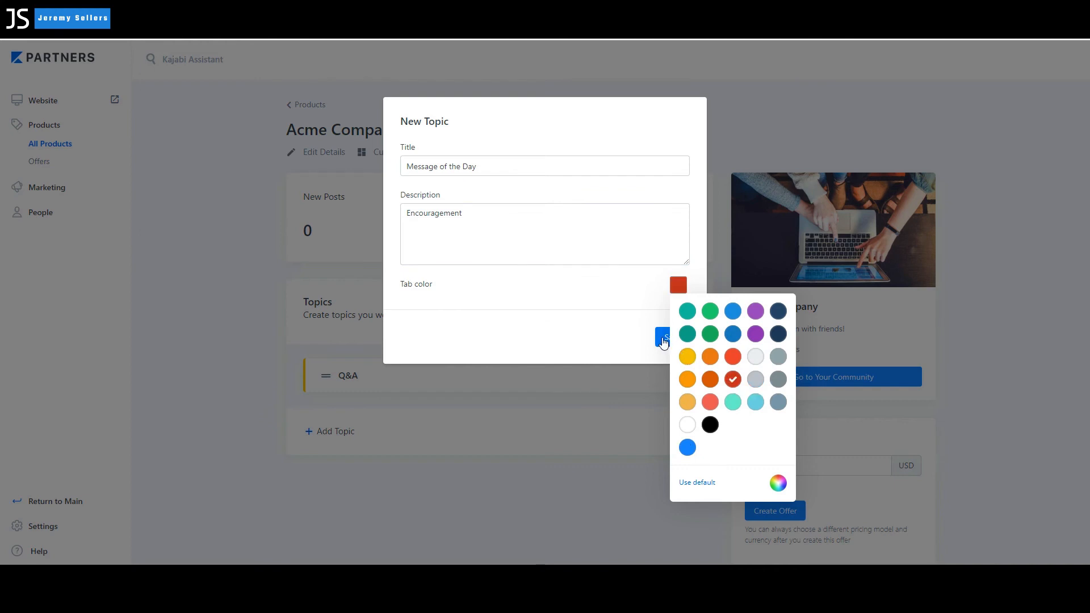
pyautogui.click(661, 338)
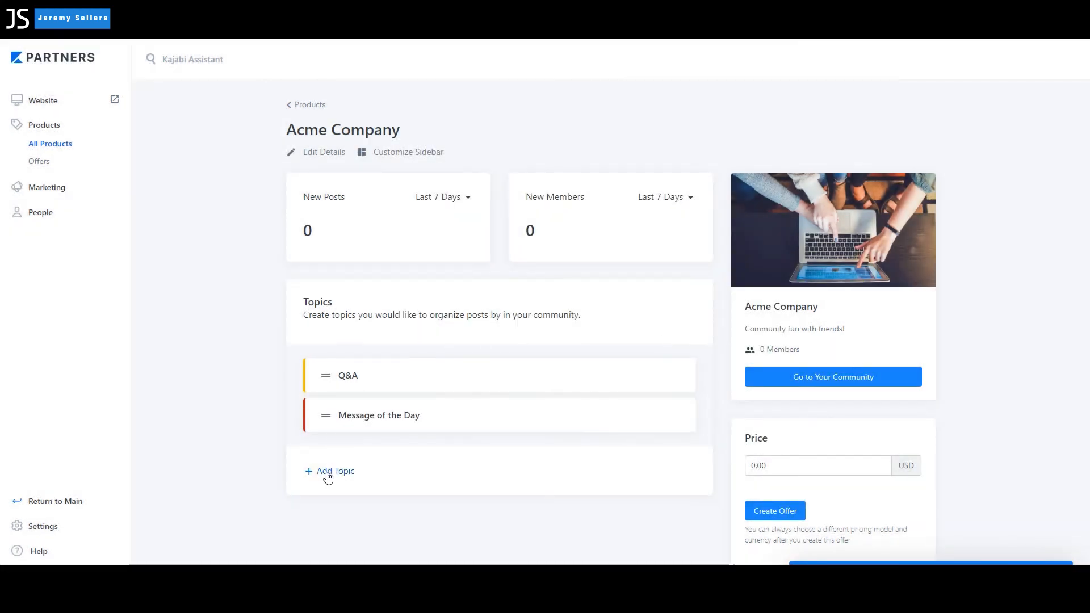
# - Add a Photos topic with a purple tab colour, then go to the member-facing community page
pyautogui.click(336, 471)
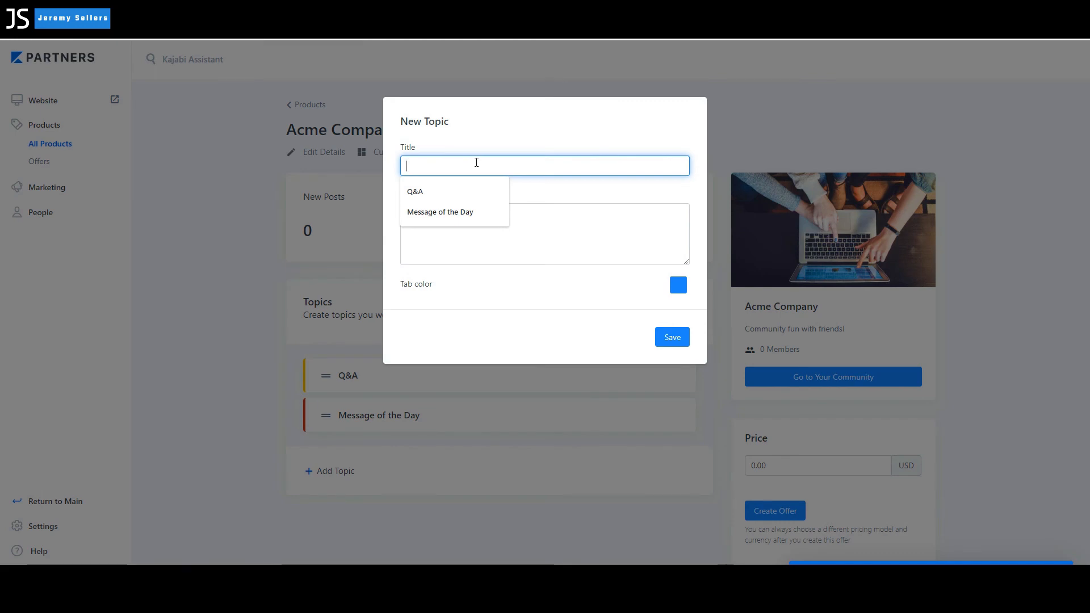
pyautogui.write('Photos')
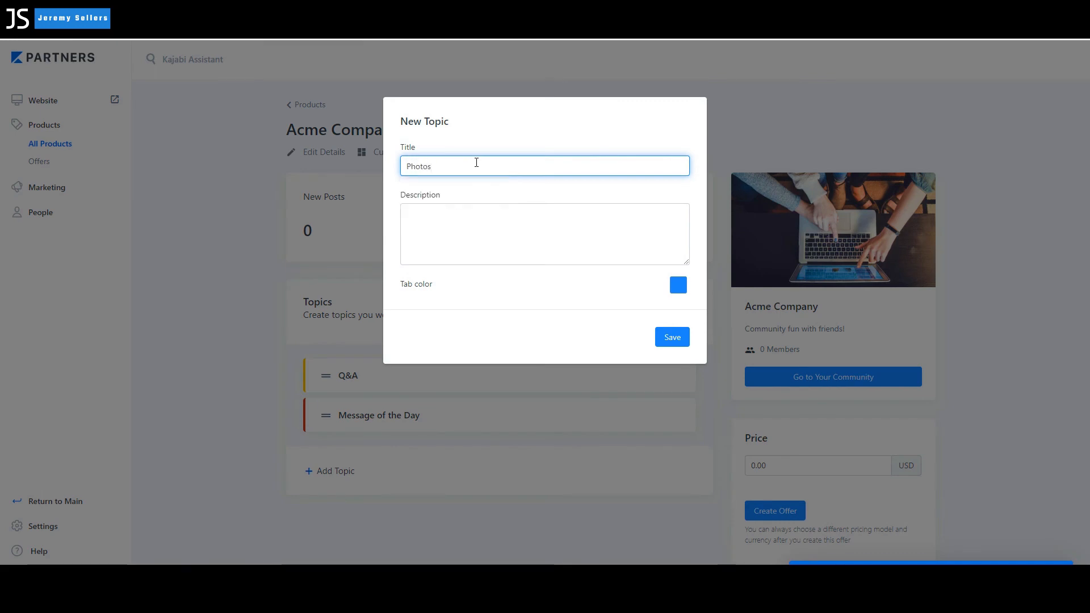
pyautogui.click(676, 284)
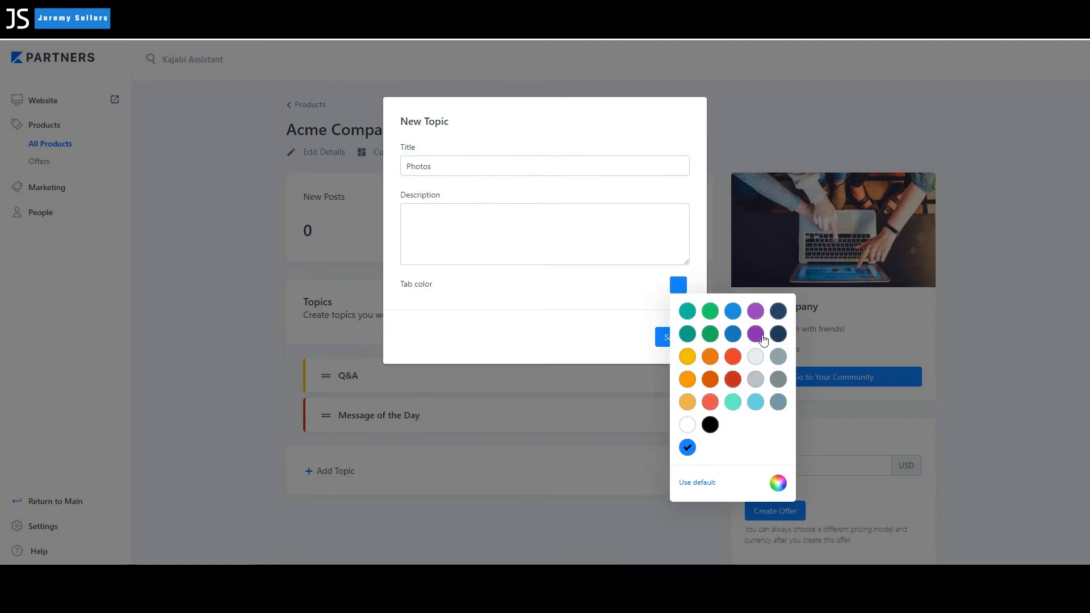
pyautogui.click(664, 336)
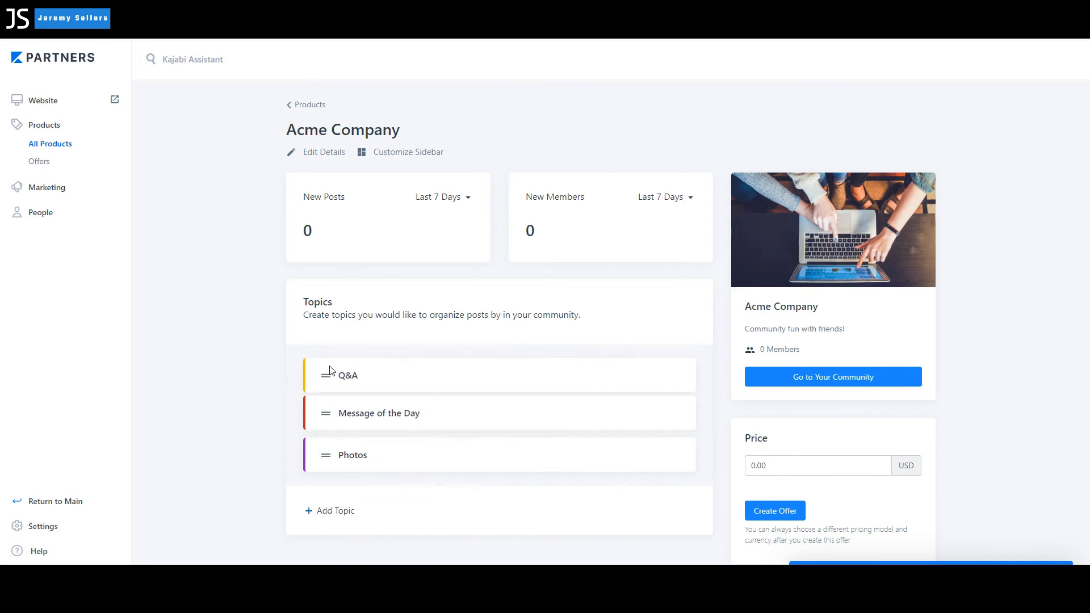
pyautogui.doubleClick(348, 376)
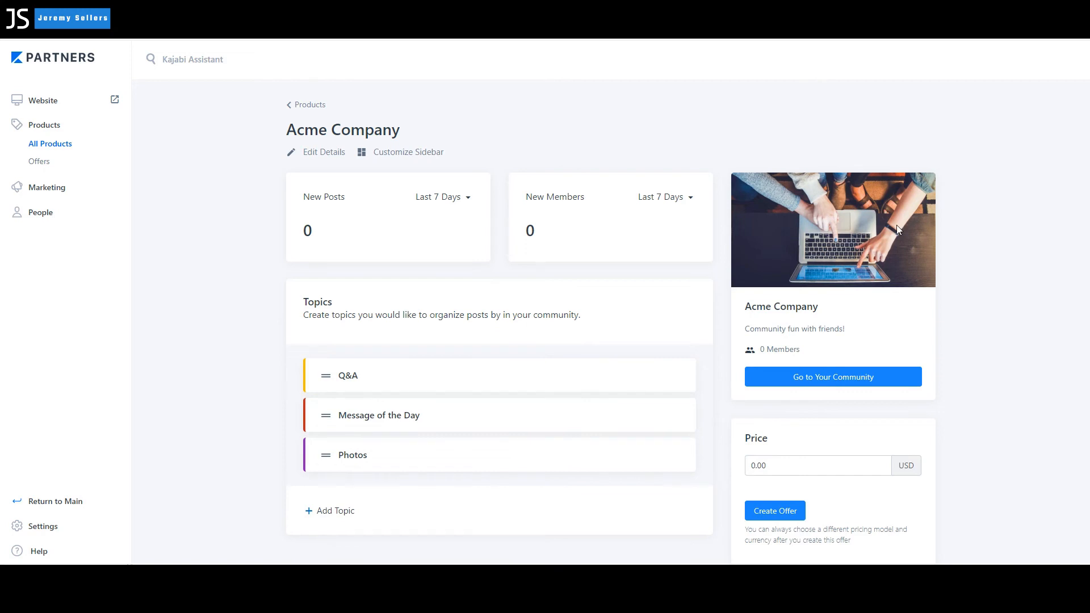
pyautogui.moveTo(832, 376)
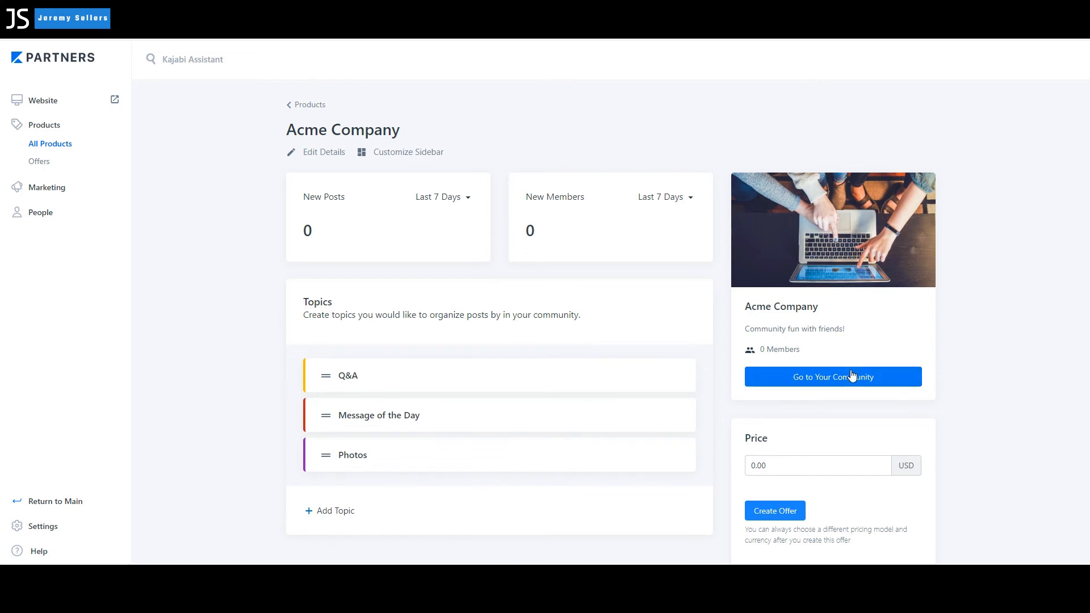
pyautogui.click(832, 377)
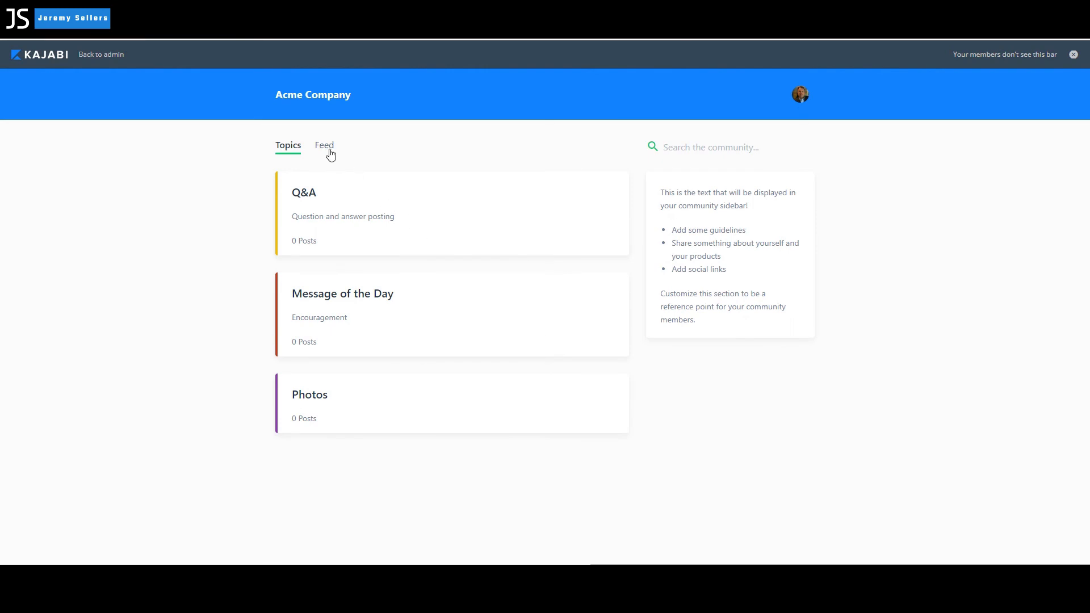
# - On the Feed, write a new post reading "Everyone have a great day!"
pyautogui.click(324, 145)
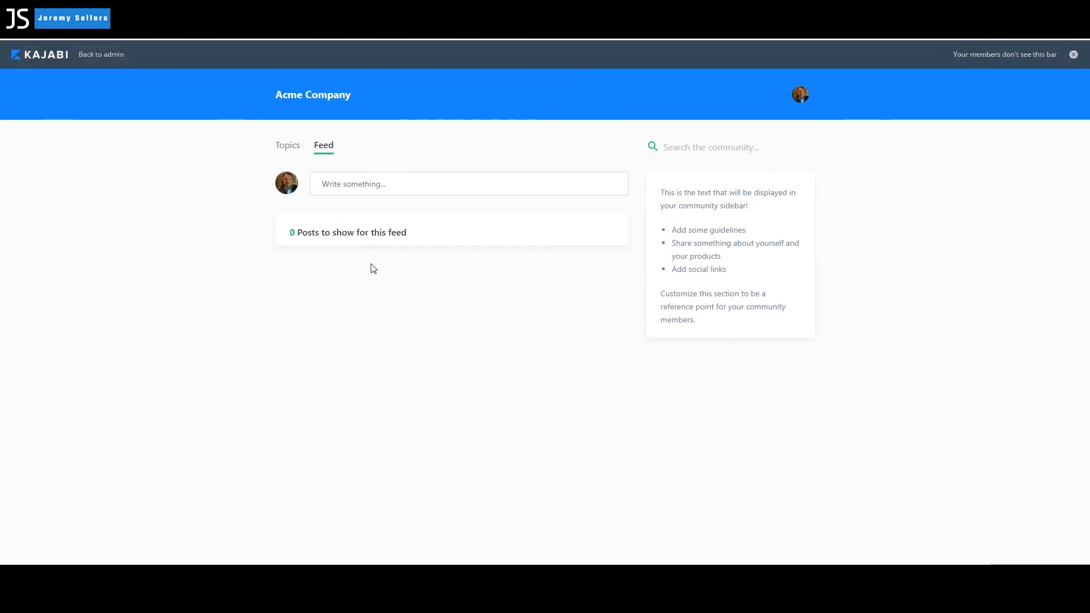
pyautogui.click(468, 184)
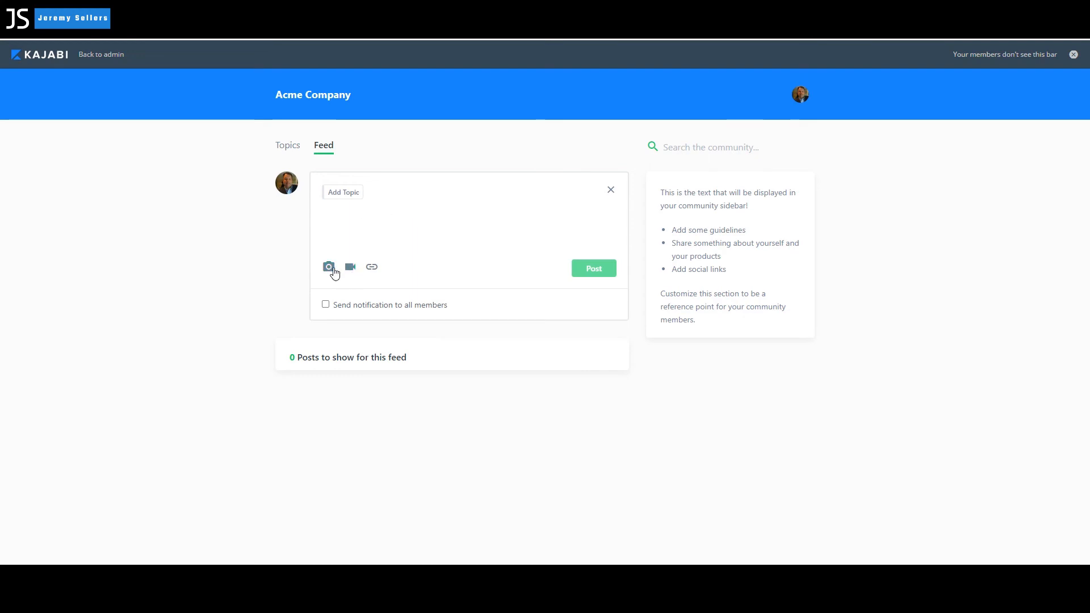
pyautogui.moveTo(372, 266)
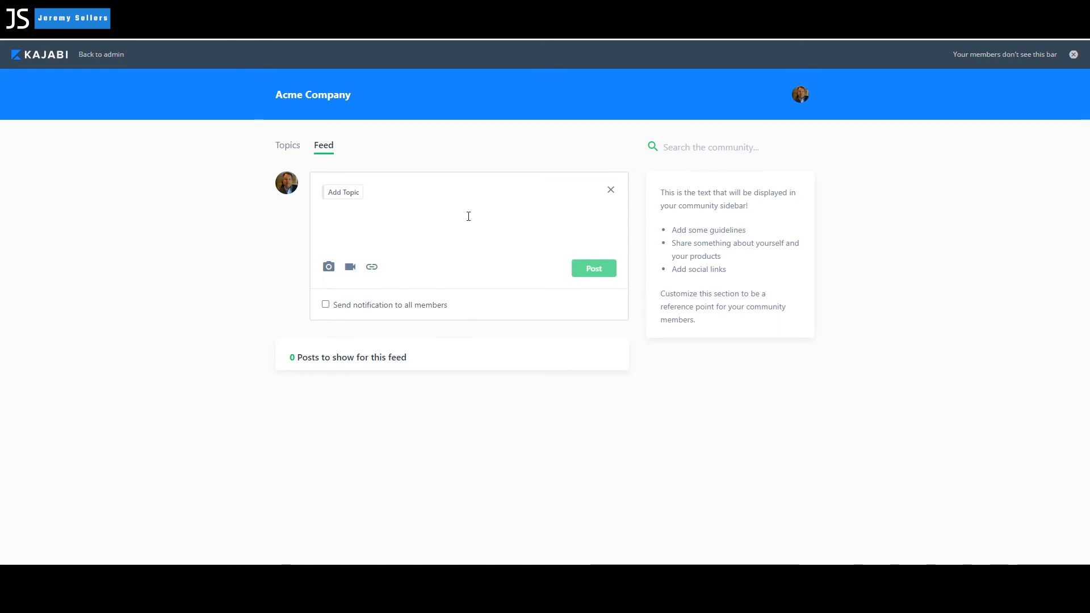
pyautogui.moveTo(344, 230)
pyautogui.write('E')
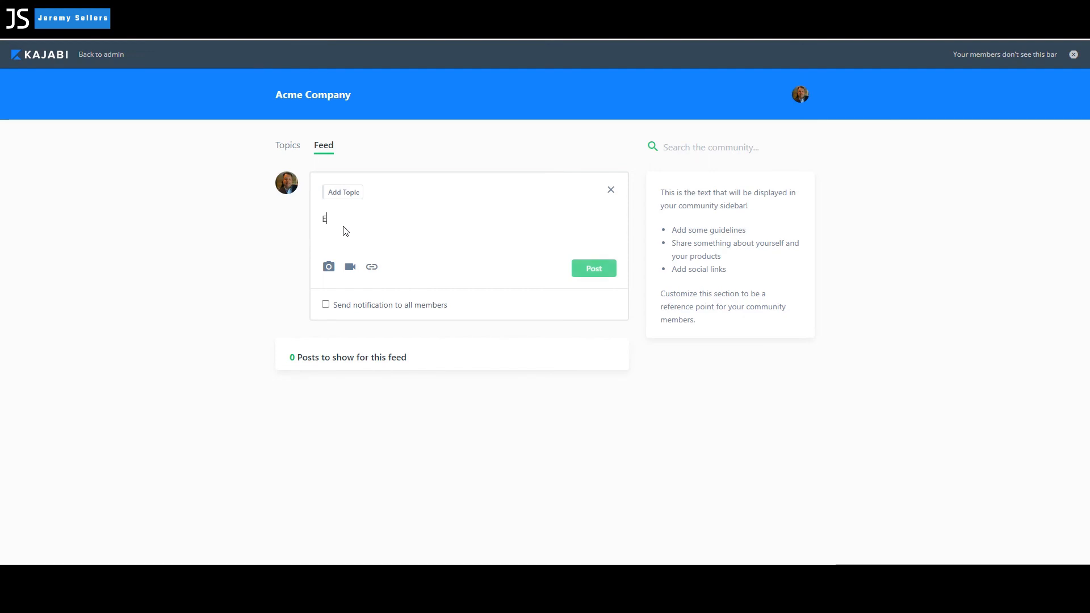
pyautogui.write('veryone')
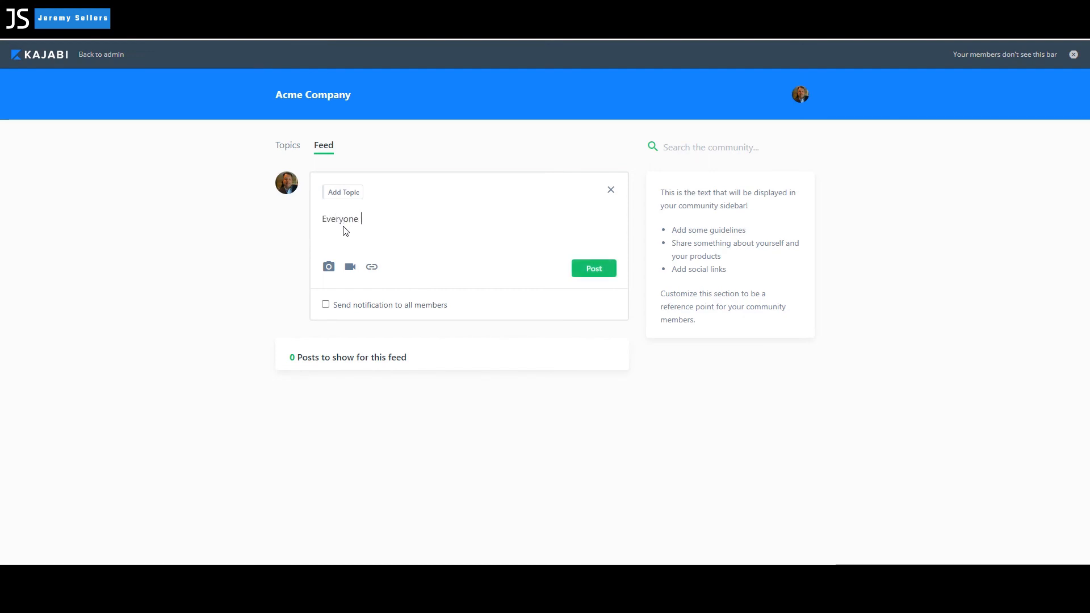
pyautogui.write('have a great day!')
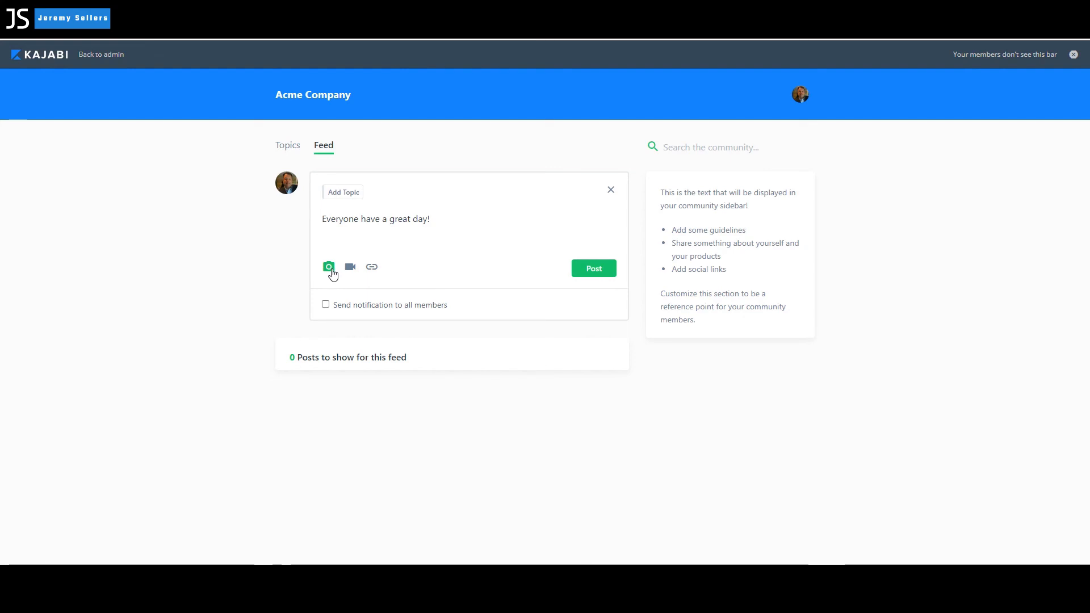
# - Attach the snow buddies photo to the draft and publish the post to the feed
pyautogui.click(330, 266)
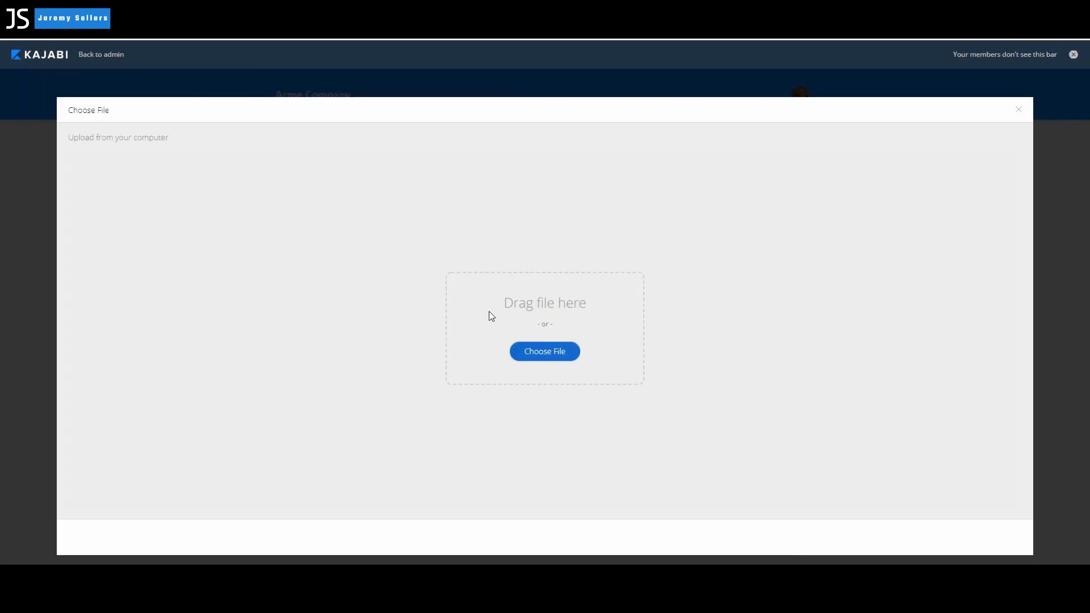
pyautogui.click(544, 351)
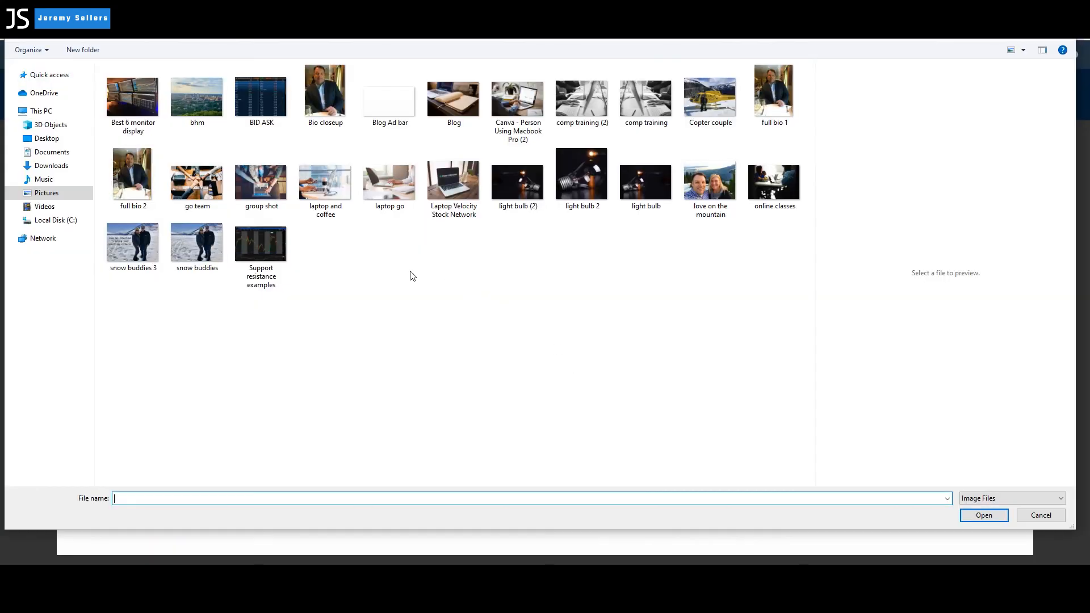
pyautogui.click(197, 243)
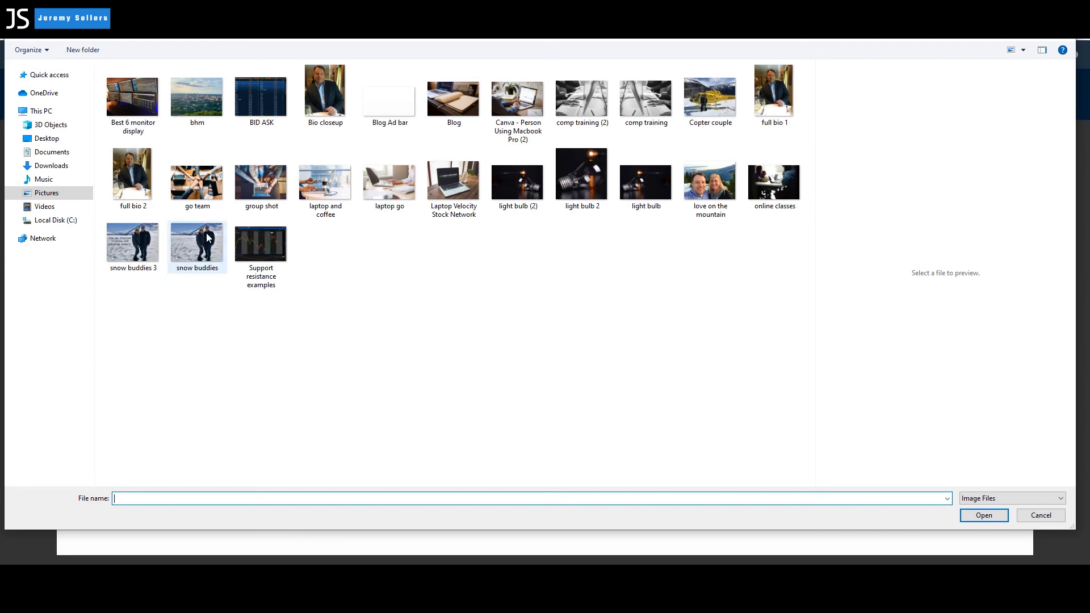
pyautogui.click(983, 516)
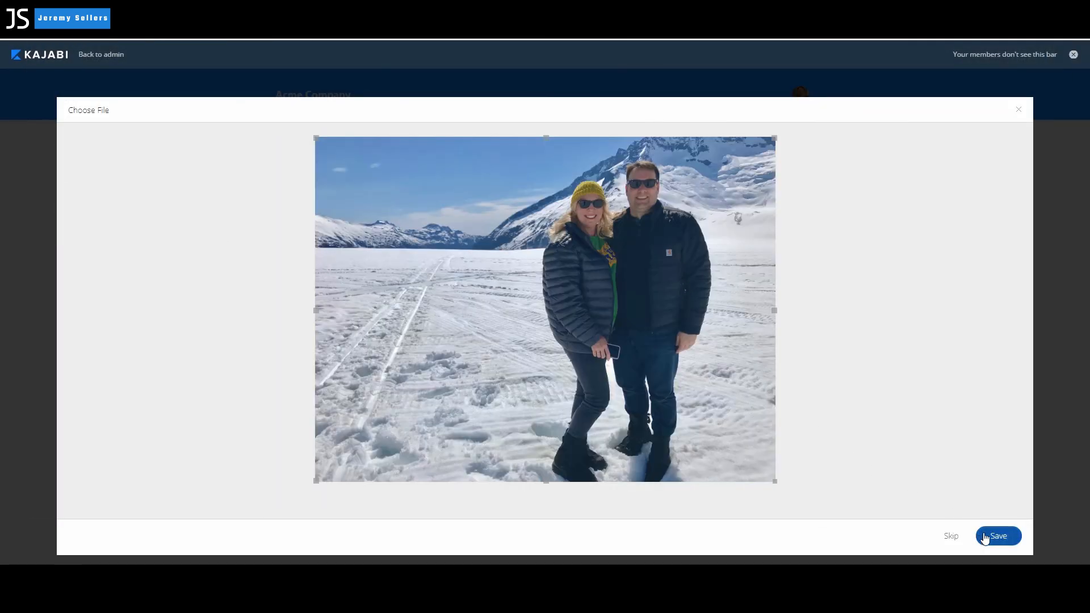
pyautogui.click(997, 535)
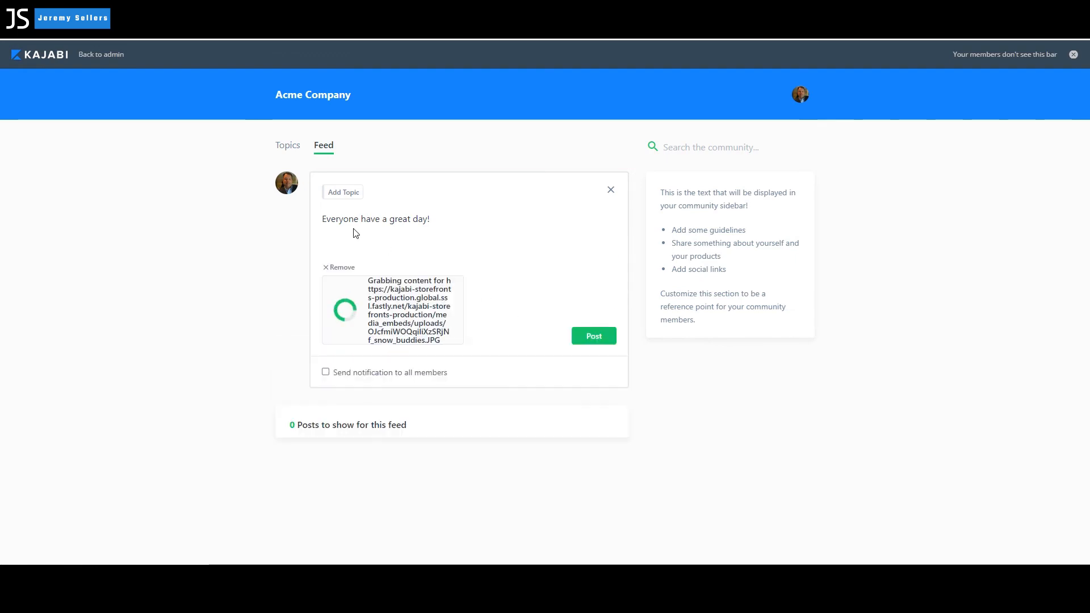
pyautogui.moveTo(503, 237)
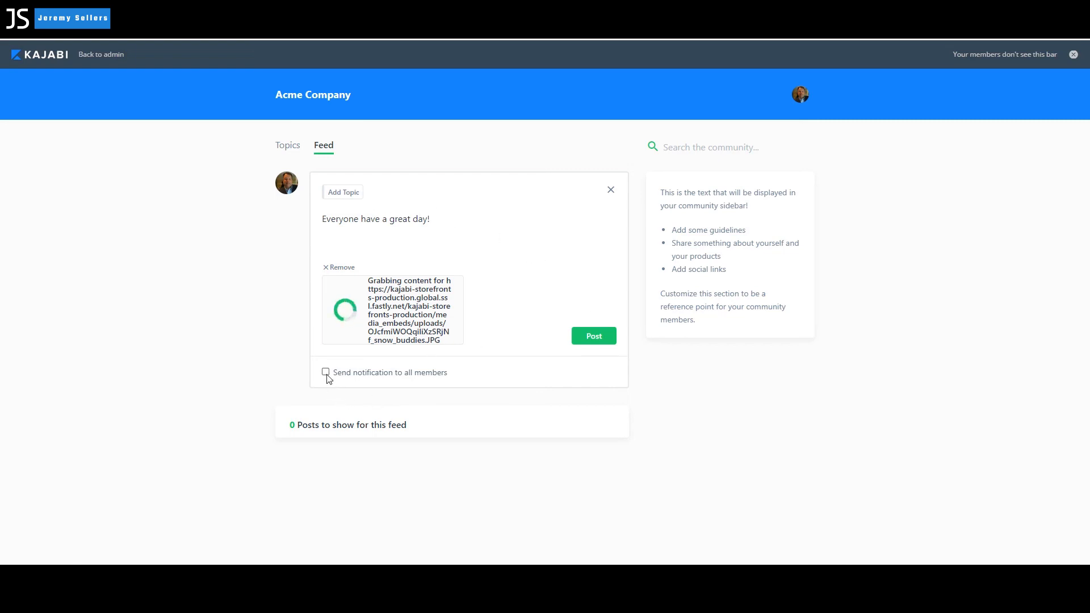
pyautogui.moveTo(442, 381)
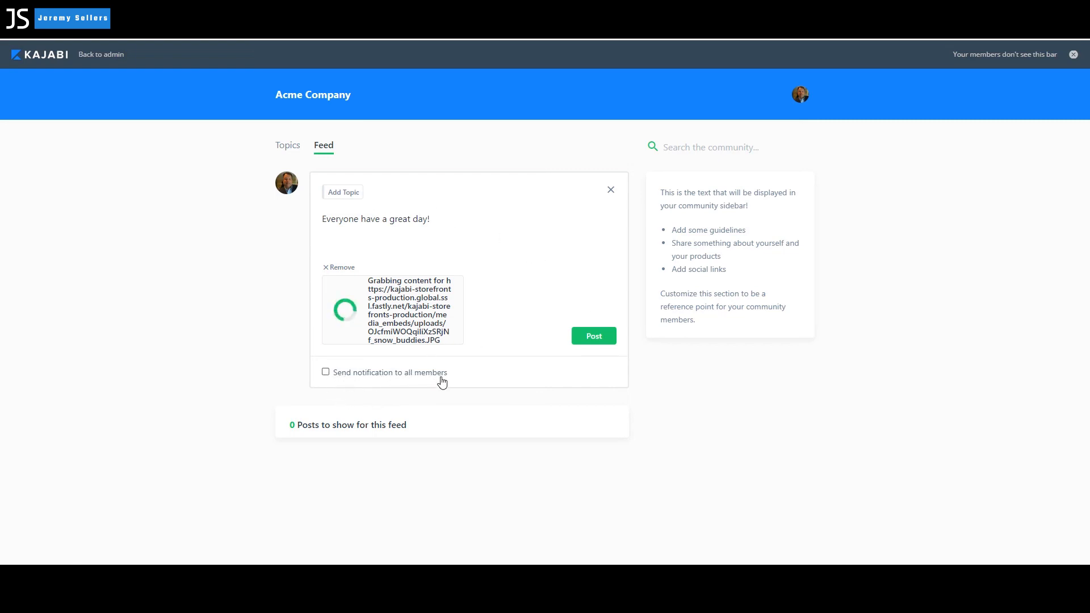
pyautogui.moveTo(564, 321)
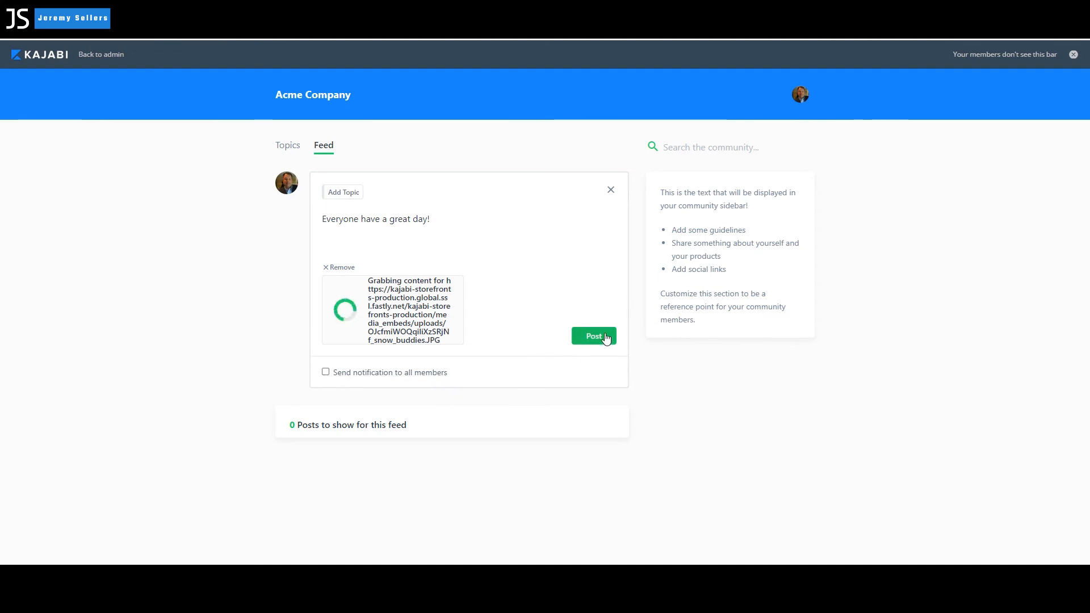
pyautogui.click(592, 337)
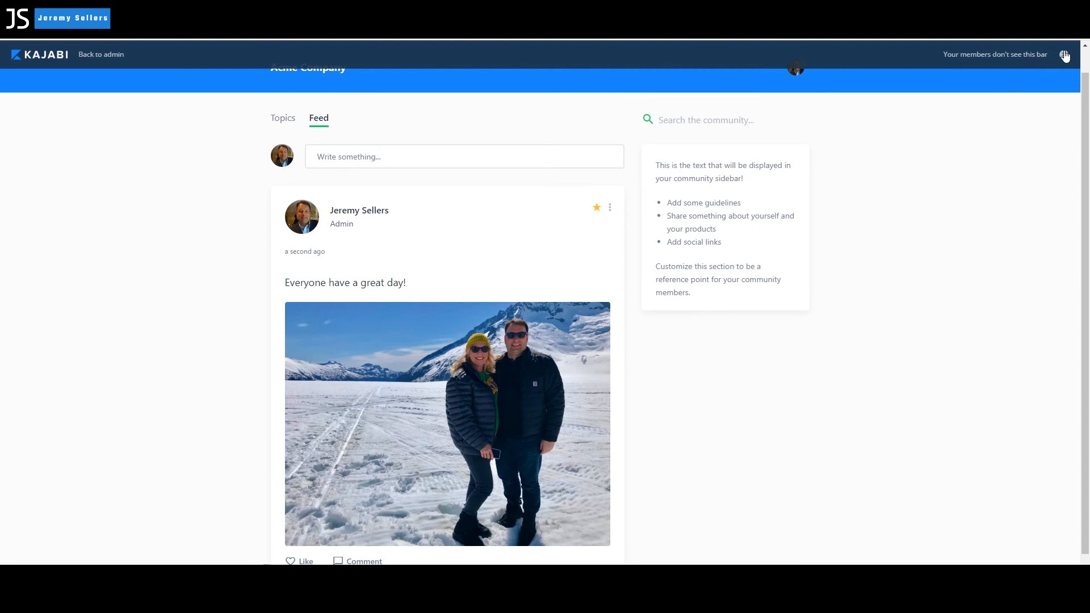
pyautogui.click(1064, 54)
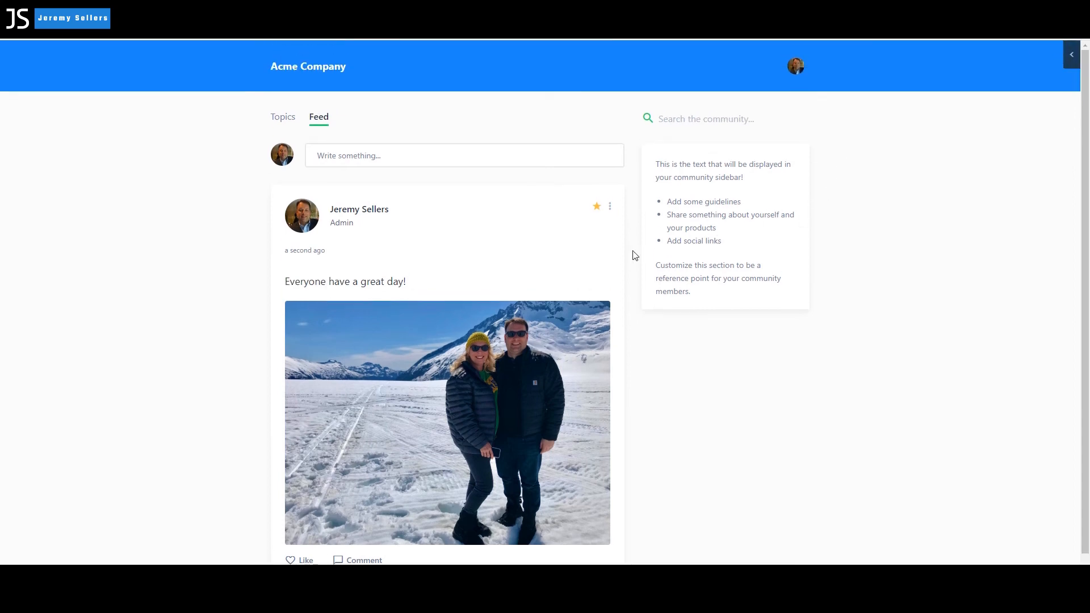
pyautogui.moveTo(719, 175)
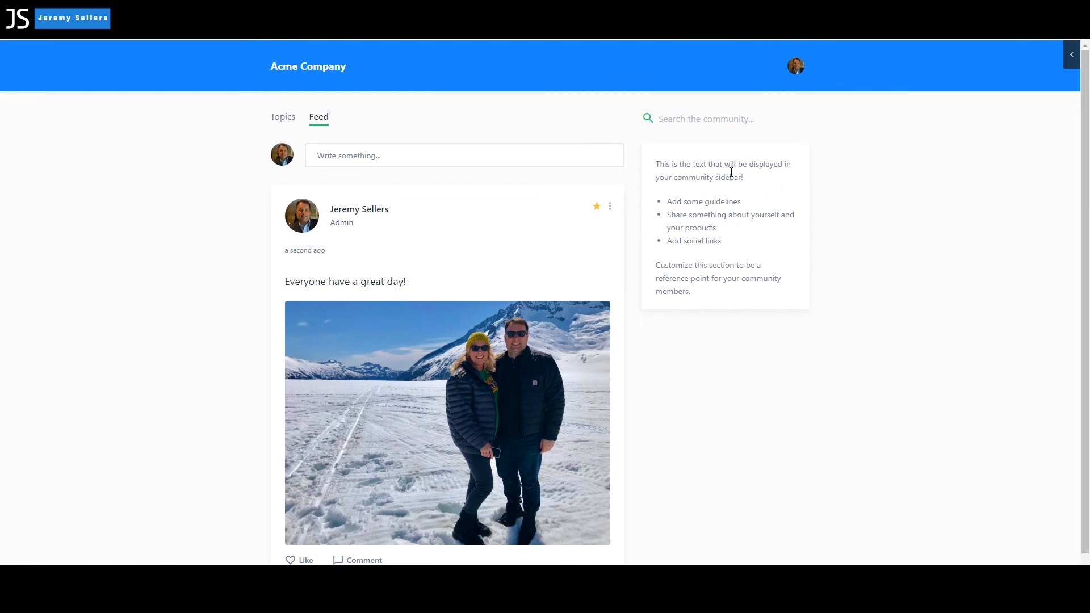
pyautogui.moveTo(386, 181)
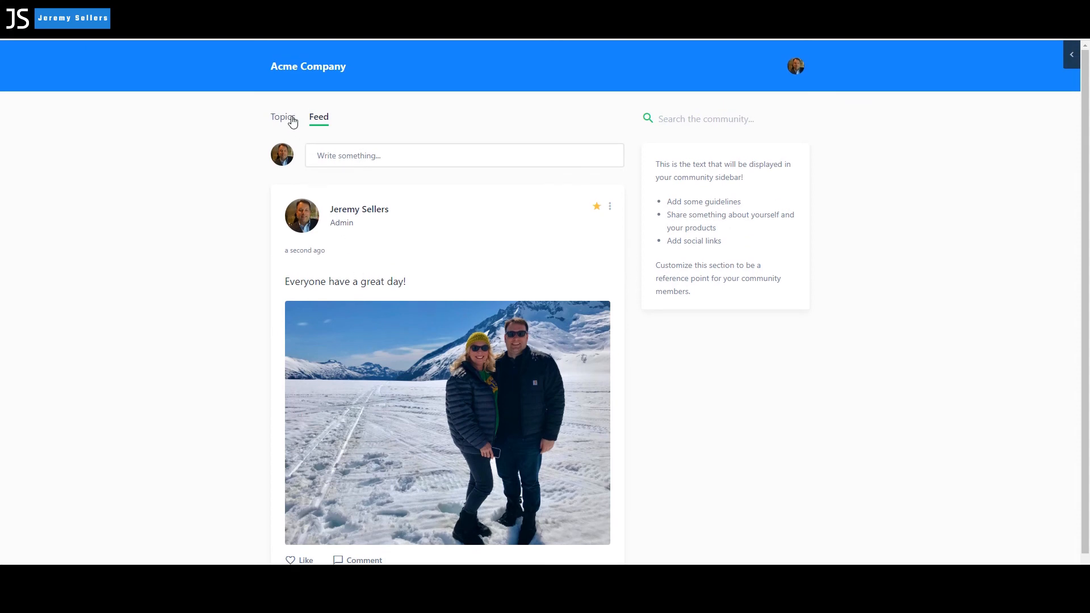
pyautogui.click(281, 117)
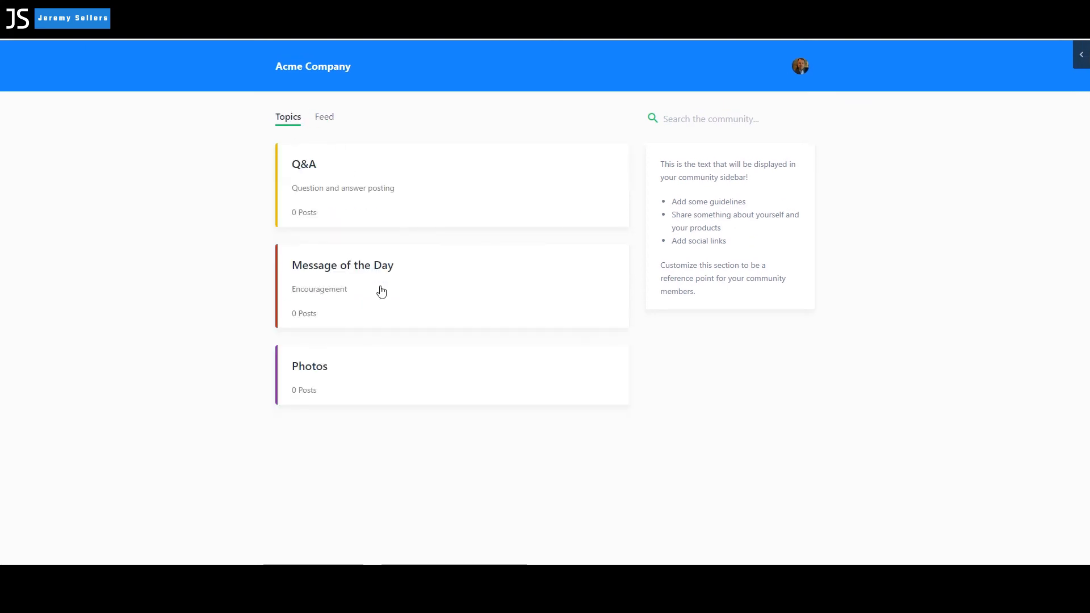
pyautogui.moveTo(322, 377)
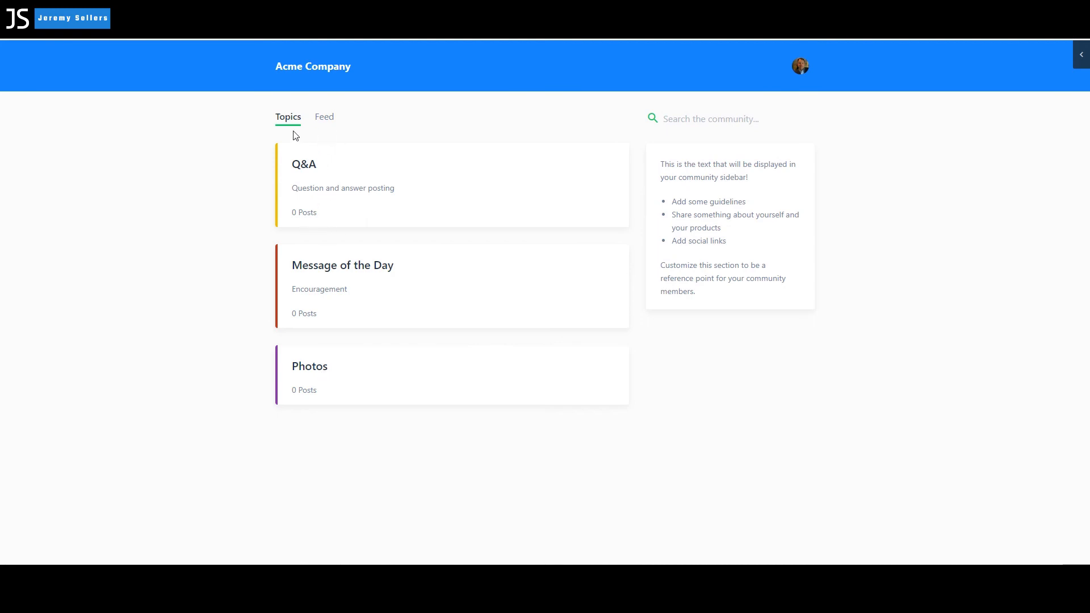
pyautogui.click(324, 116)
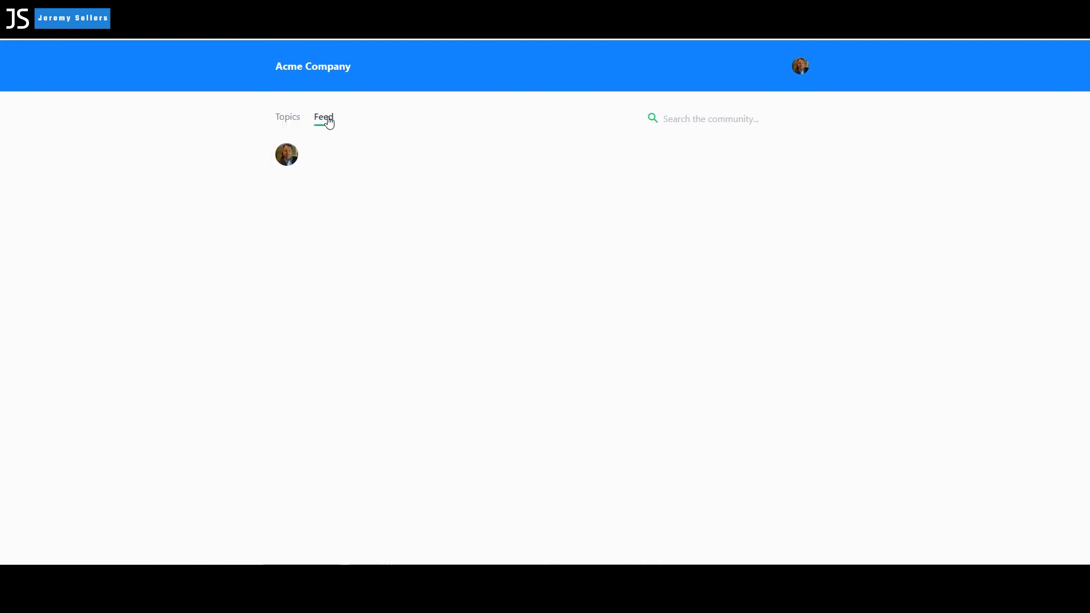
pyautogui.click(324, 117)
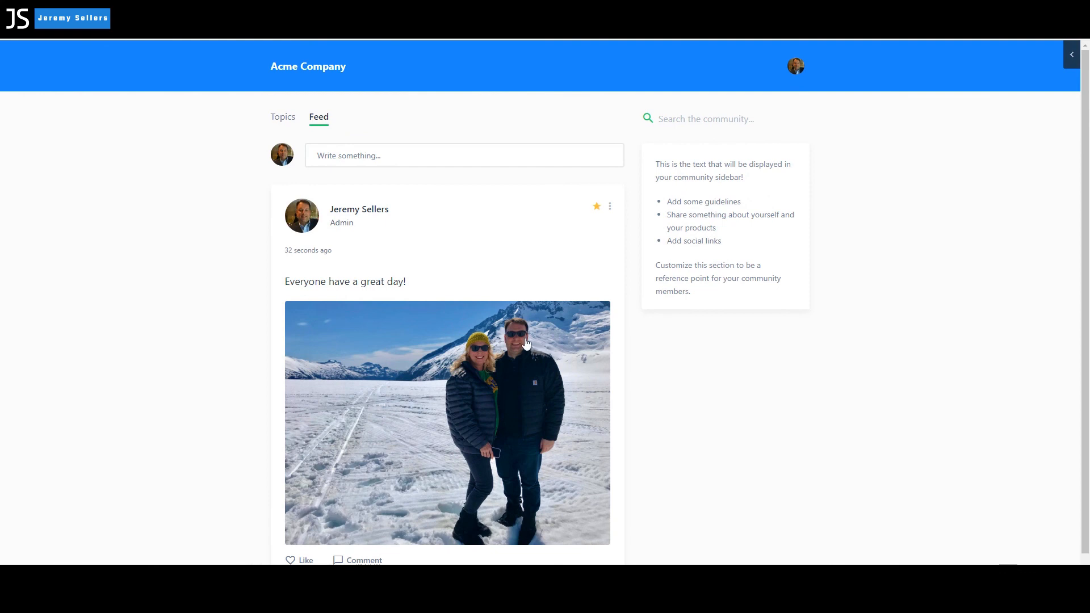
pyautogui.moveTo(1080, 46)
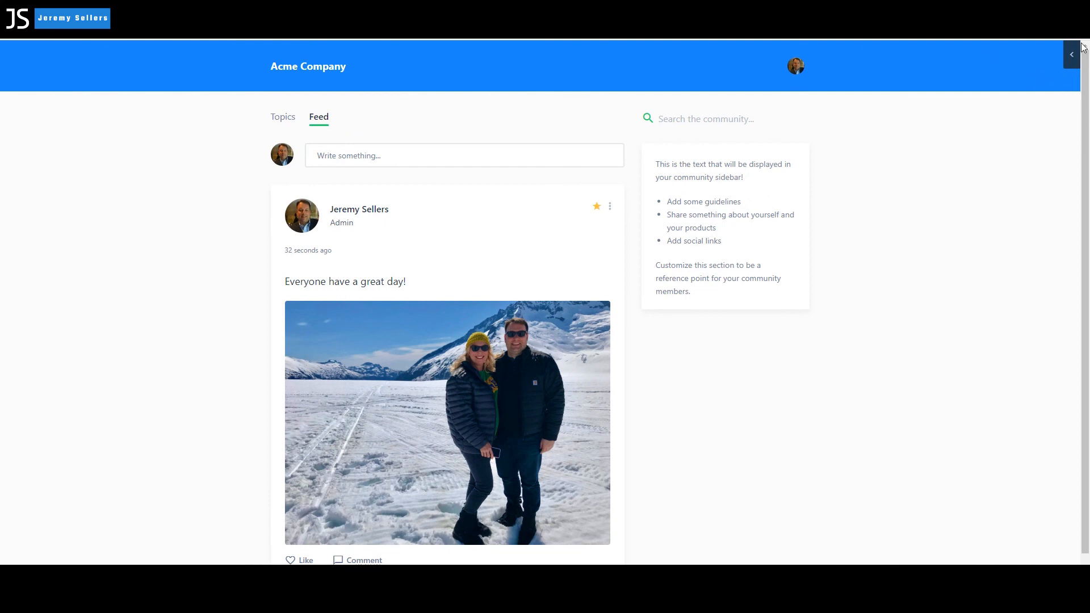
pyautogui.moveTo(1072, 68)
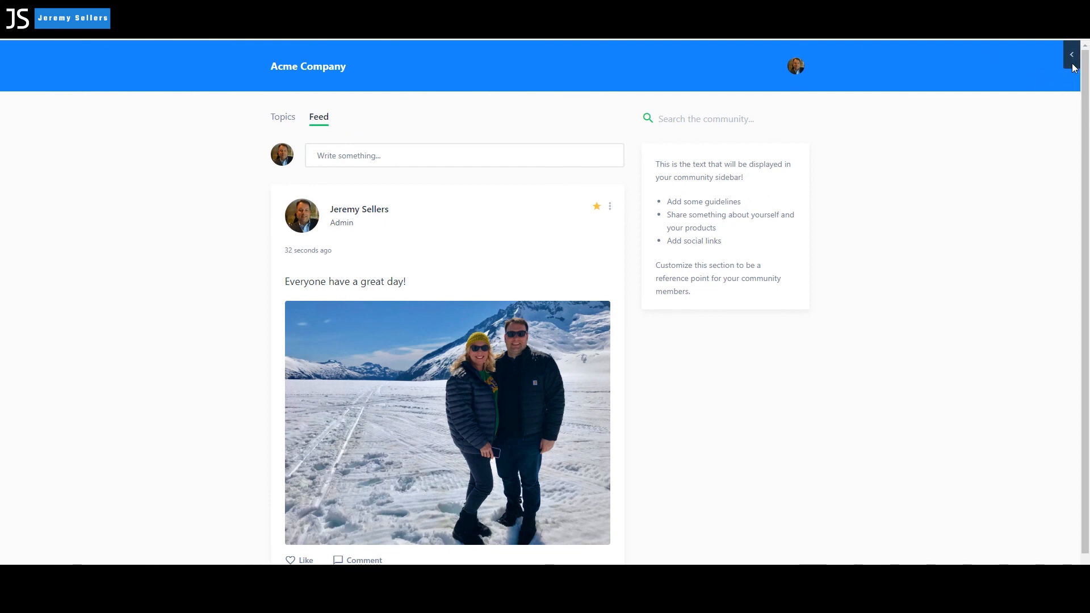
pyautogui.click(1071, 54)
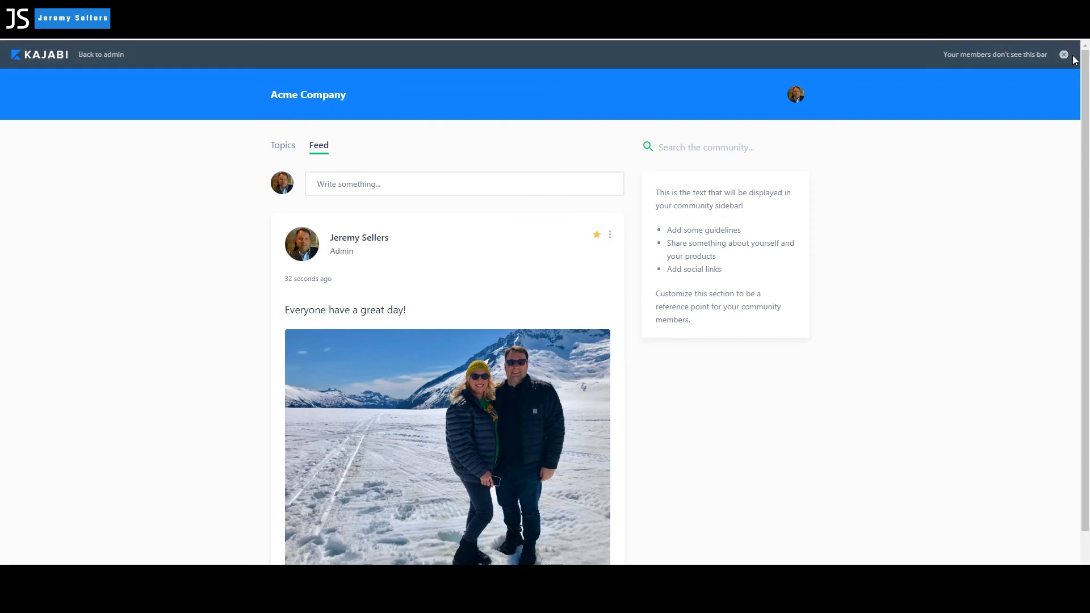
pyautogui.moveTo(232, 80)
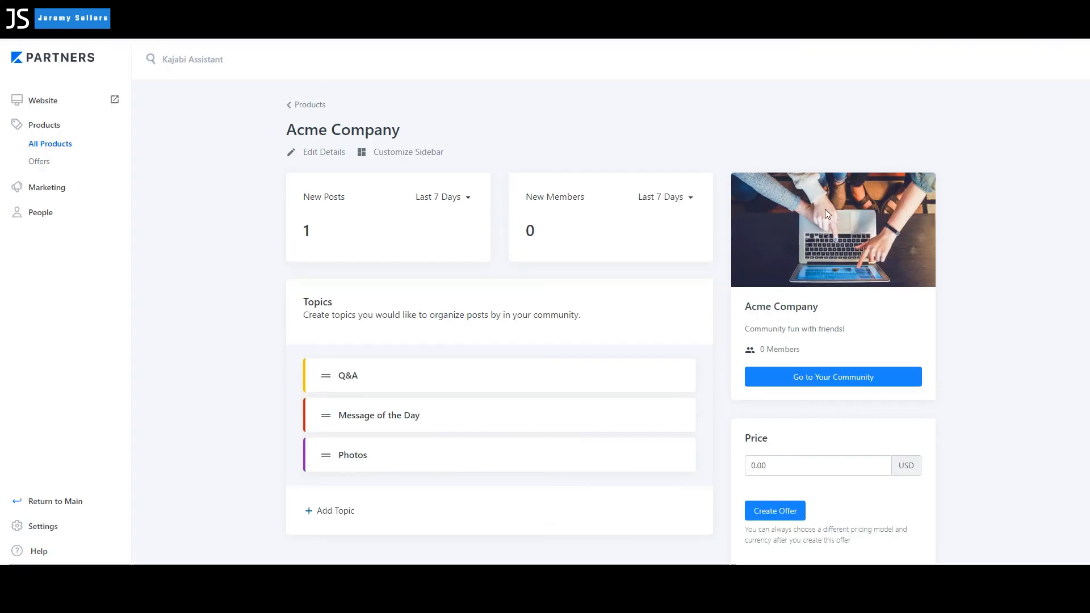
pyautogui.moveTo(593, 311)
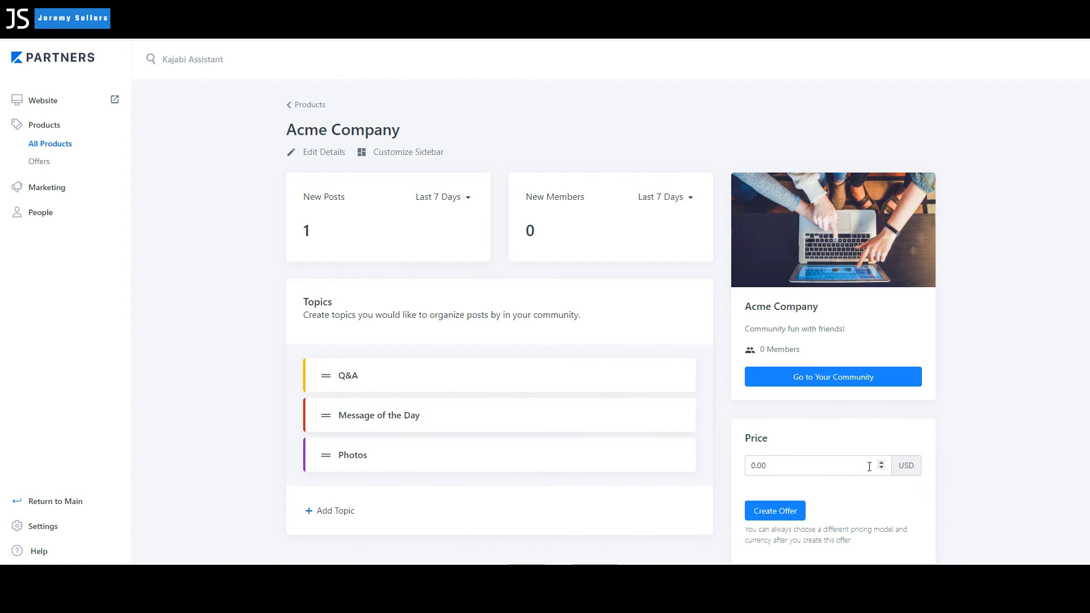
pyautogui.moveTo(465, 419)
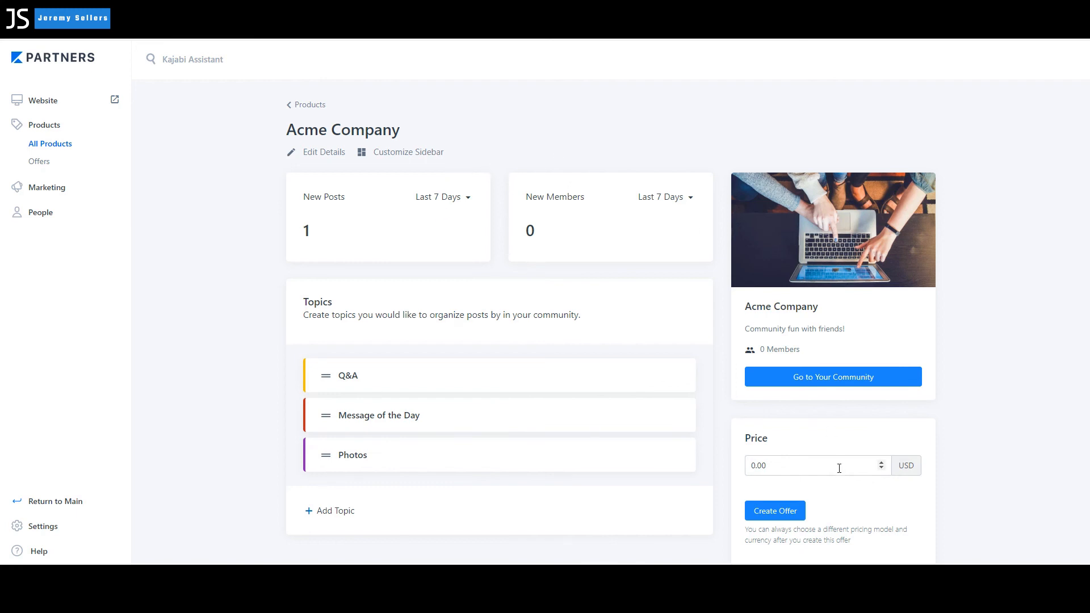
pyautogui.moveTo(508, 174)
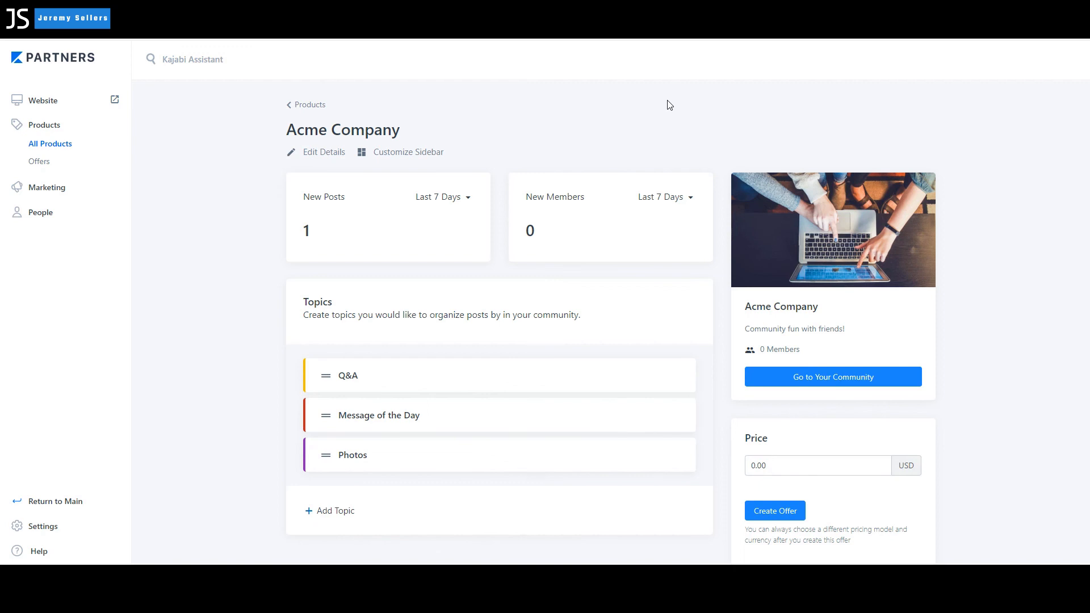
pyautogui.moveTo(529, 412)
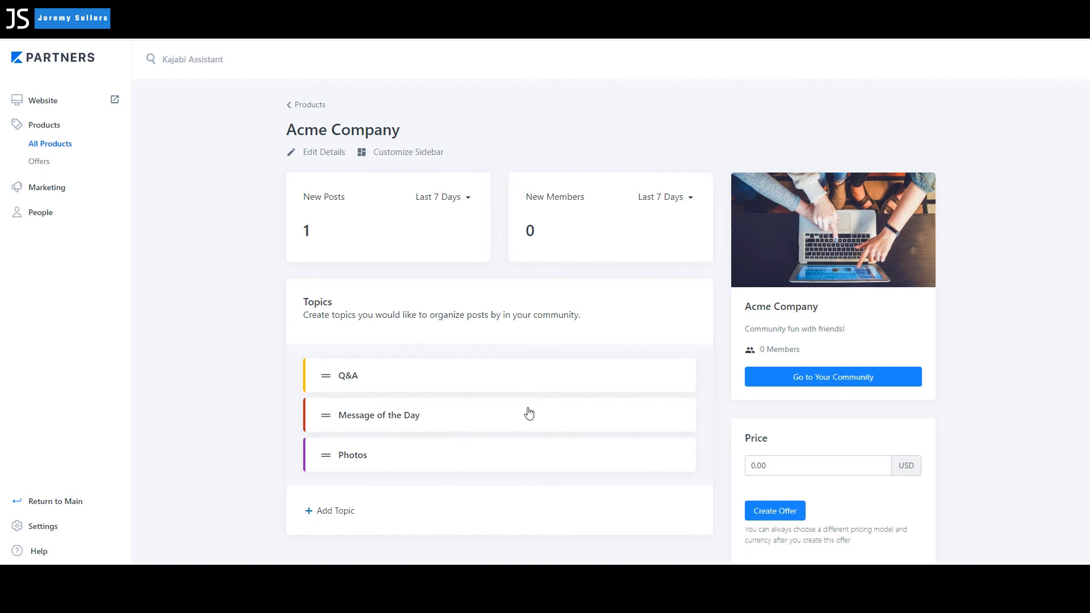
pyautogui.moveTo(445, 178)
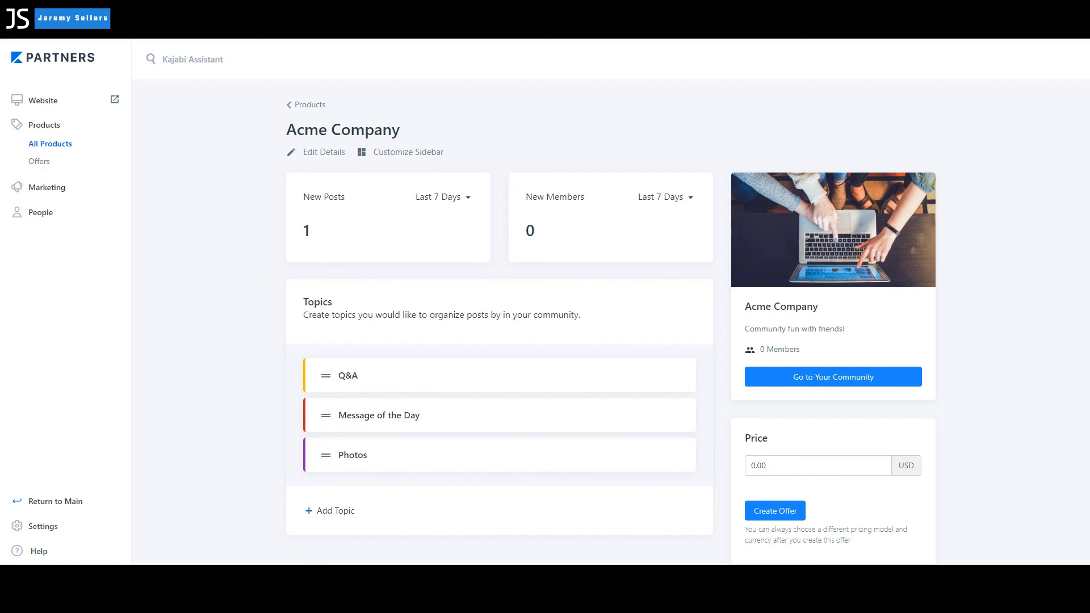
pyautogui.moveTo(317, 116)
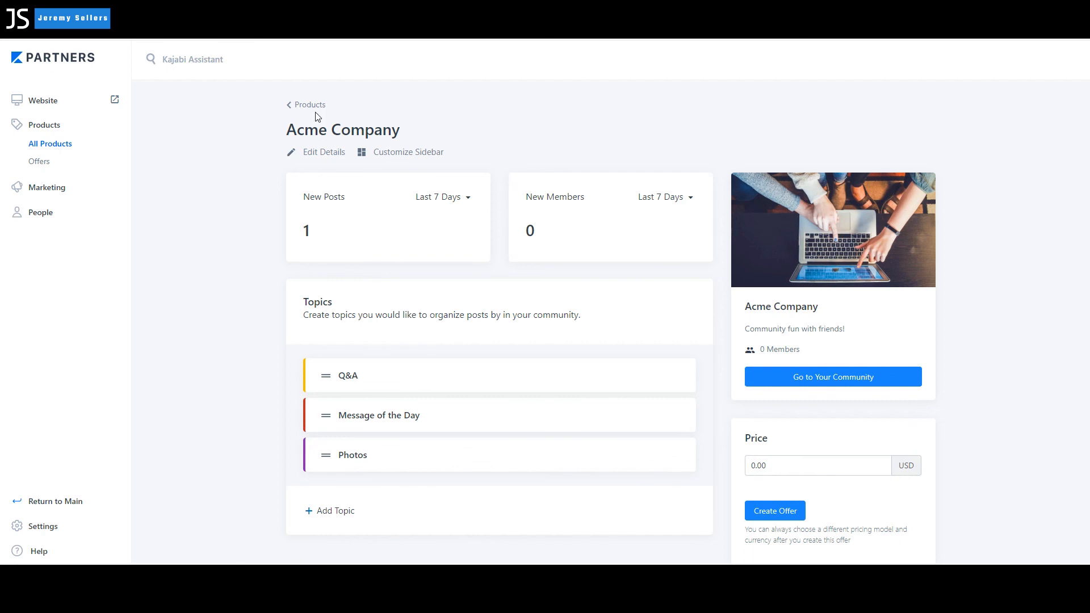
# - Return to the admin products list showing the Acme Company community card
pyautogui.click(308, 104)
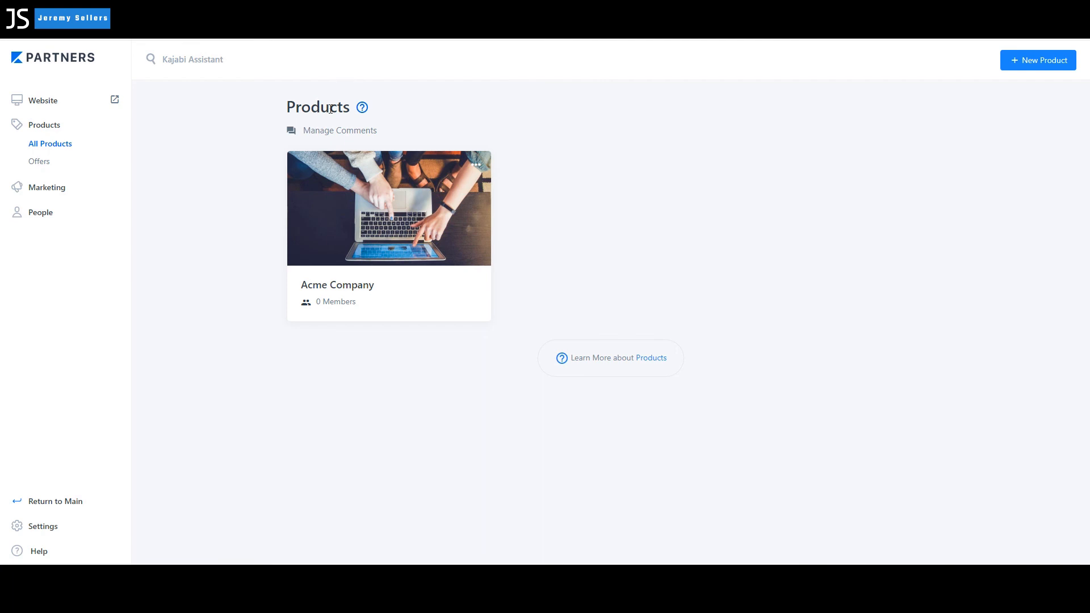
pyautogui.moveTo(458, 120)
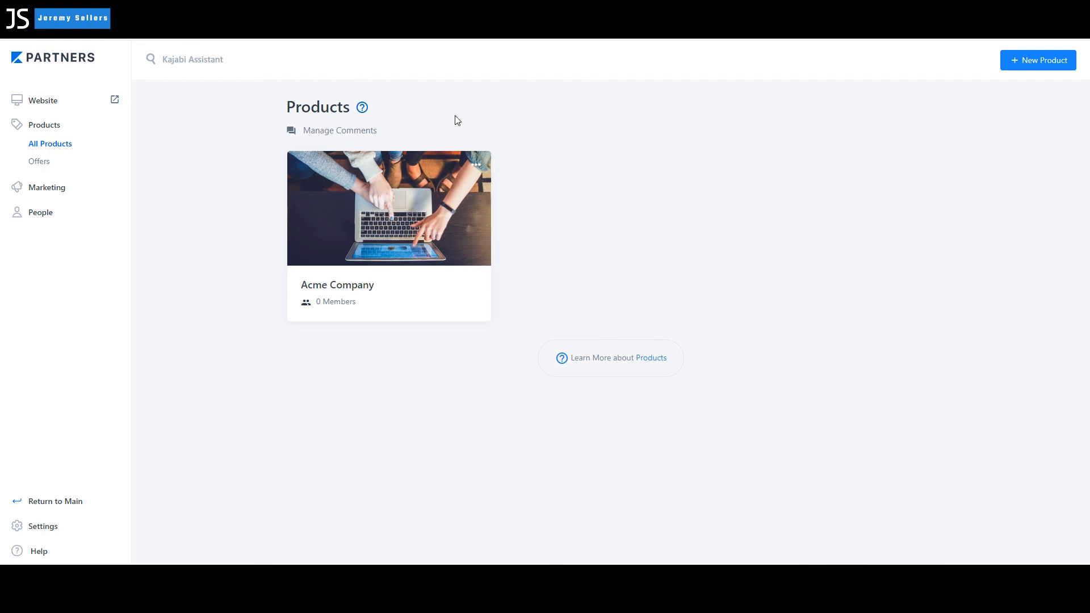
pyautogui.moveTo(668, 76)
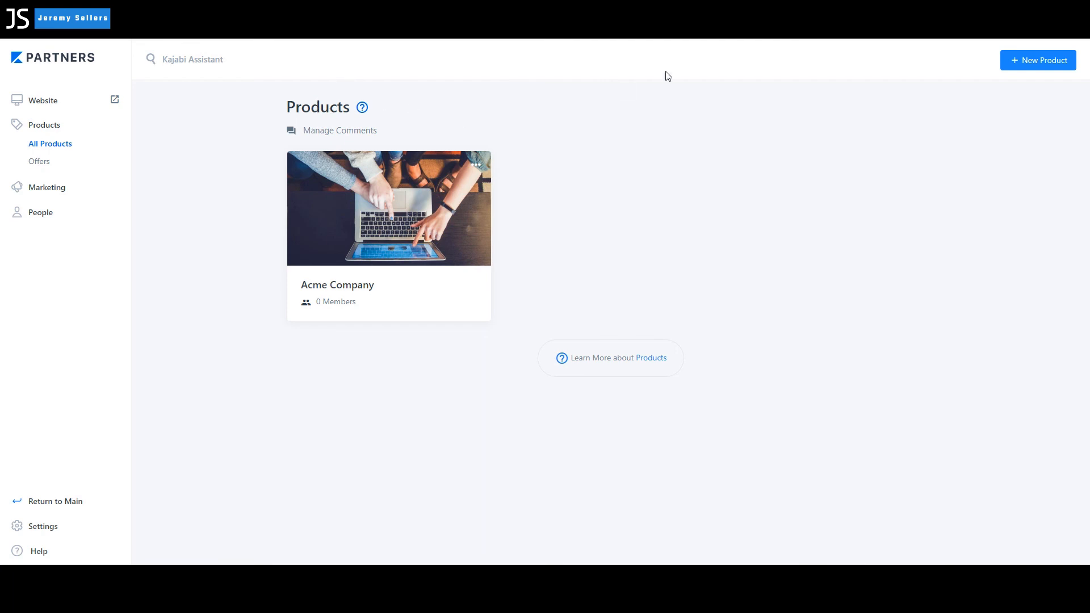